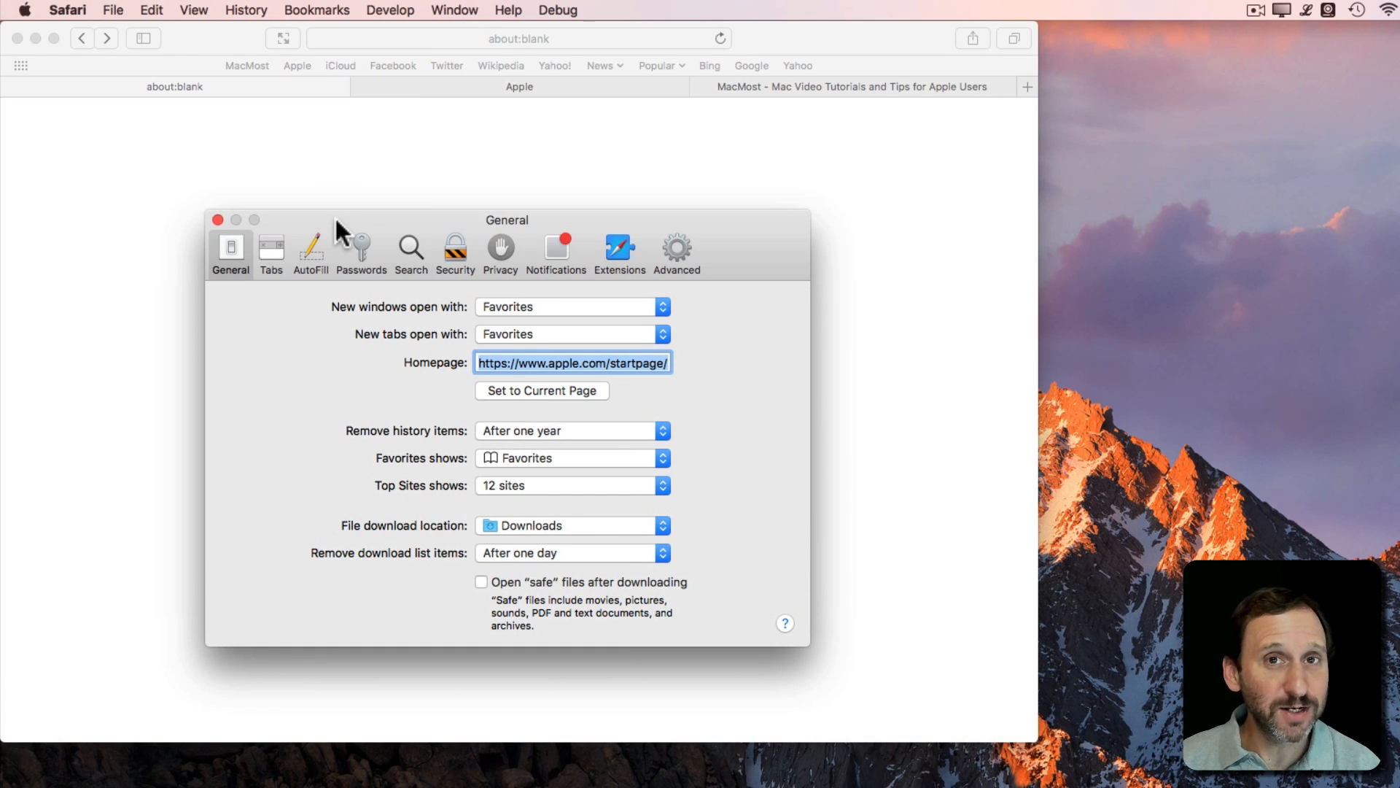
mouse_move(513, 255)
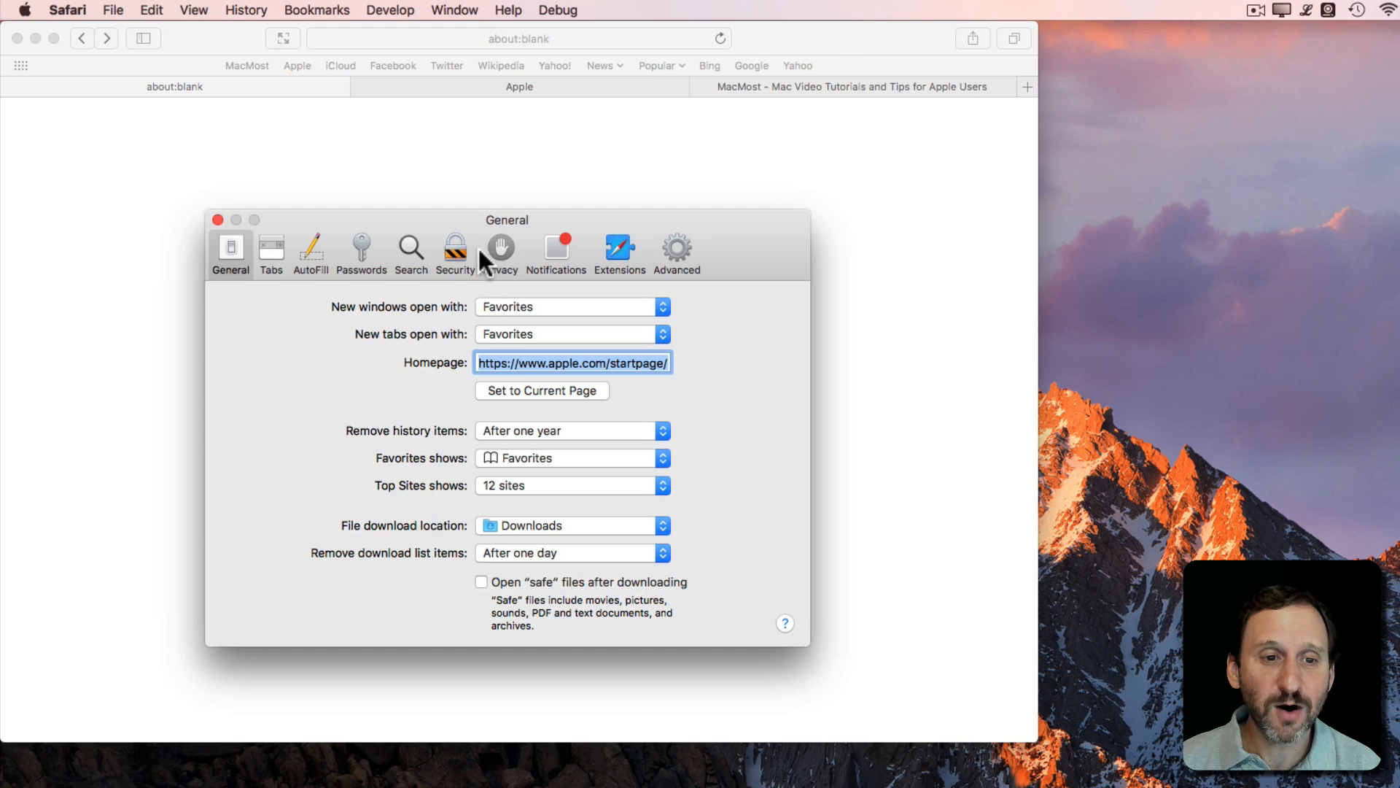
Show the Security preferences and the per-site Adobe Flash Player plug-in settings for macmost.com and apple.com.
left_click(455, 248)
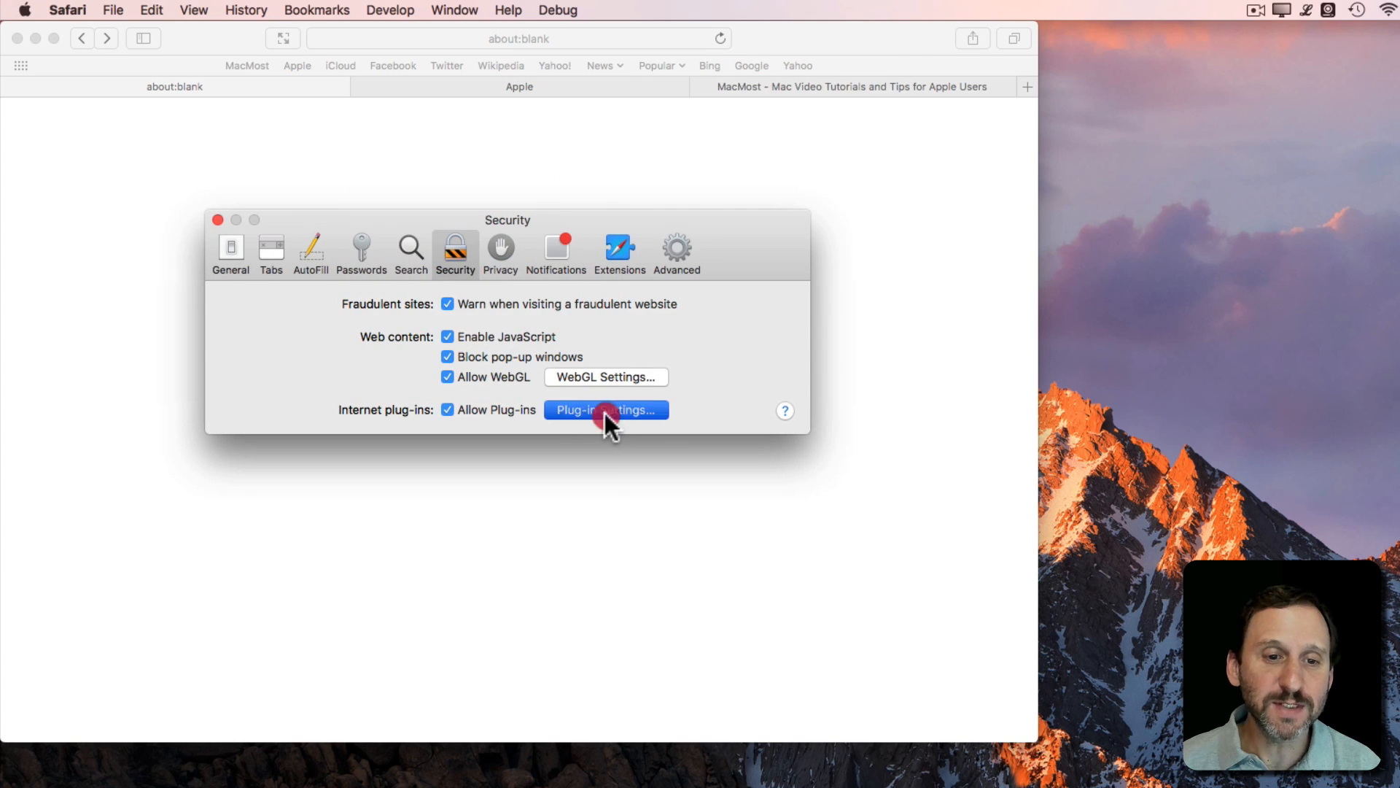
left_click(607, 410)
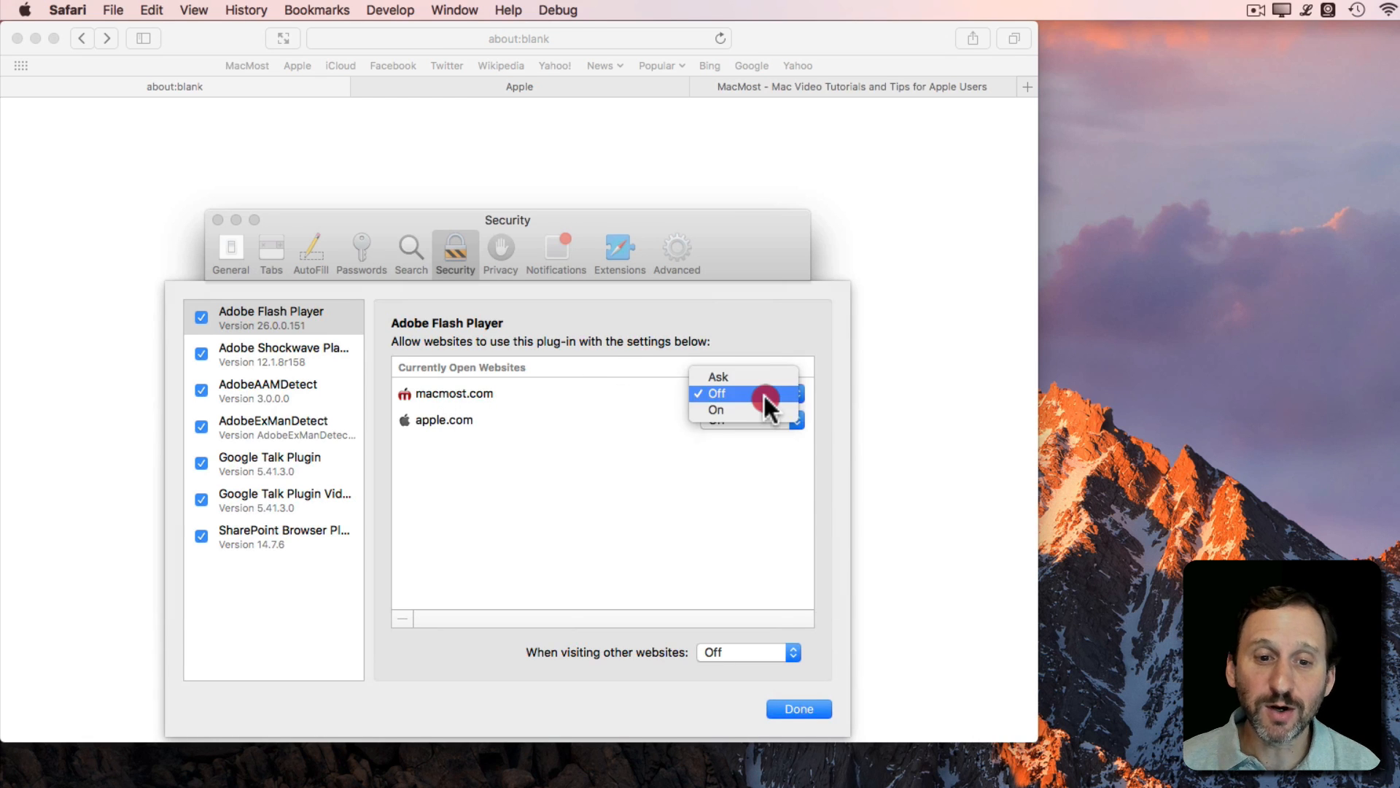
mouse_move(752, 441)
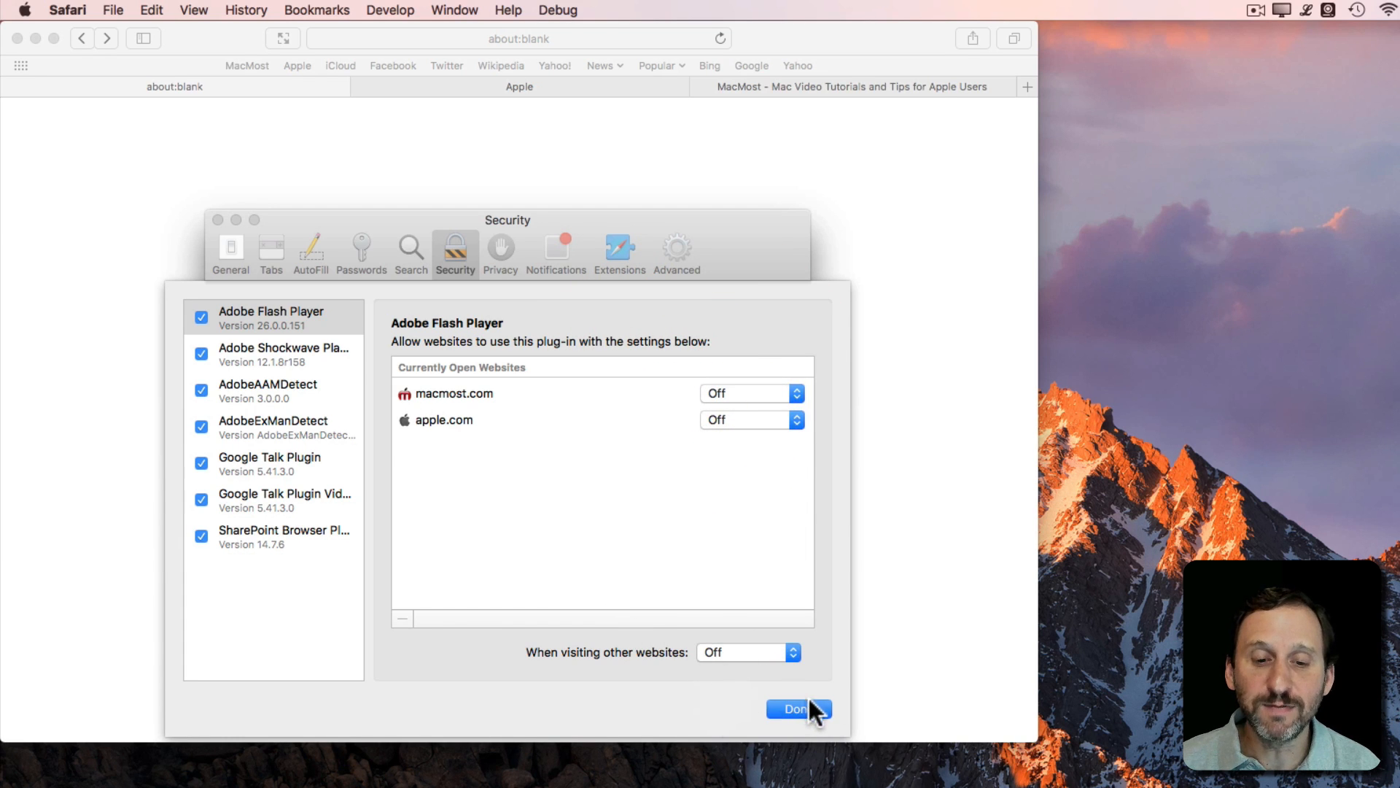
Switch Preferences to the Privacy pane with its cookie and location services options.
left_click(501, 250)
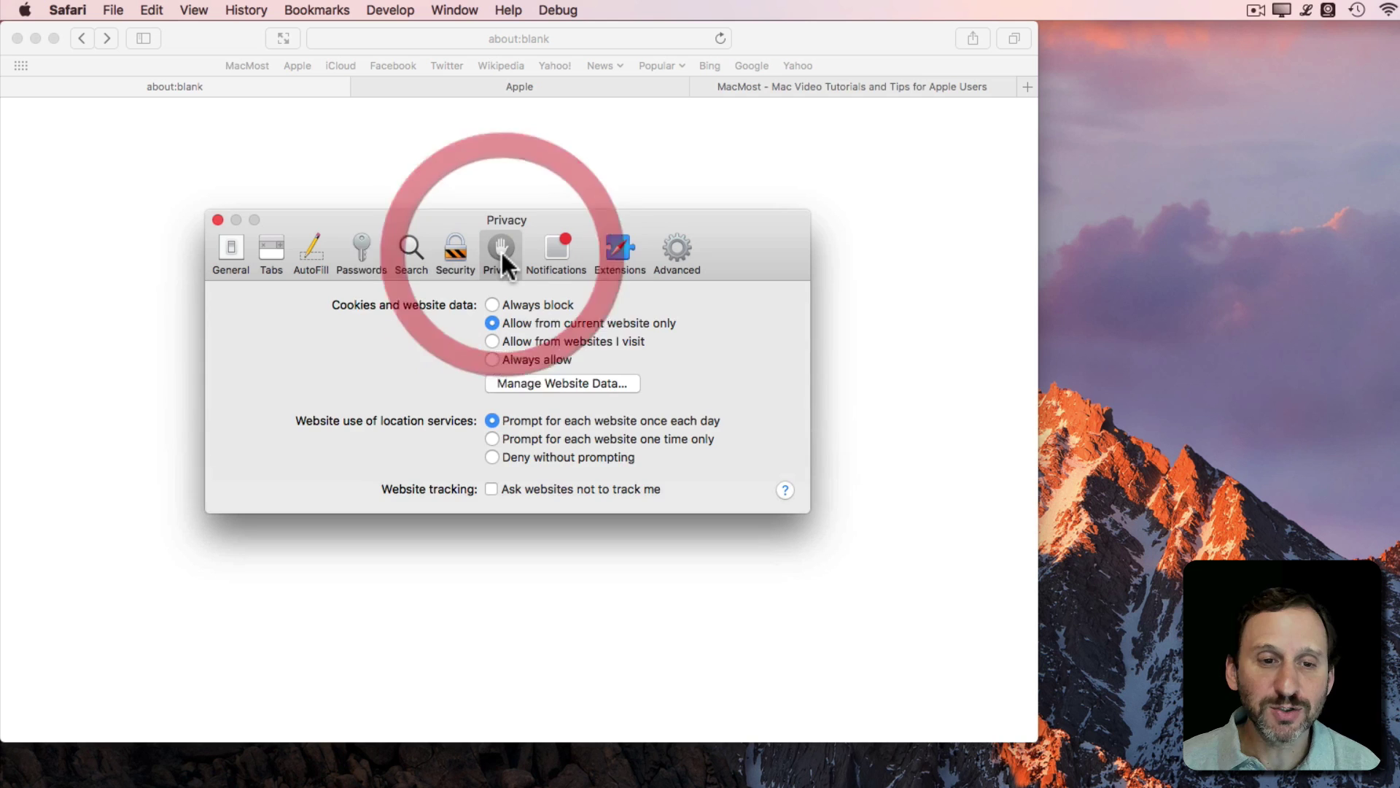
mouse_move(499, 394)
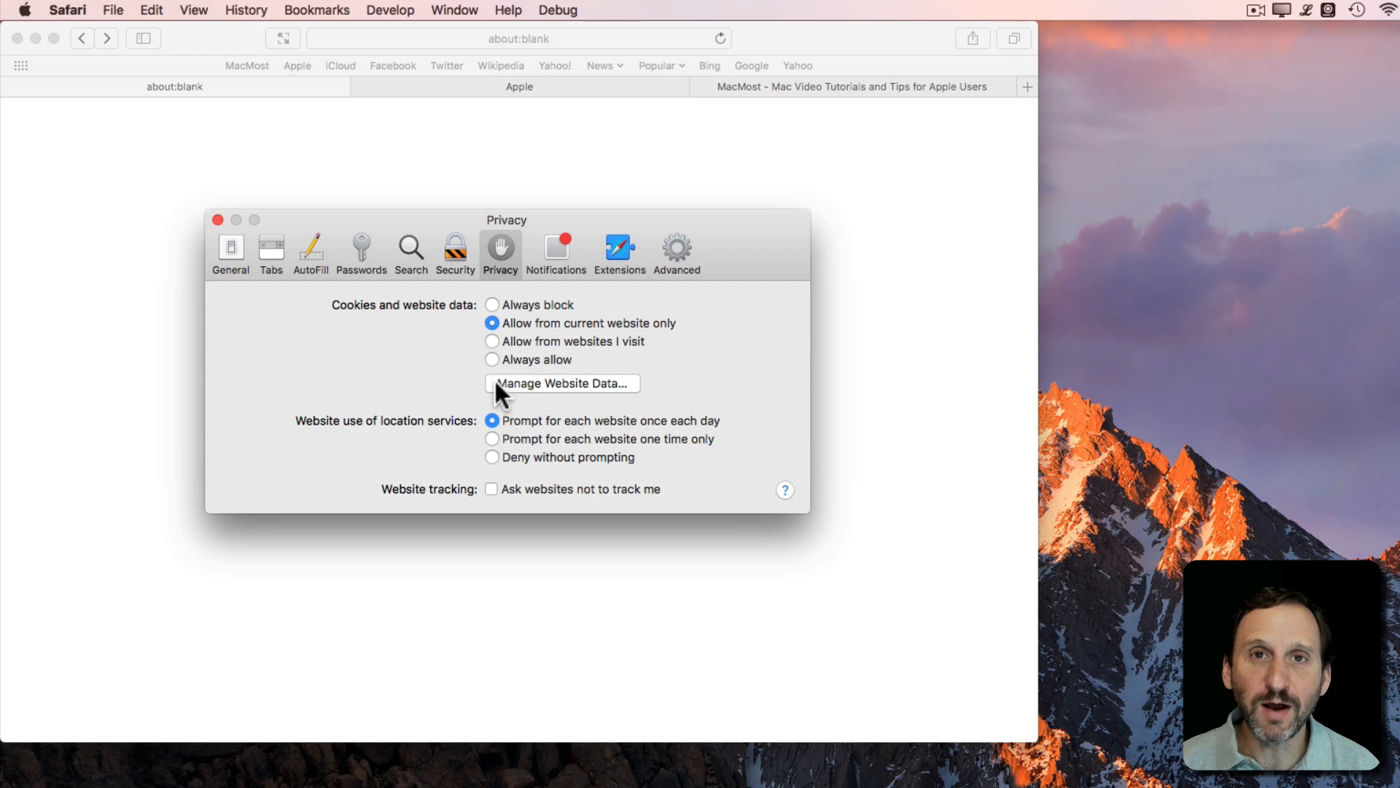
mouse_move(447, 333)
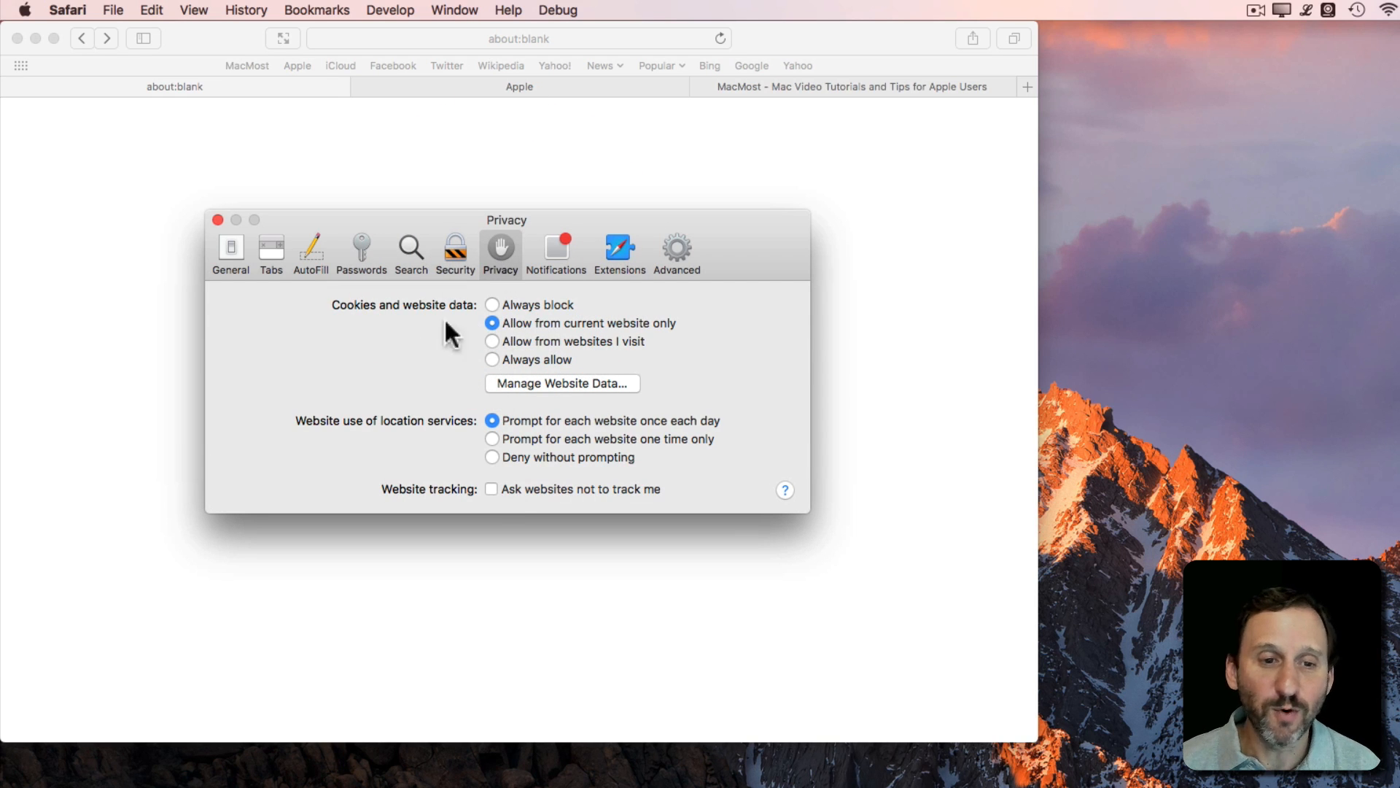
mouse_move(336, 235)
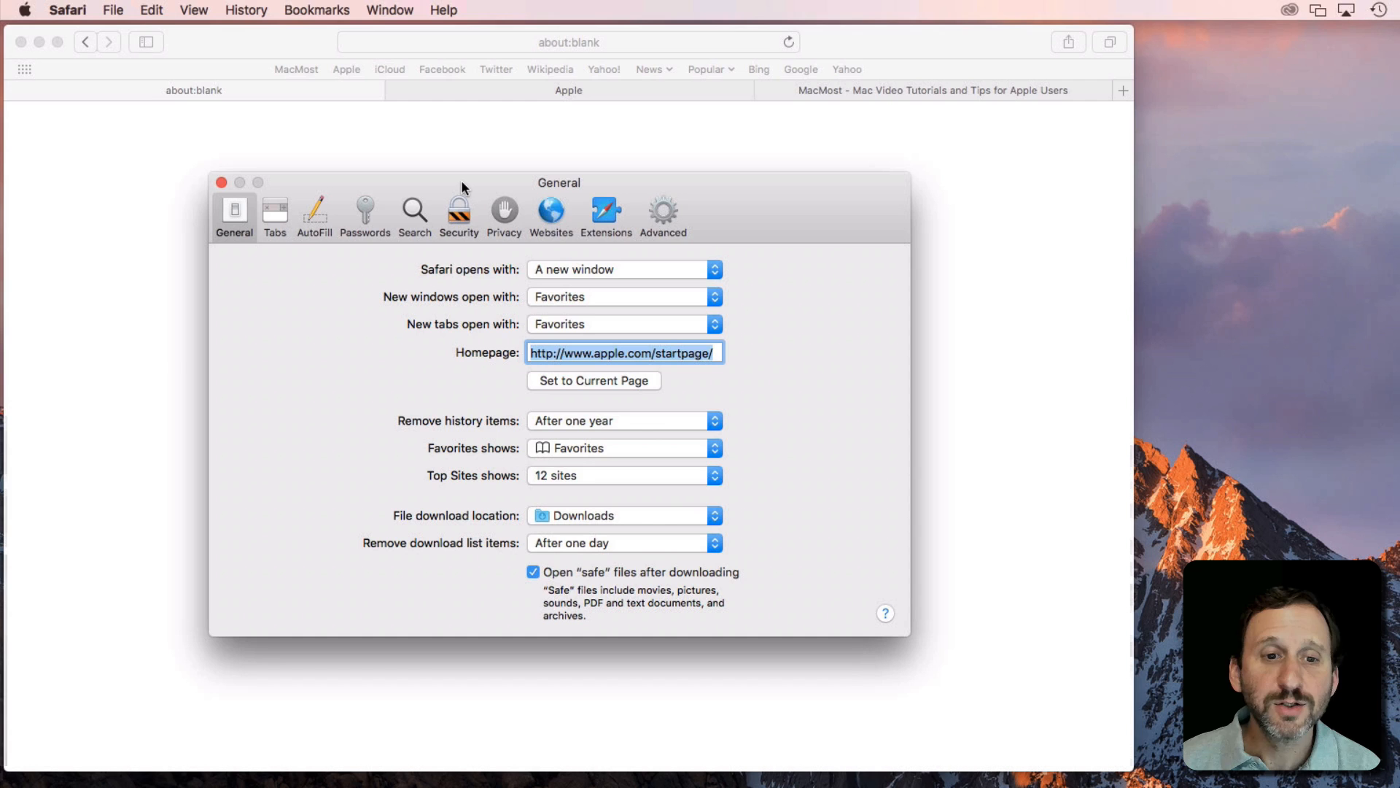
mouse_move(358, 202)
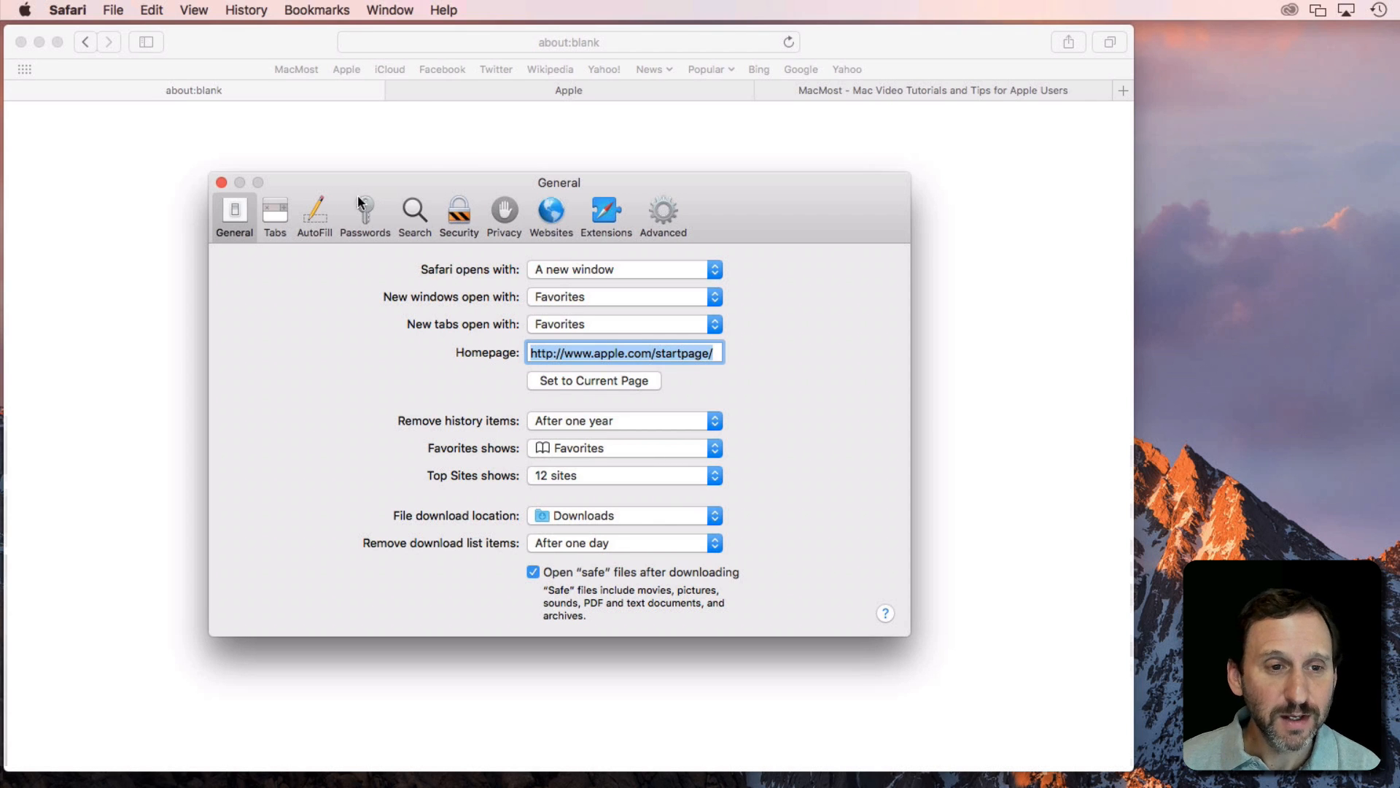
In High Sierra Safari, view the Security pane and then the Privacy pane with cross-site tracking options.
left_click(458, 212)
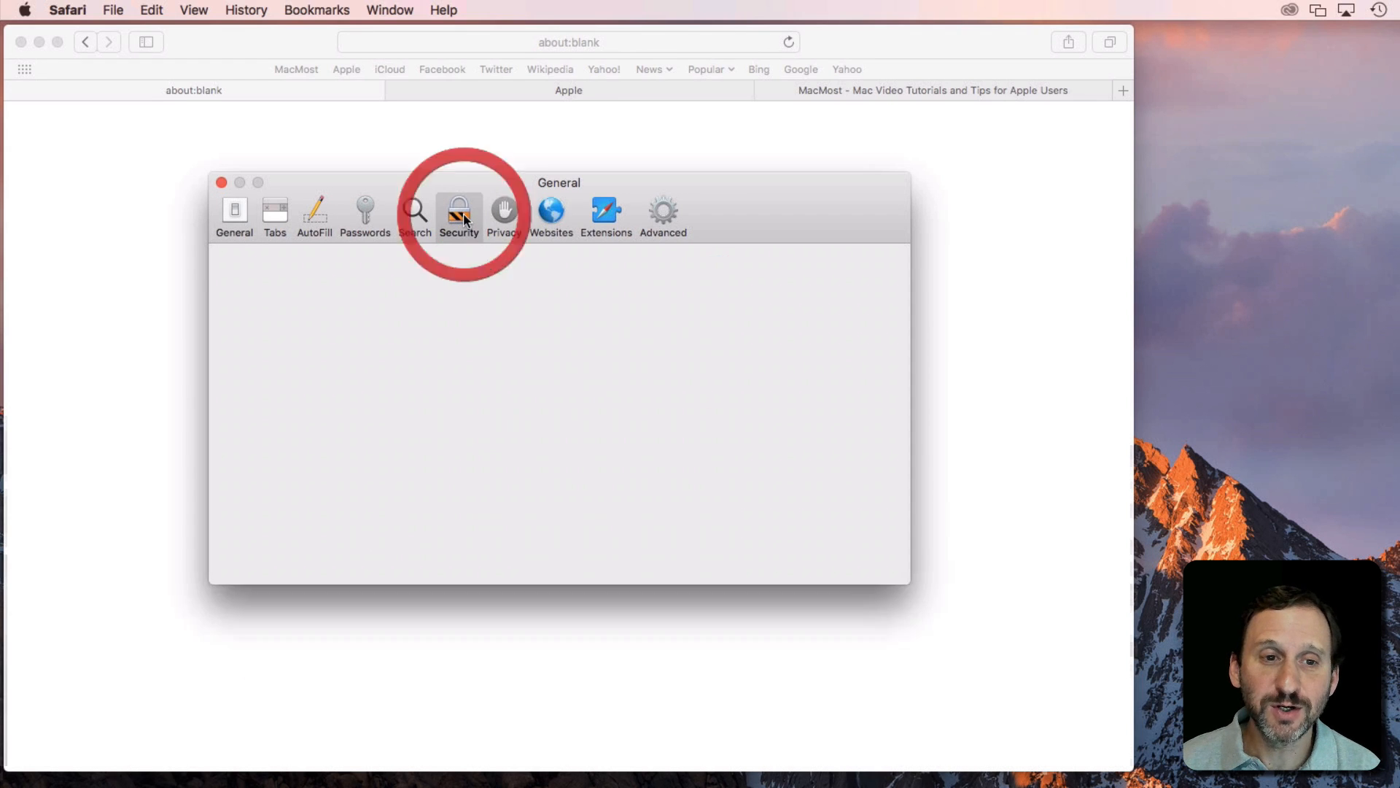
left_click(458, 210)
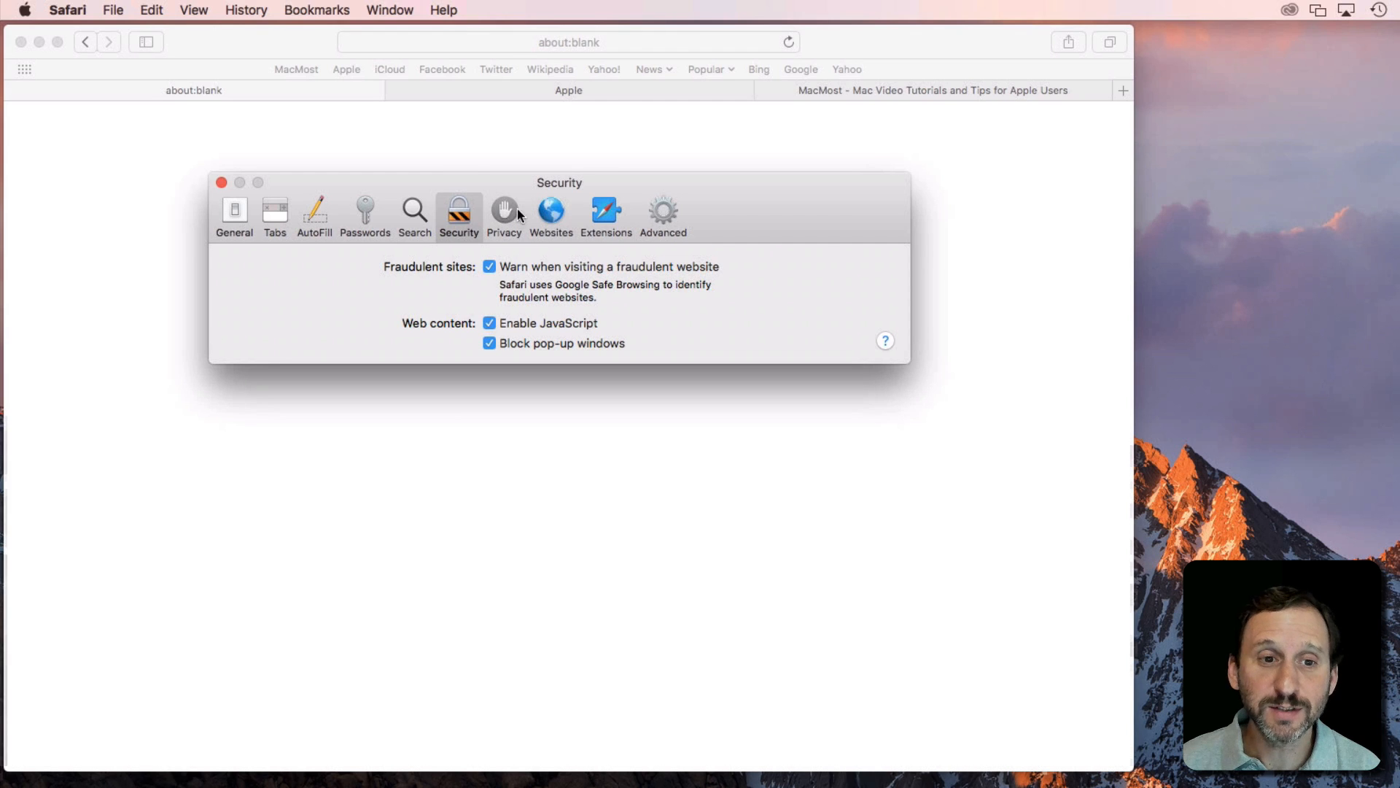
left_click(504, 211)
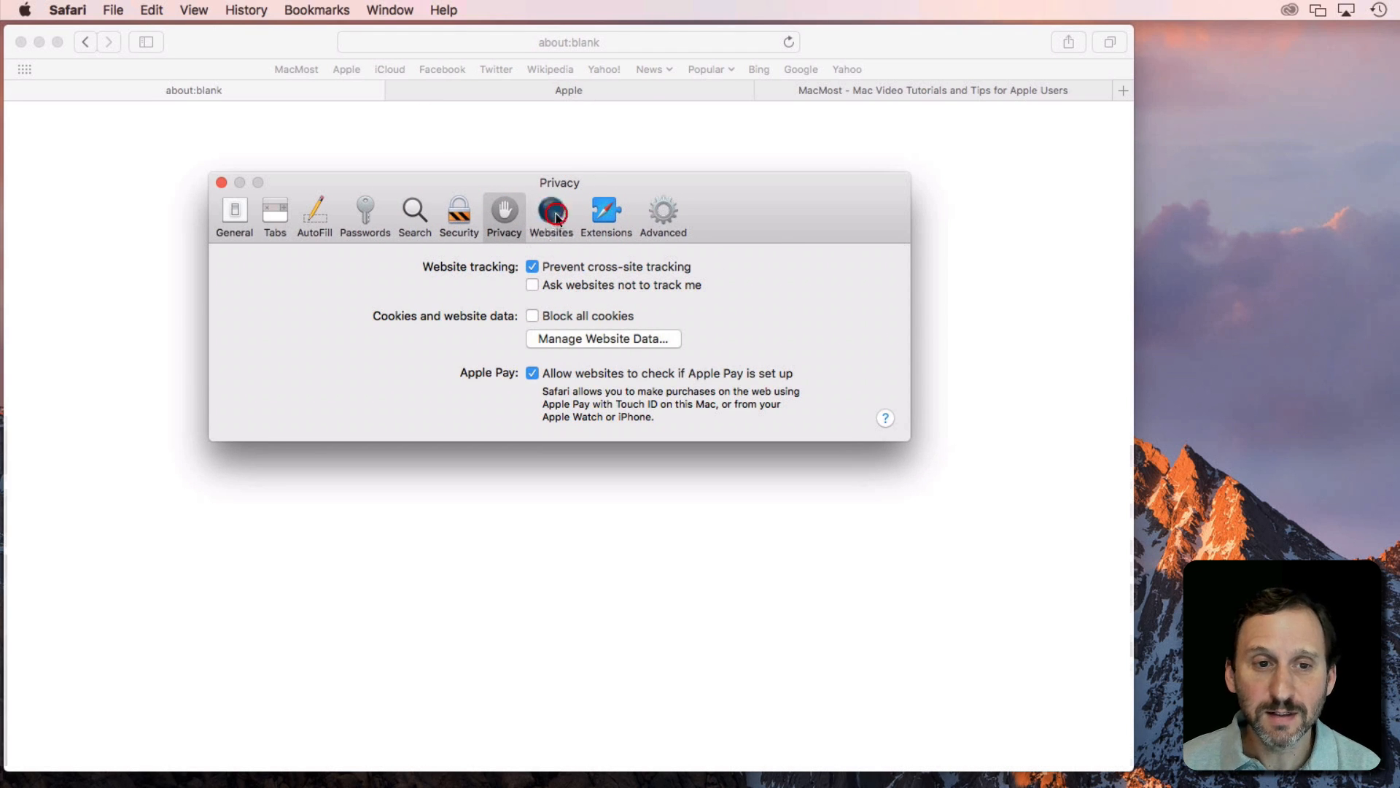
In the Websites pane, inspect Auto-Play choices for apple.com and other websites, leaving Stop Media with Sound.
left_click(551, 211)
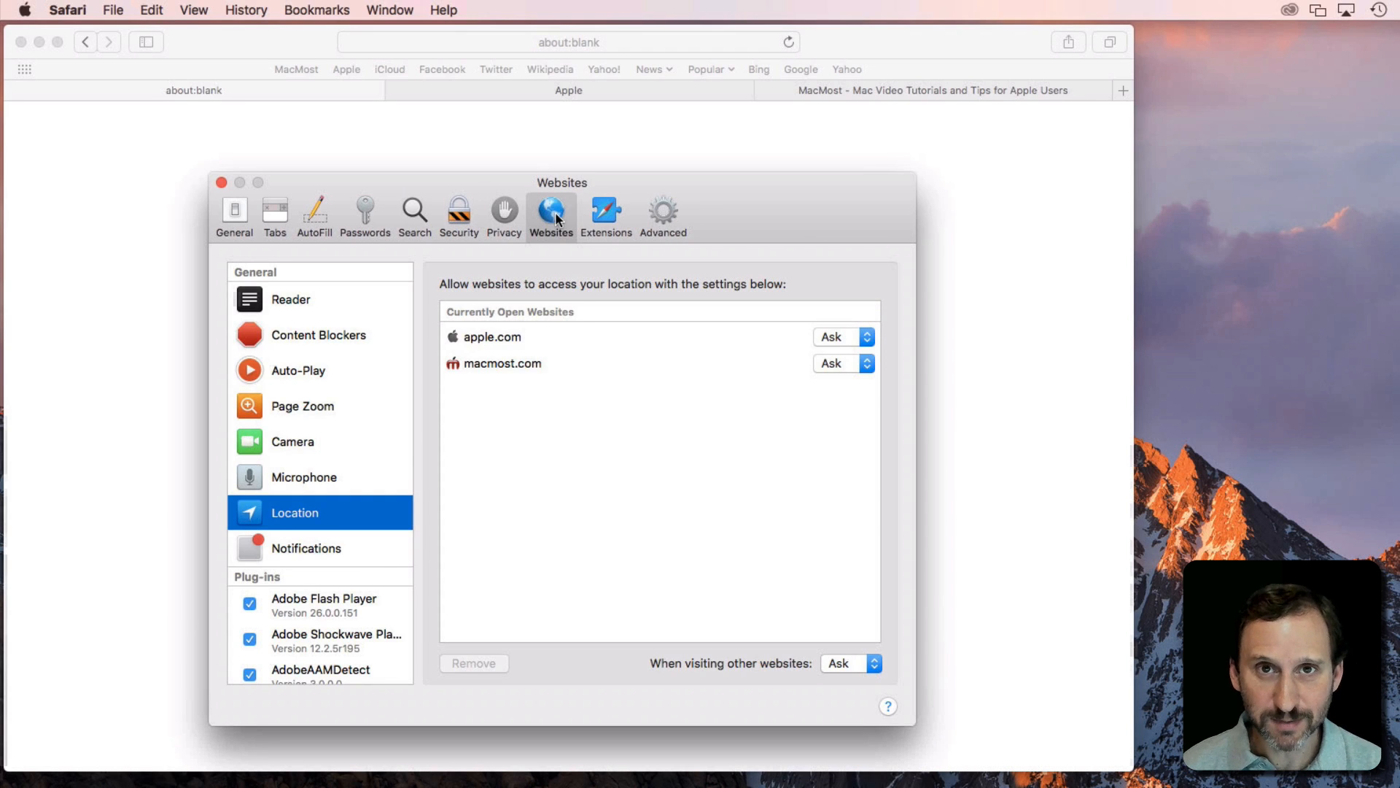
mouse_move(448, 306)
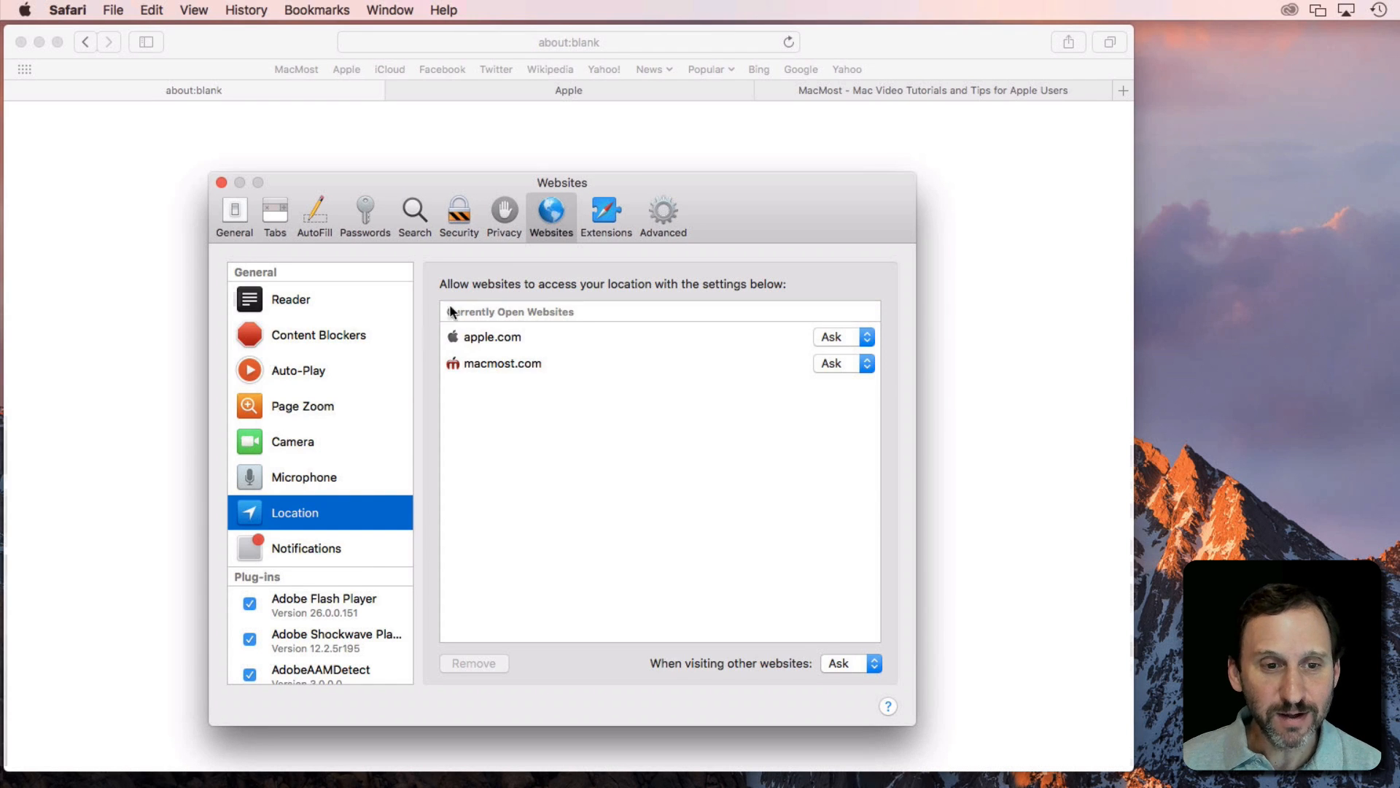
mouse_move(342, 282)
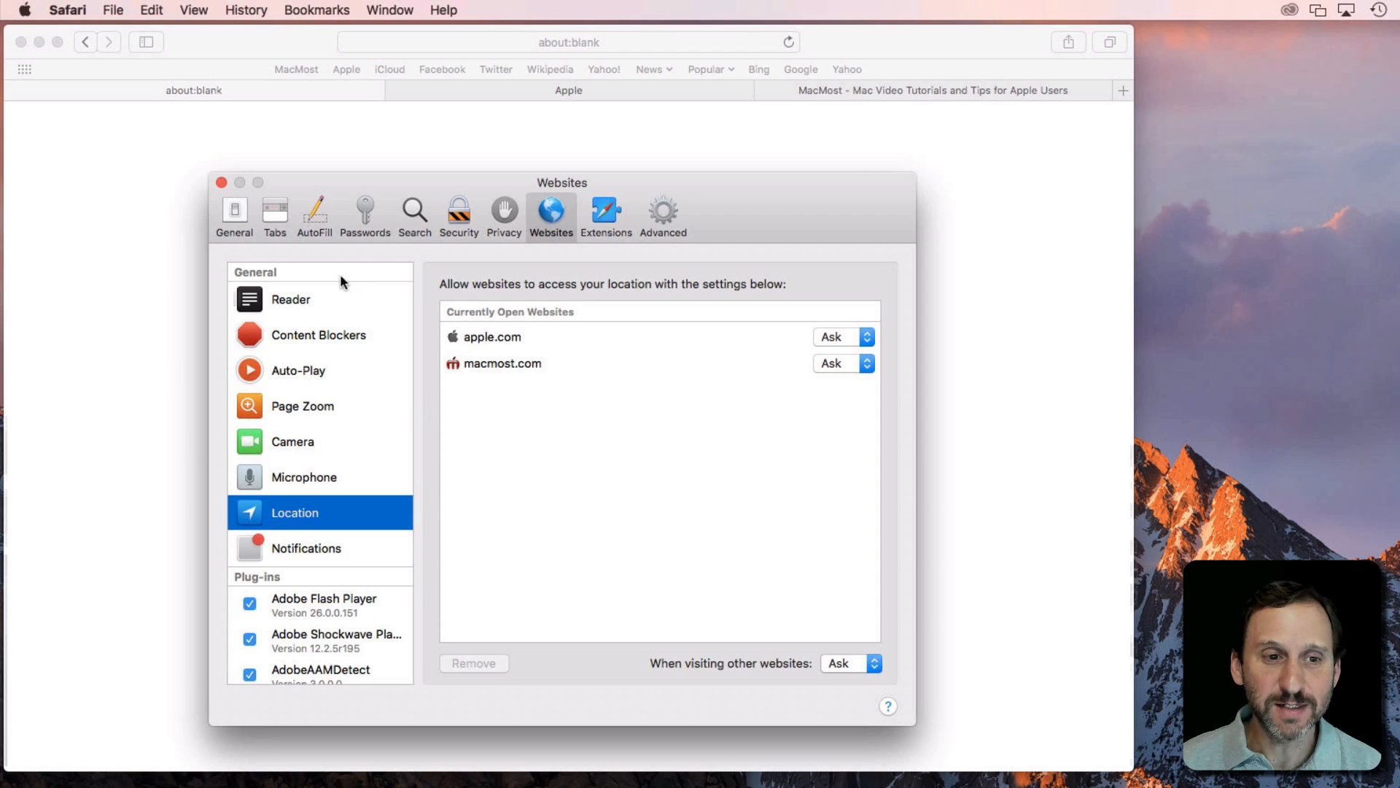
mouse_move(270, 309)
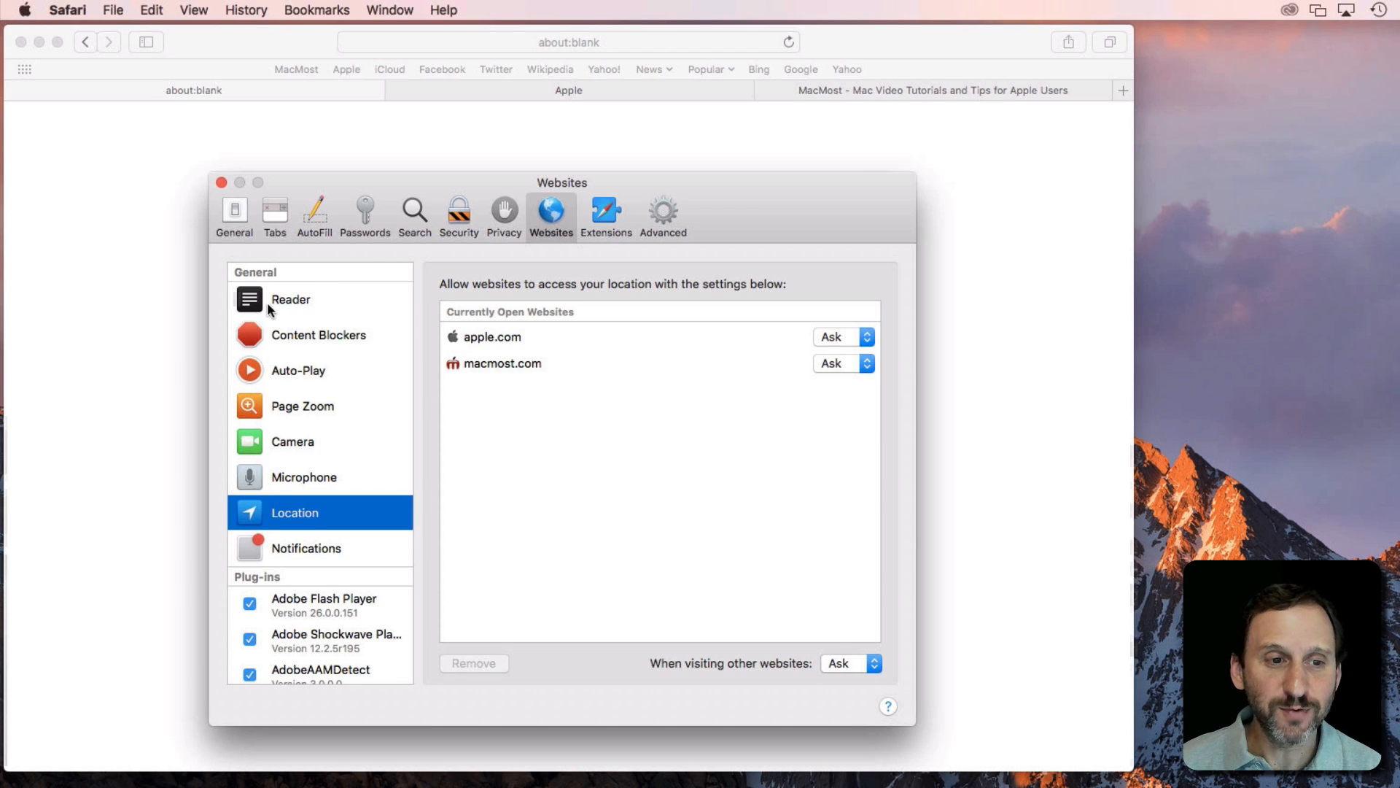
left_click(300, 371)
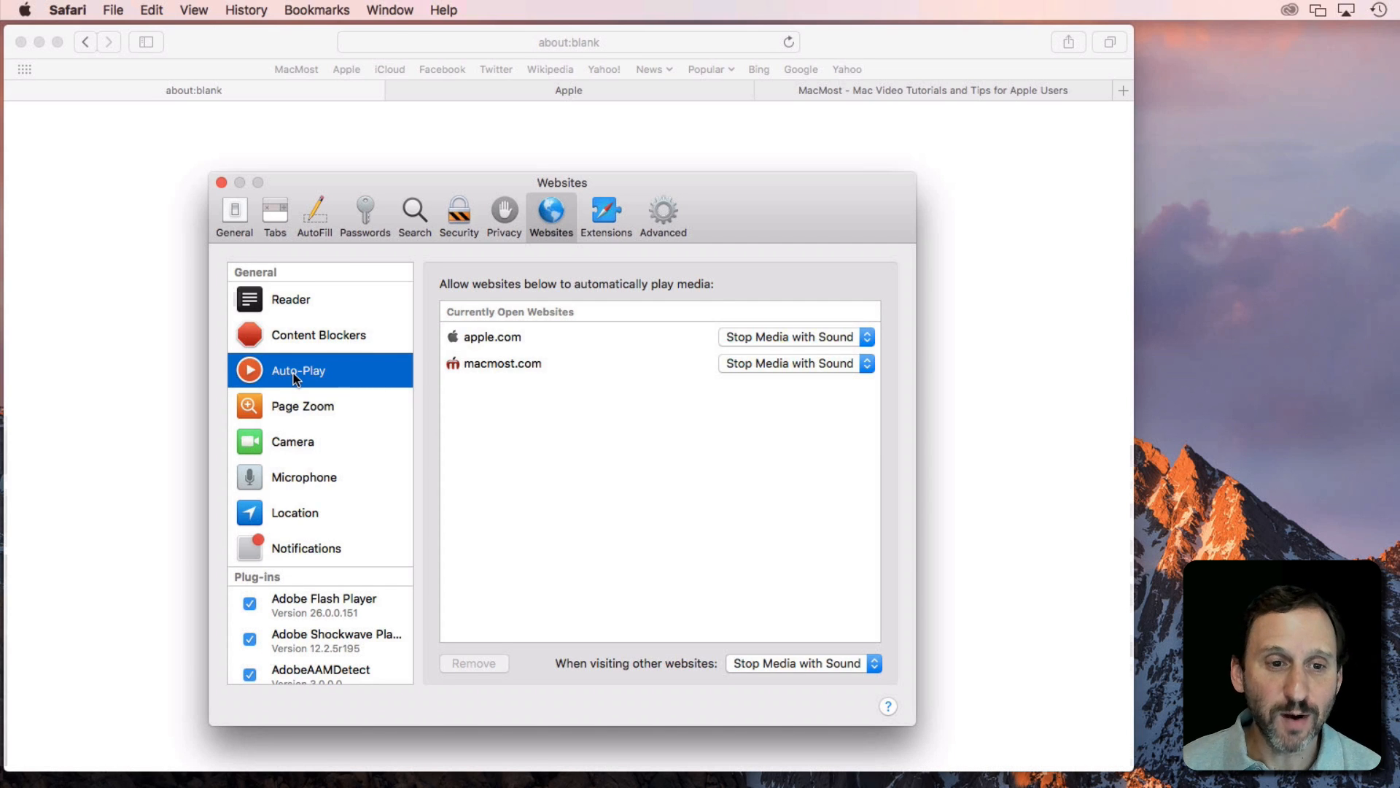
mouse_move(499, 343)
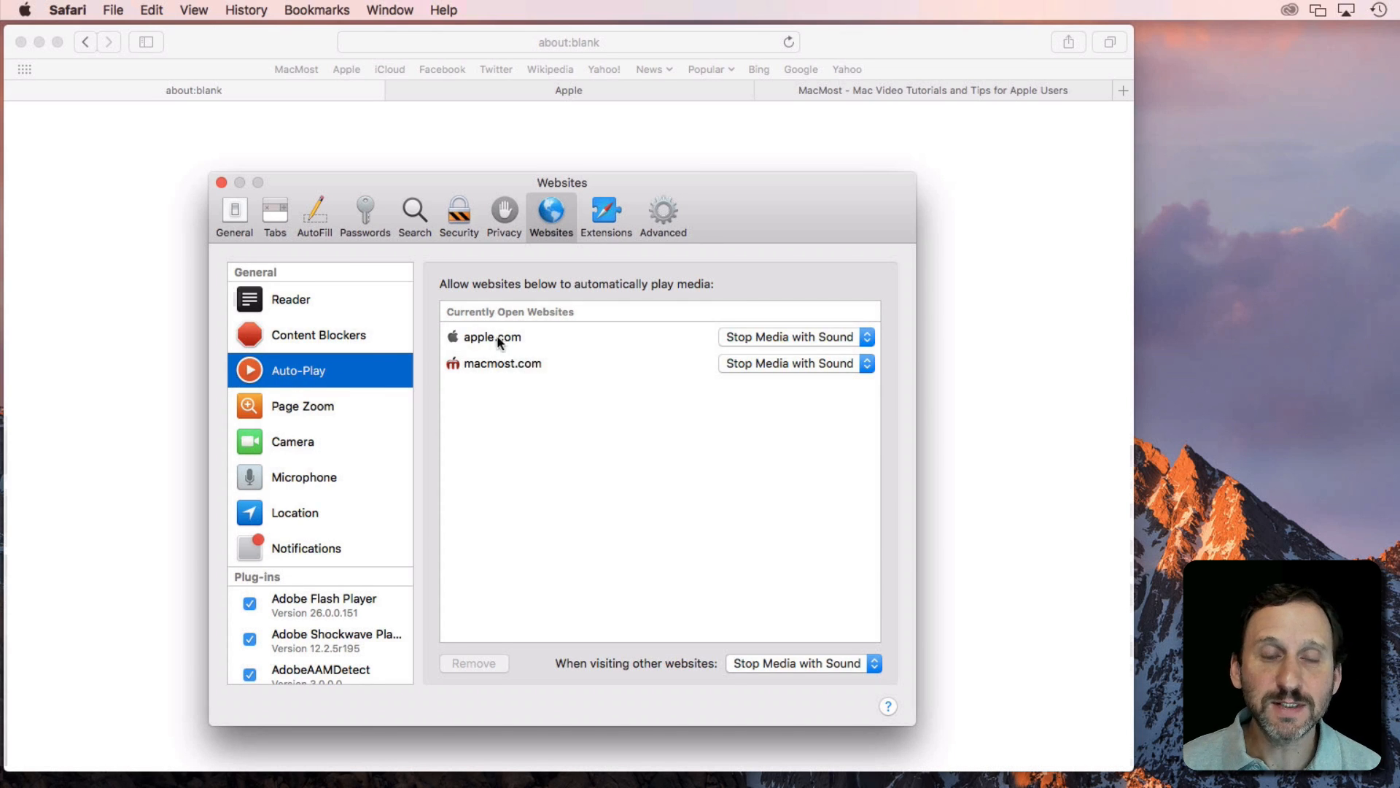
mouse_move(788, 106)
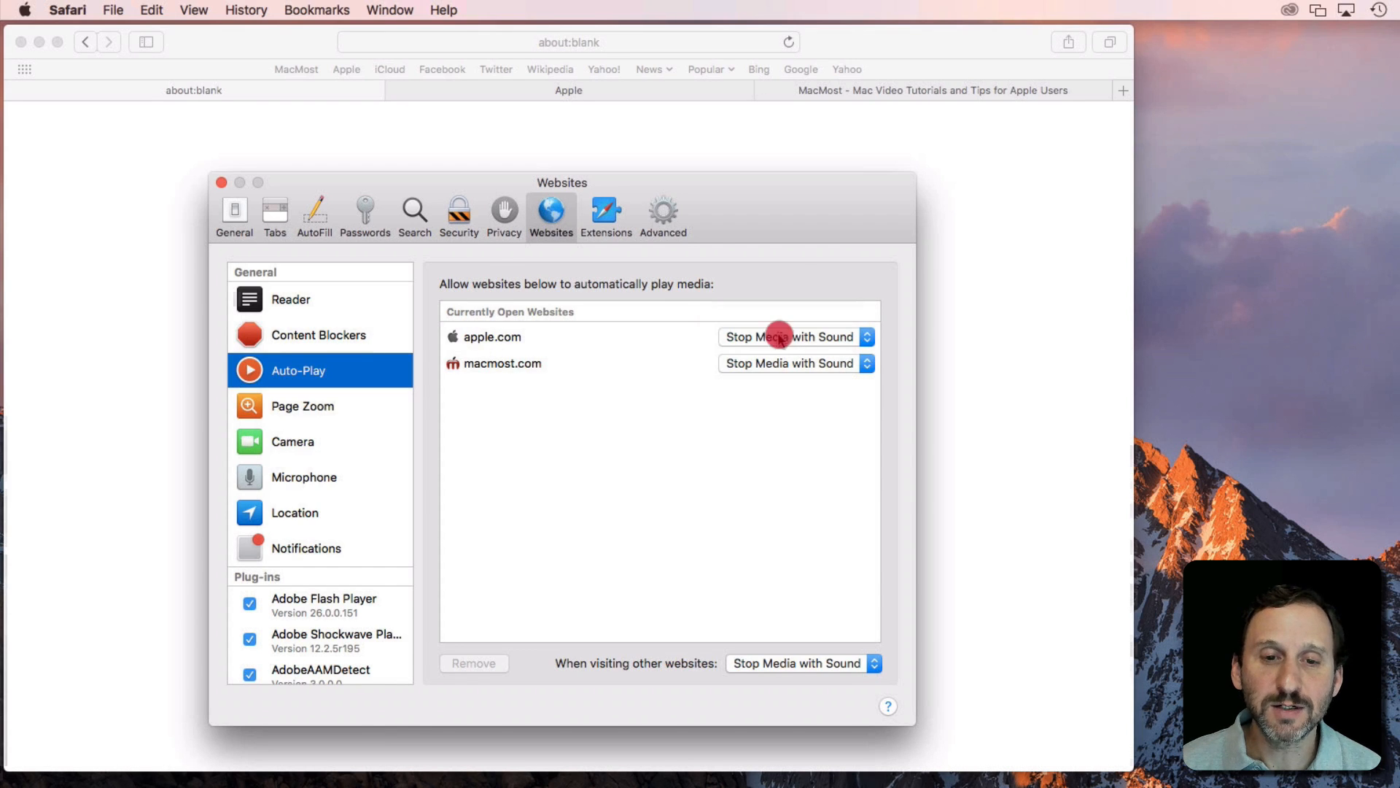
left_click(794, 337)
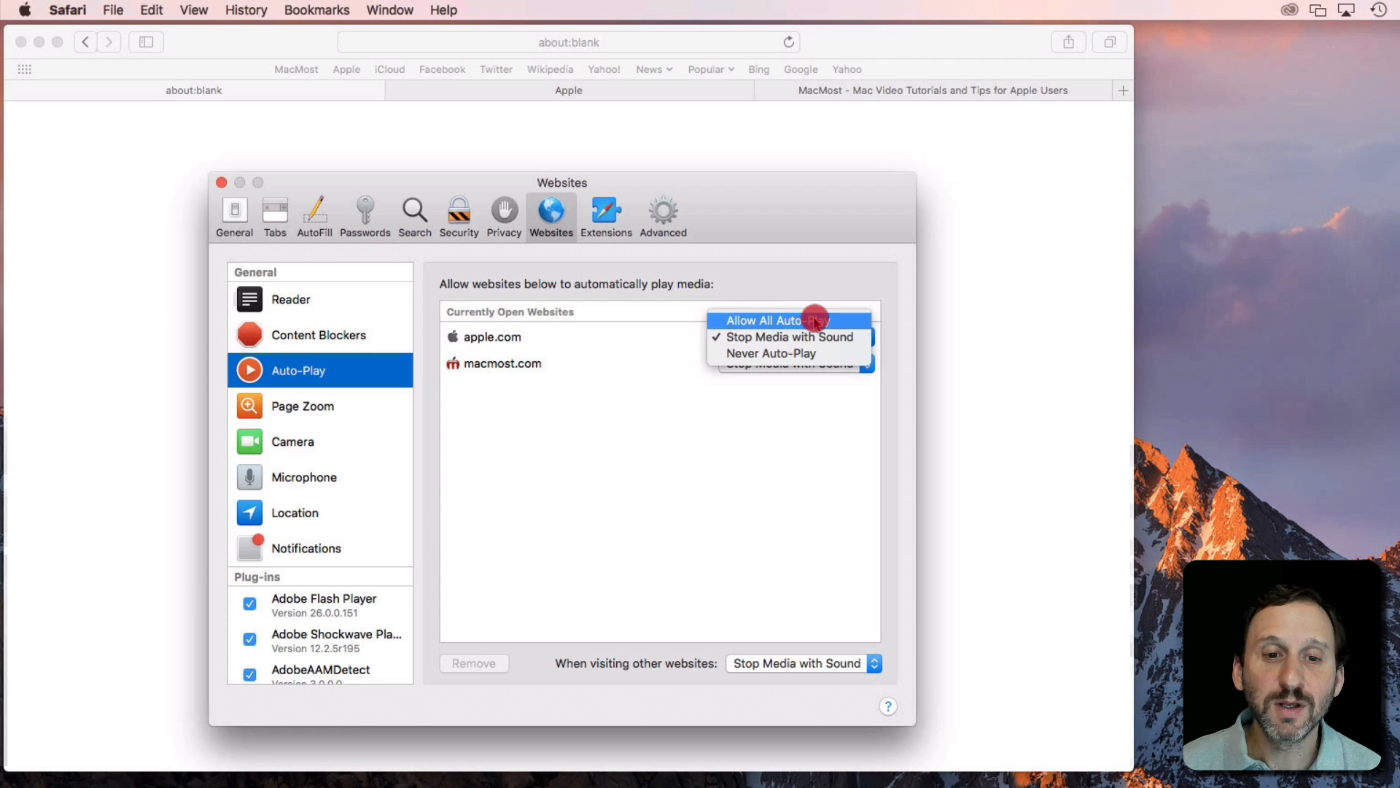
mouse_move(768, 353)
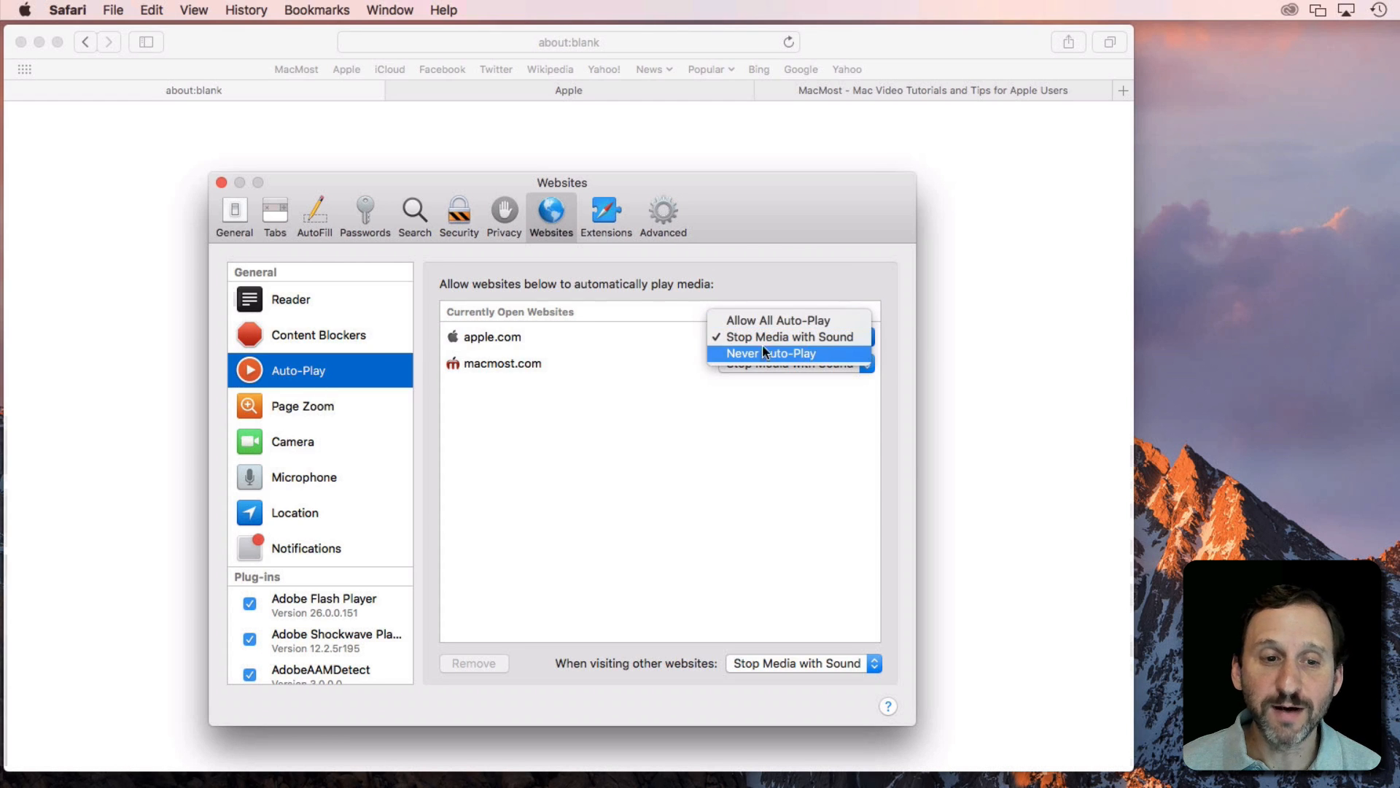
left_click(788, 336)
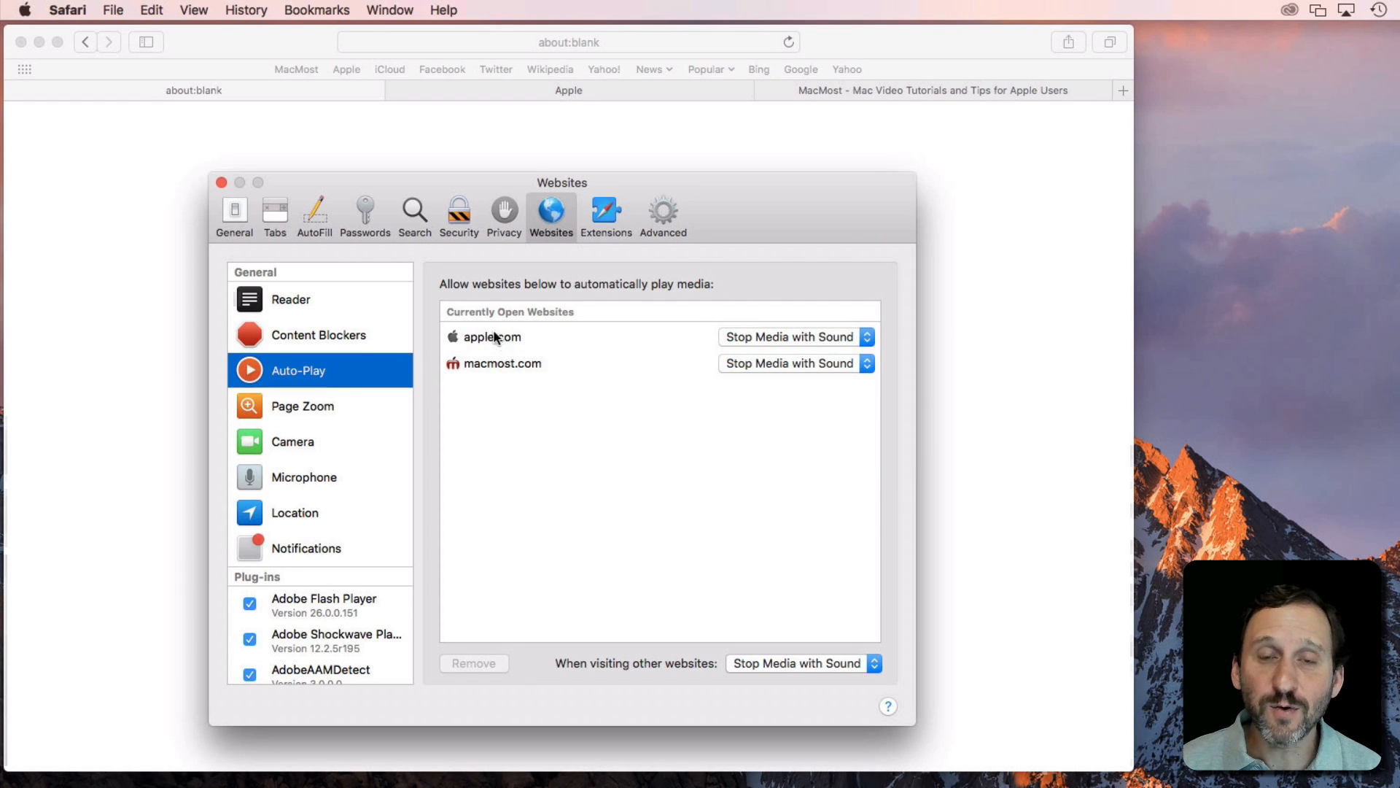
mouse_move(596, 353)
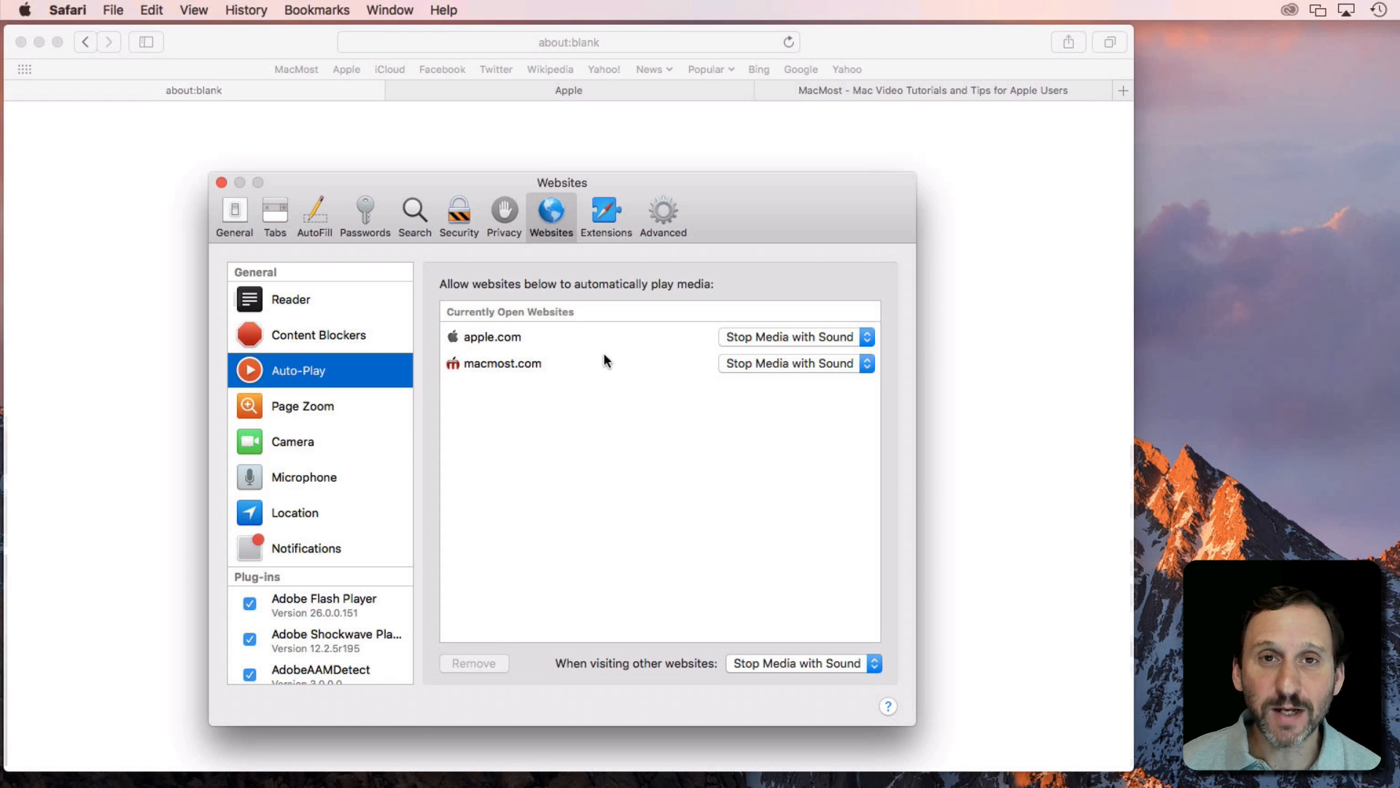
mouse_move(795, 670)
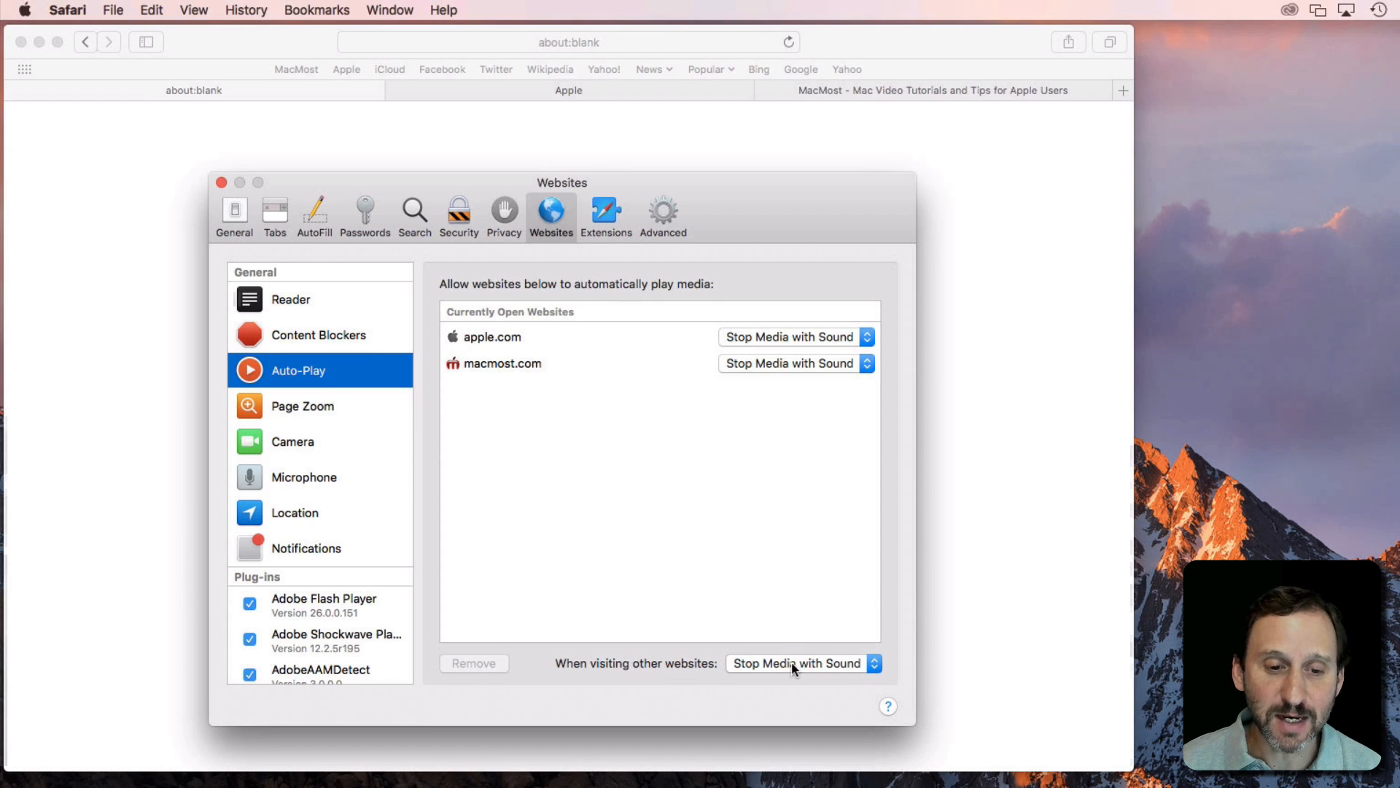
left_click(802, 663)
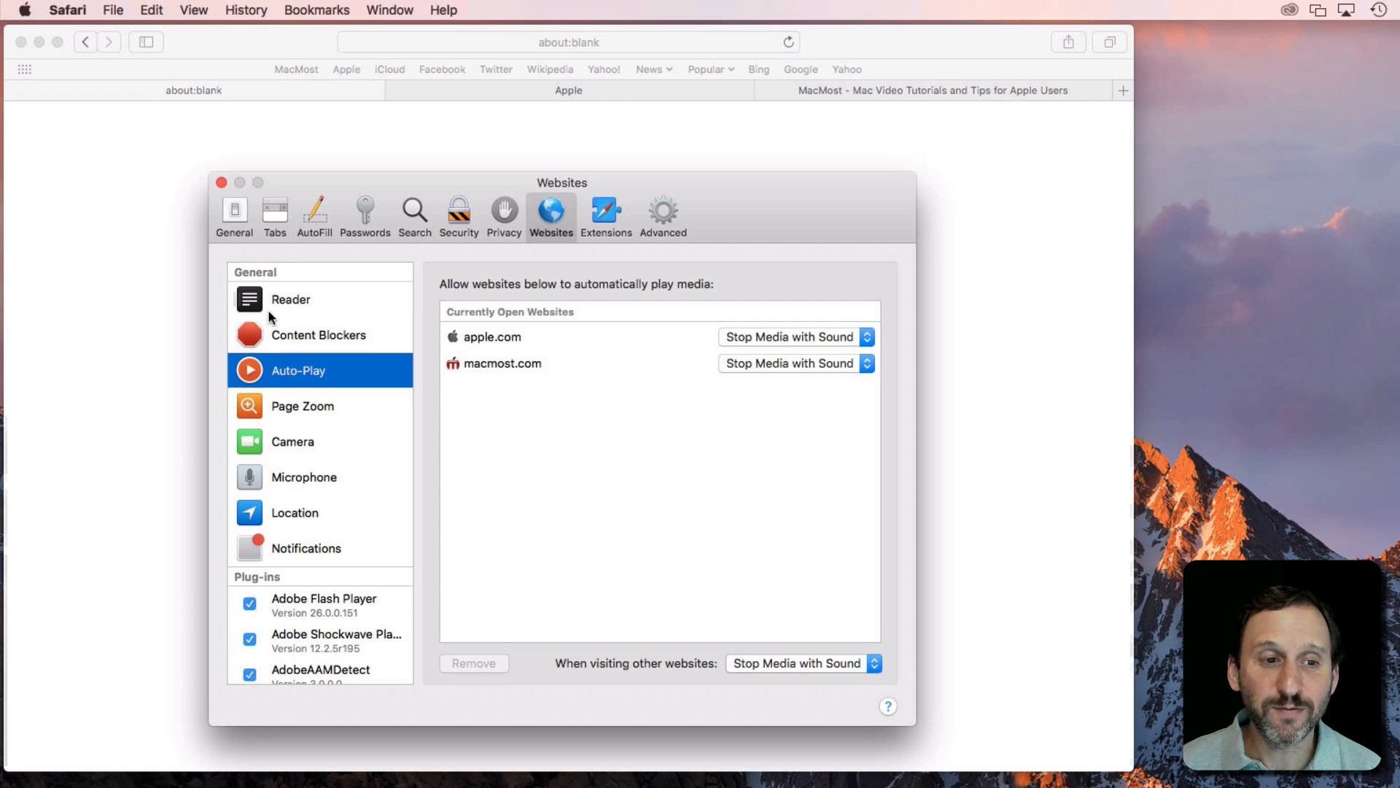
Browse Reader, Content Blockers, Page Zoom, Camera, Location, Notifications, ending on Adobe Flash Player permissions.
left_click(290, 299)
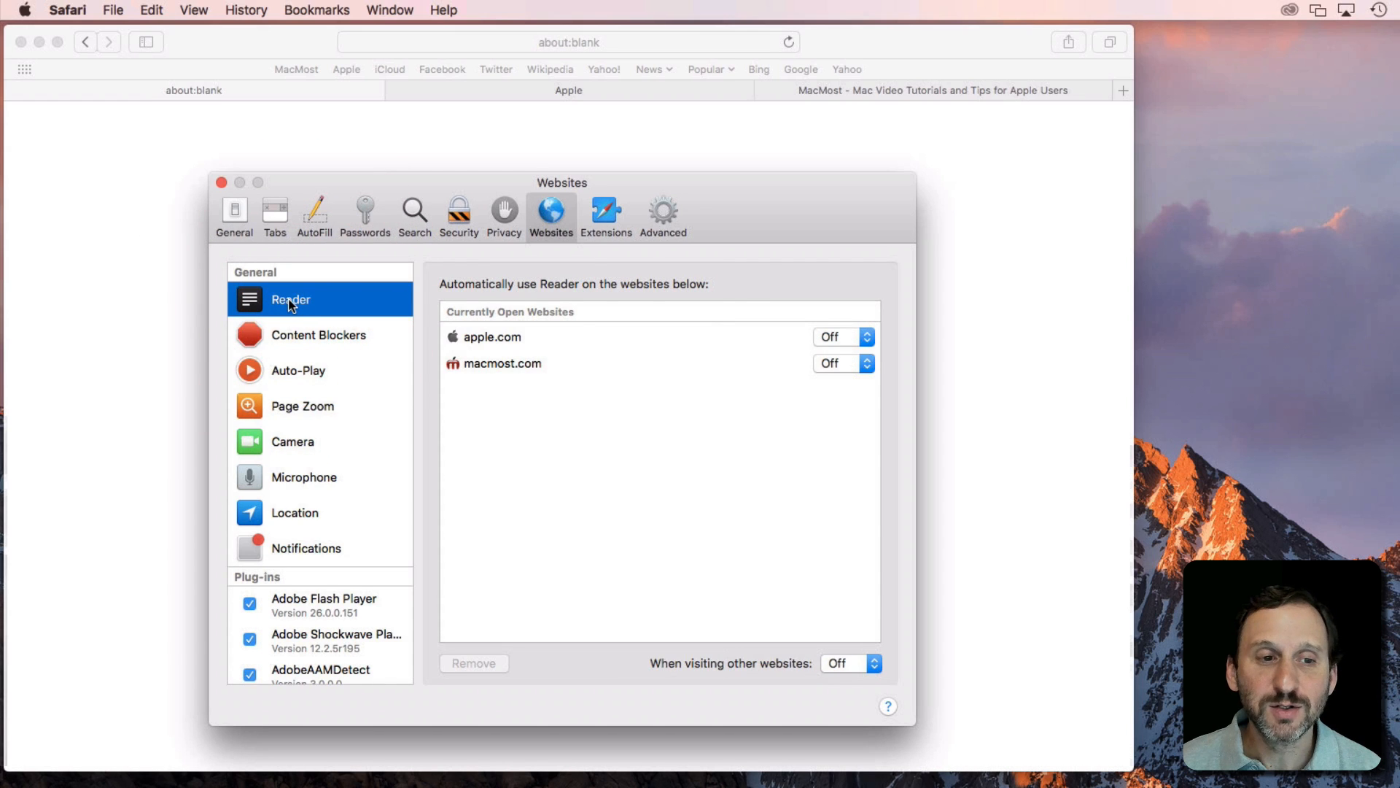
mouse_move(840, 362)
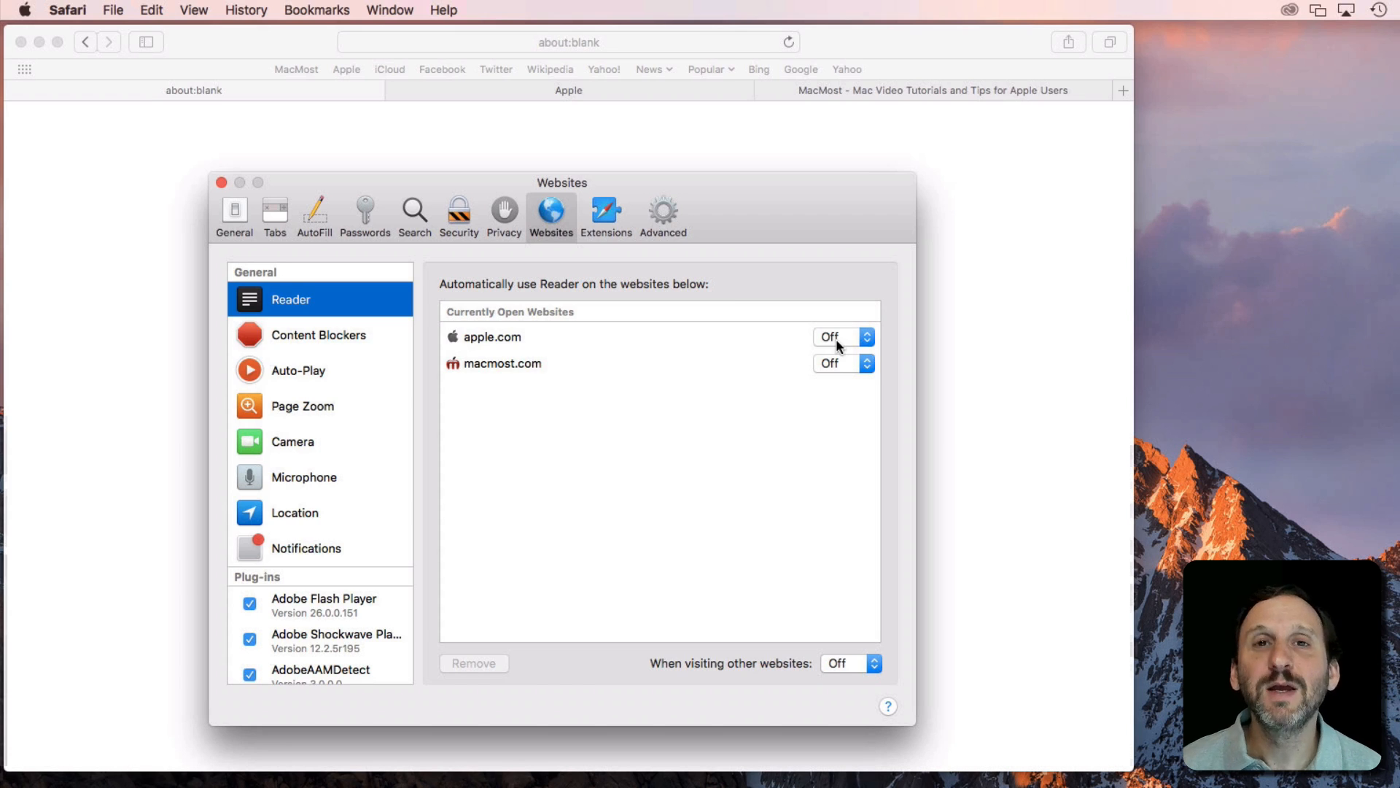
left_click(318, 335)
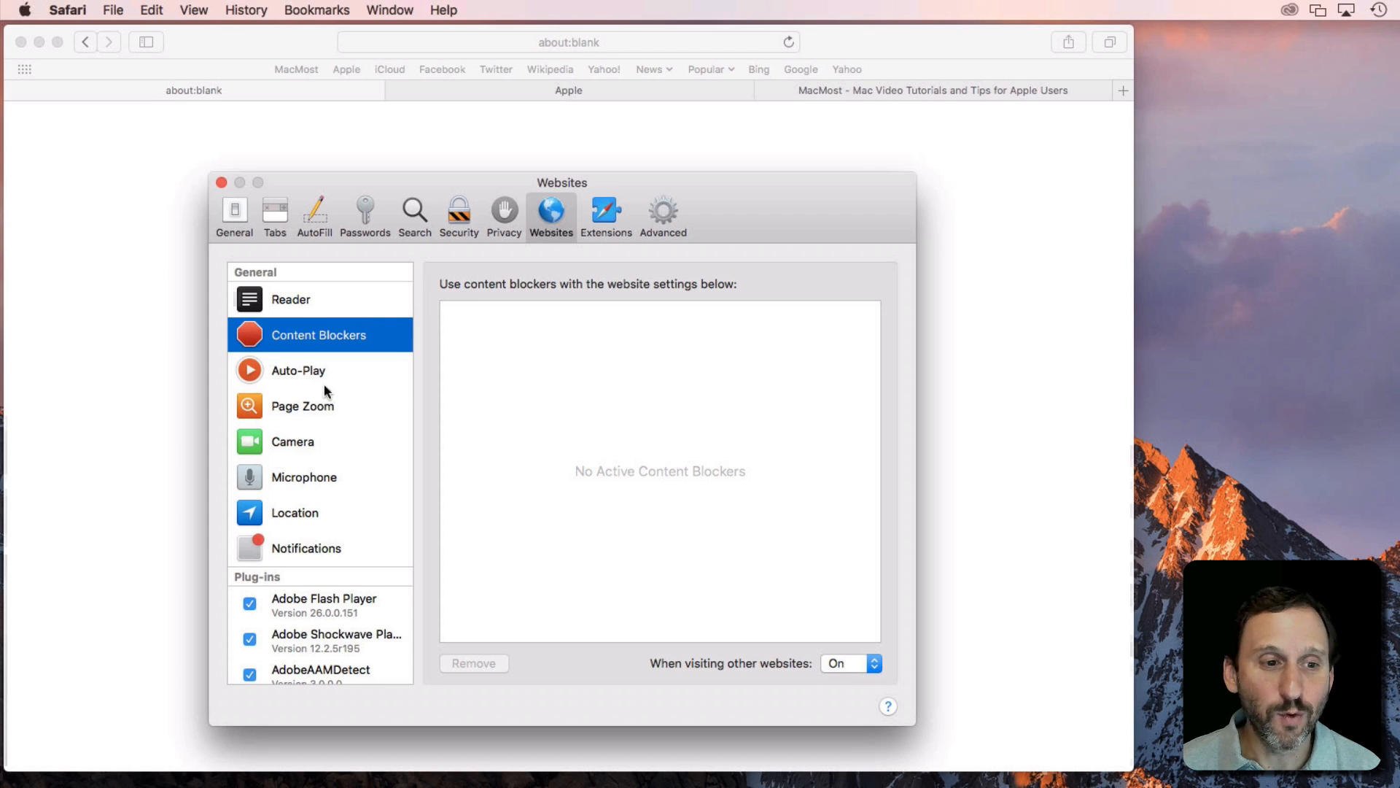
mouse_move(271, 391)
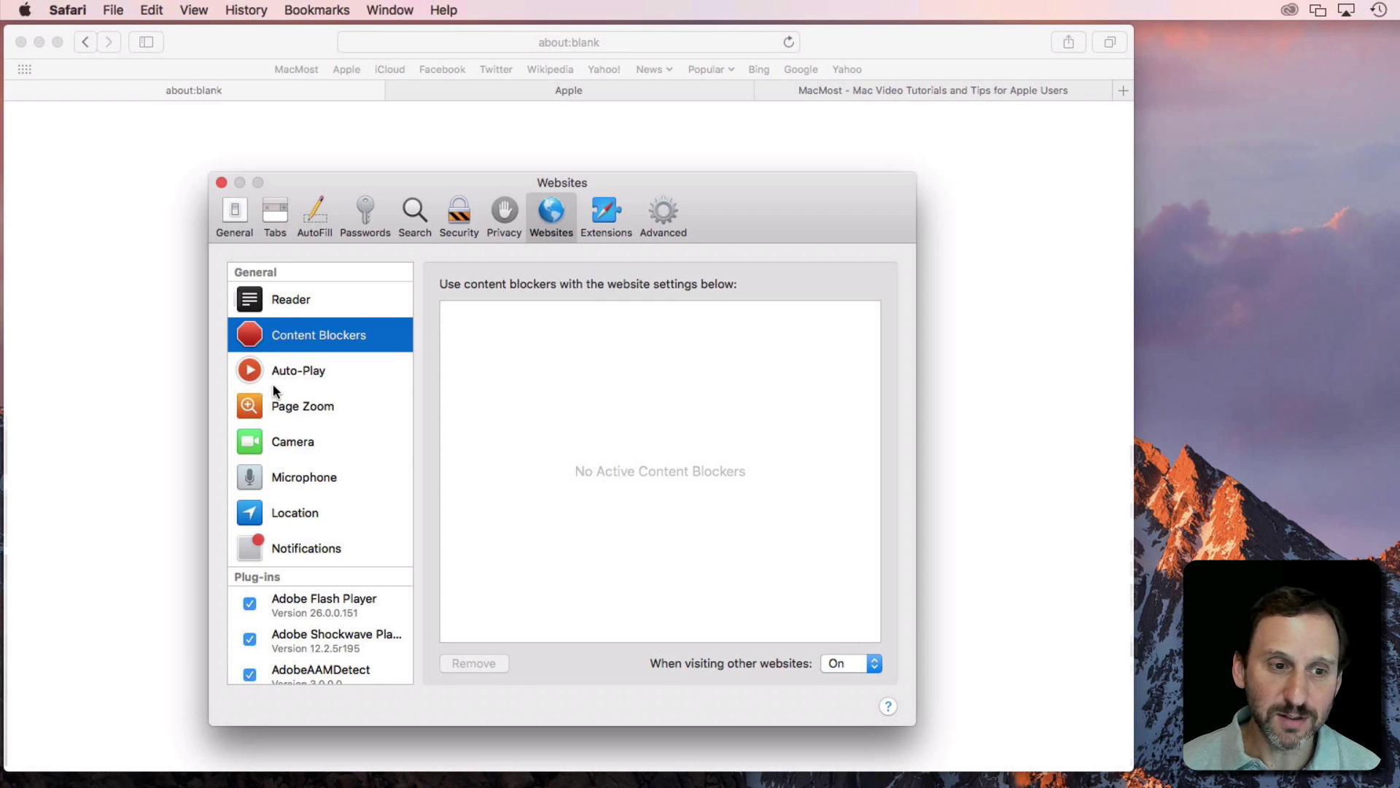
left_click(301, 406)
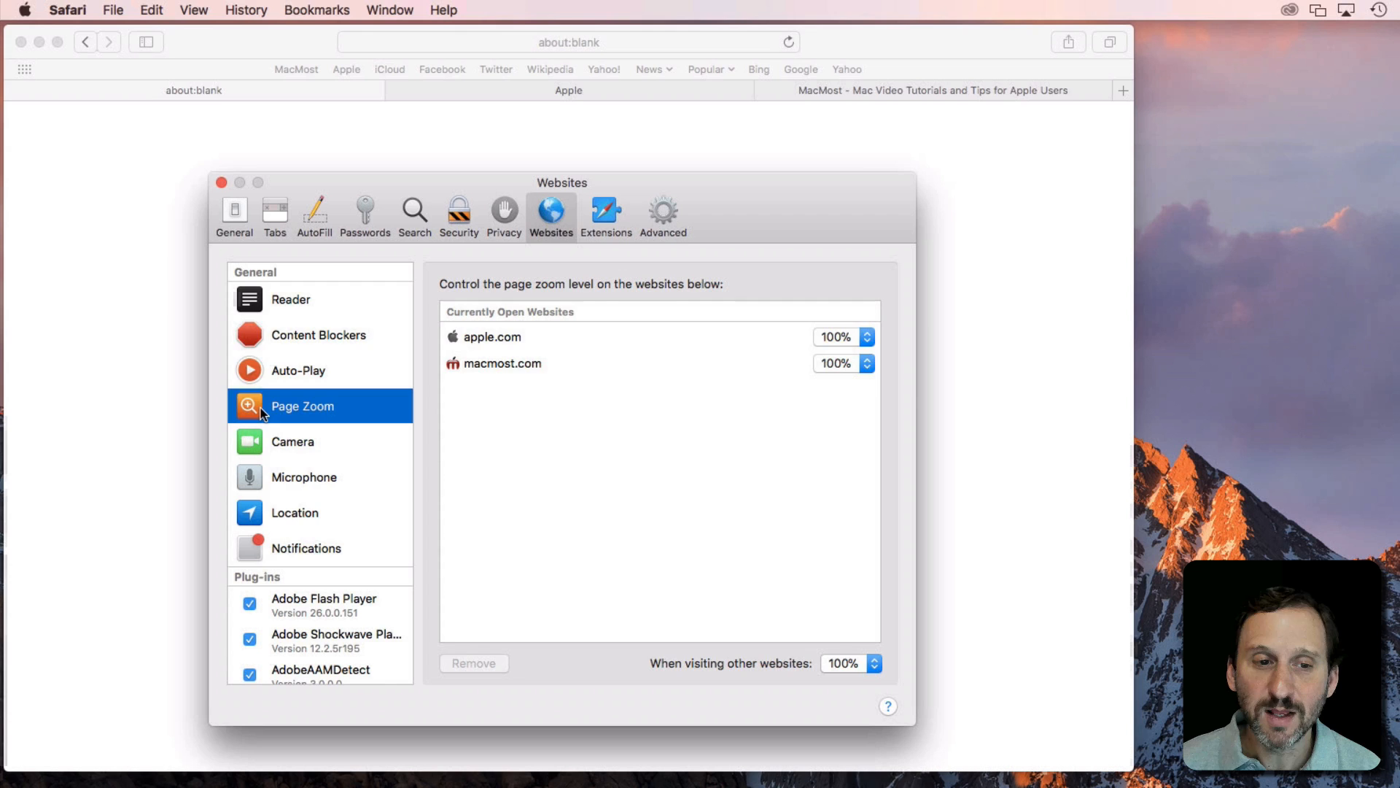
mouse_move(403, 394)
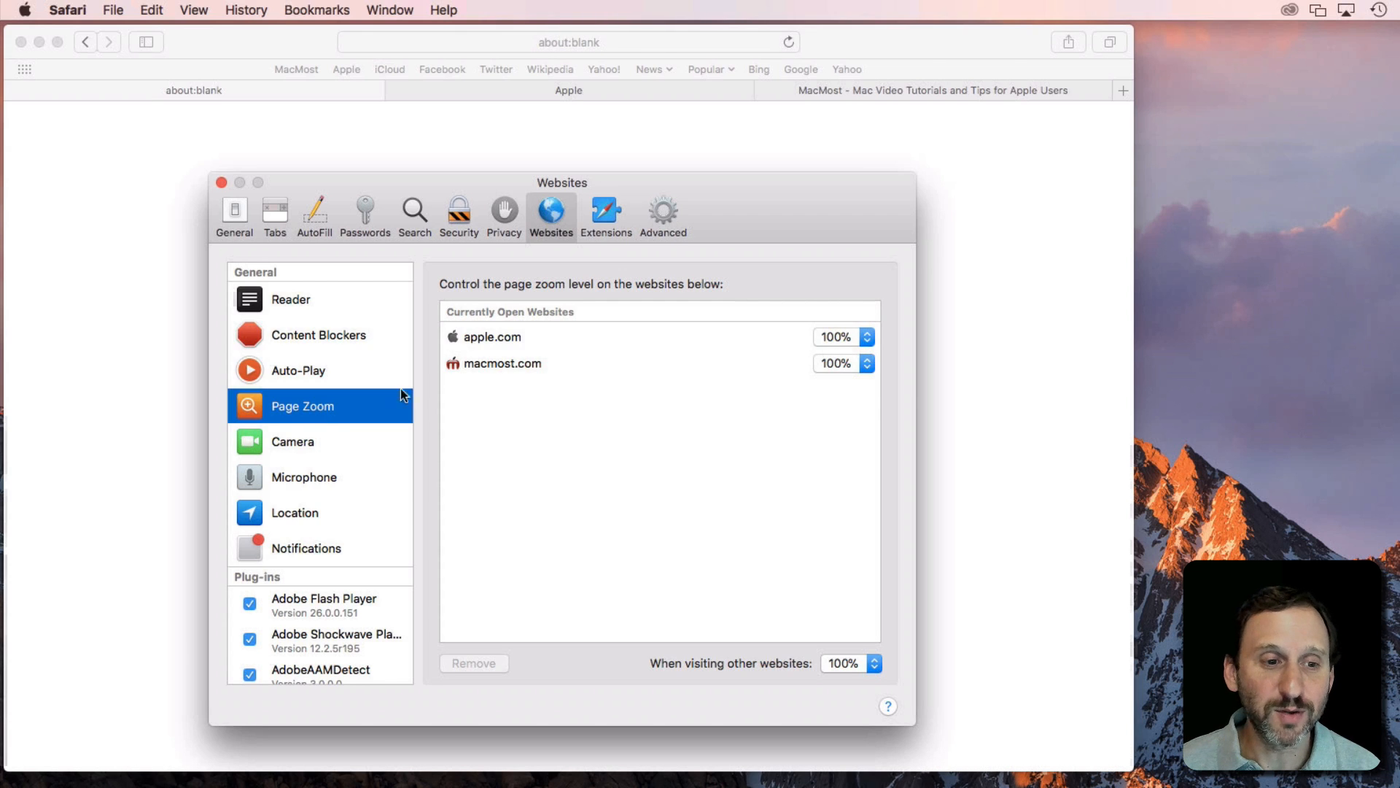
left_click(291, 441)
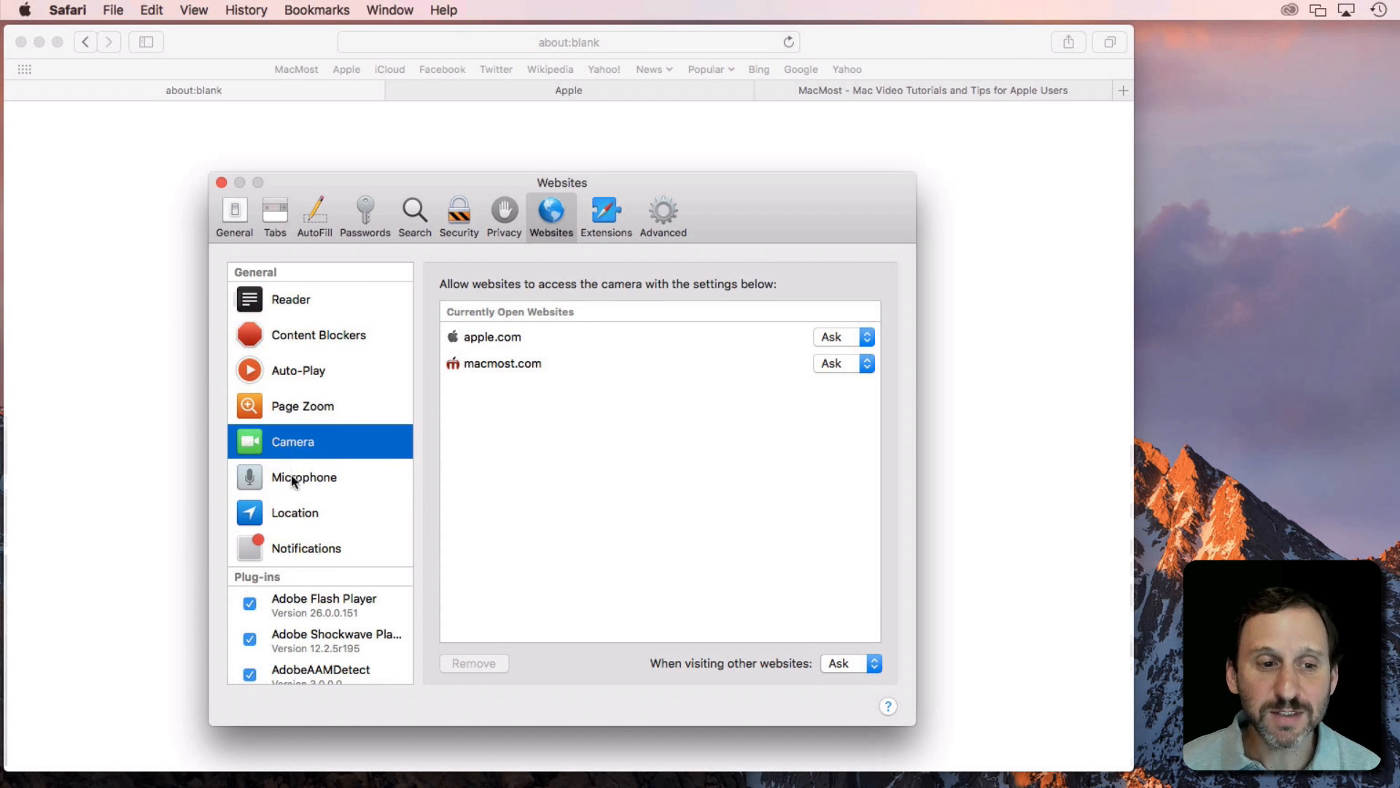
left_click(295, 513)
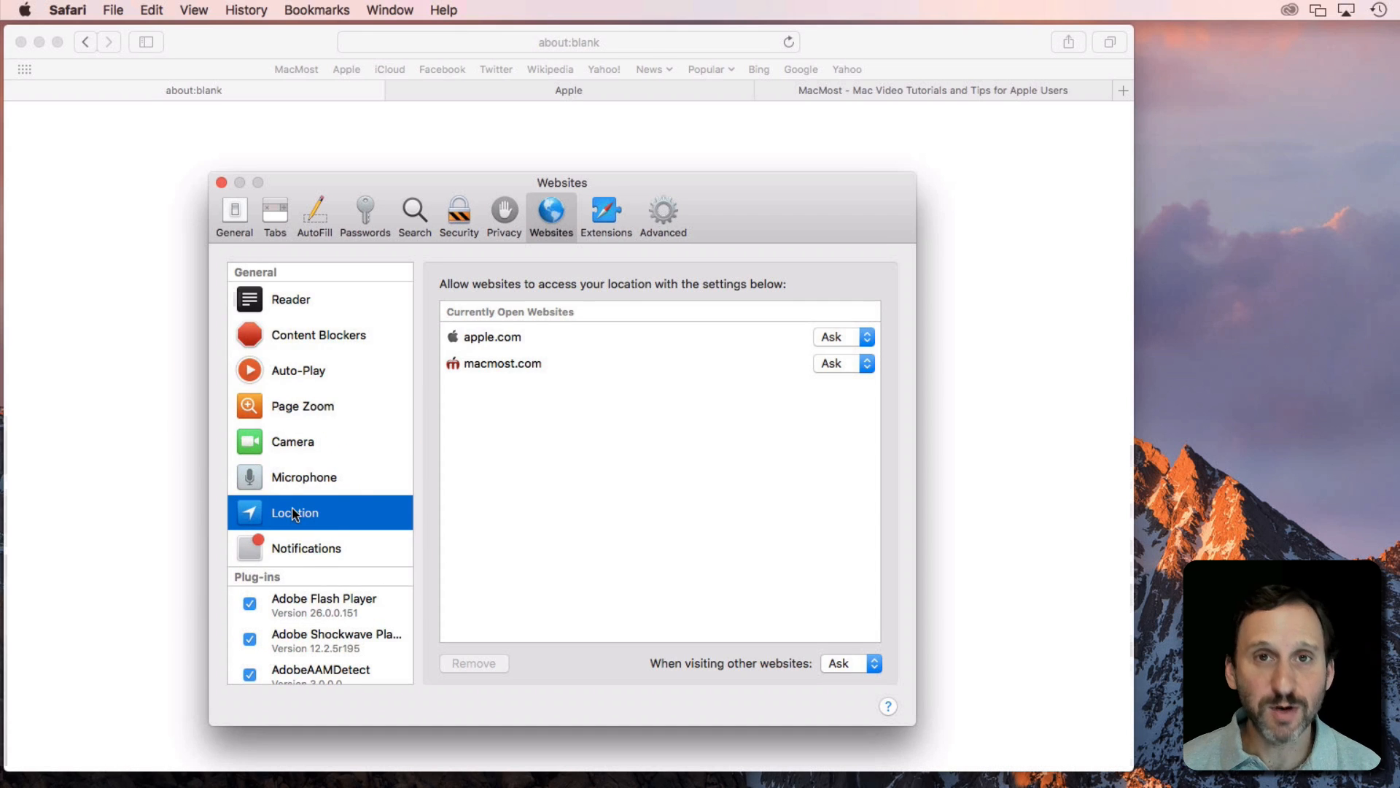
left_click(306, 547)
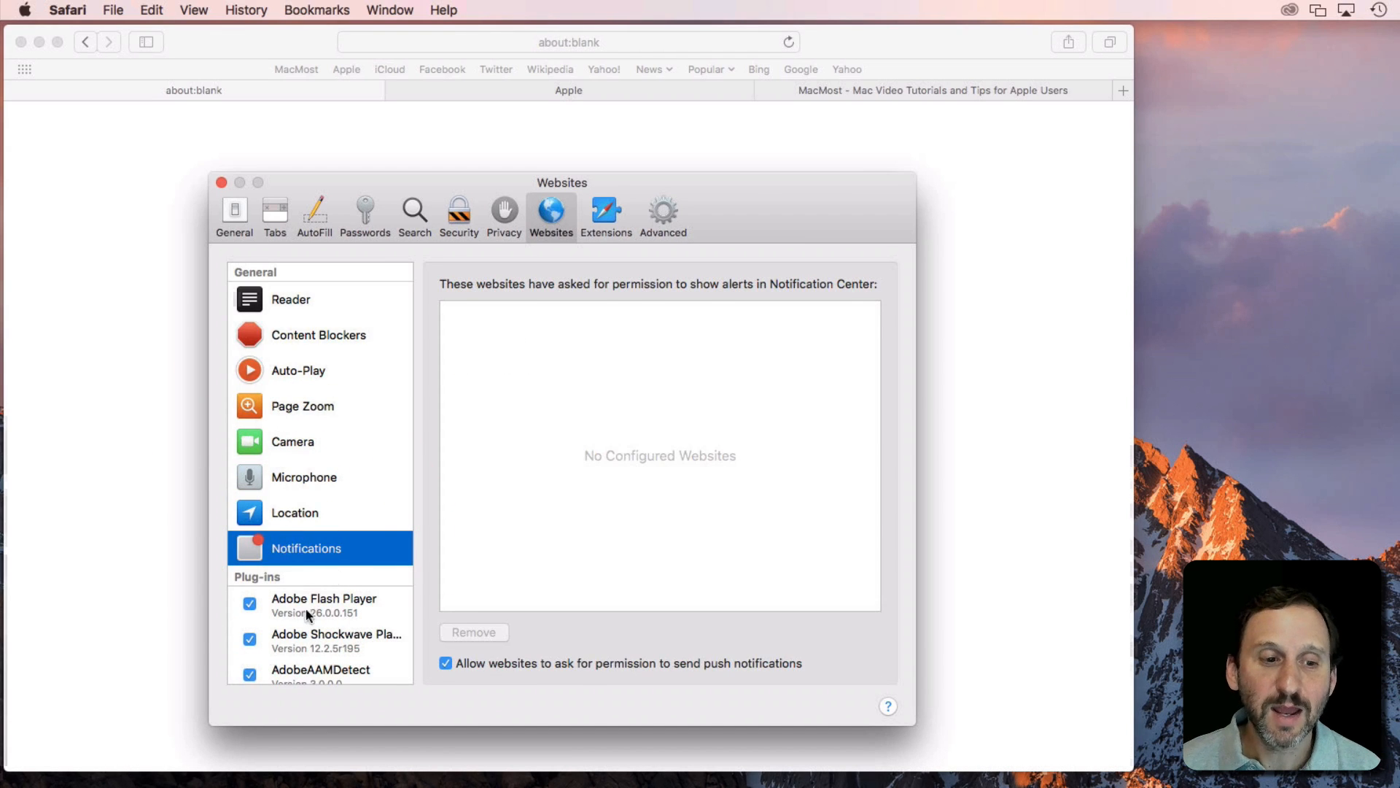
left_click(323, 604)
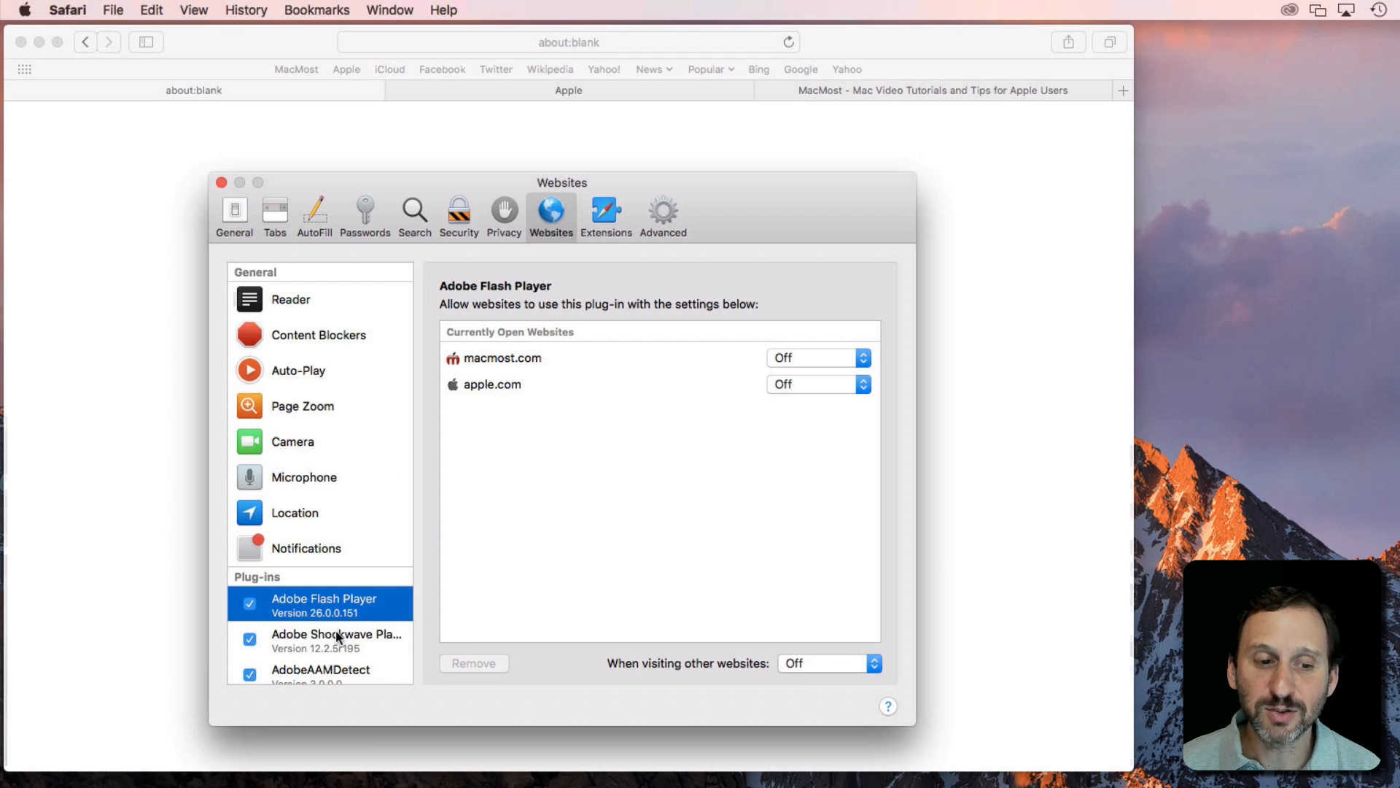
mouse_move(583, 245)
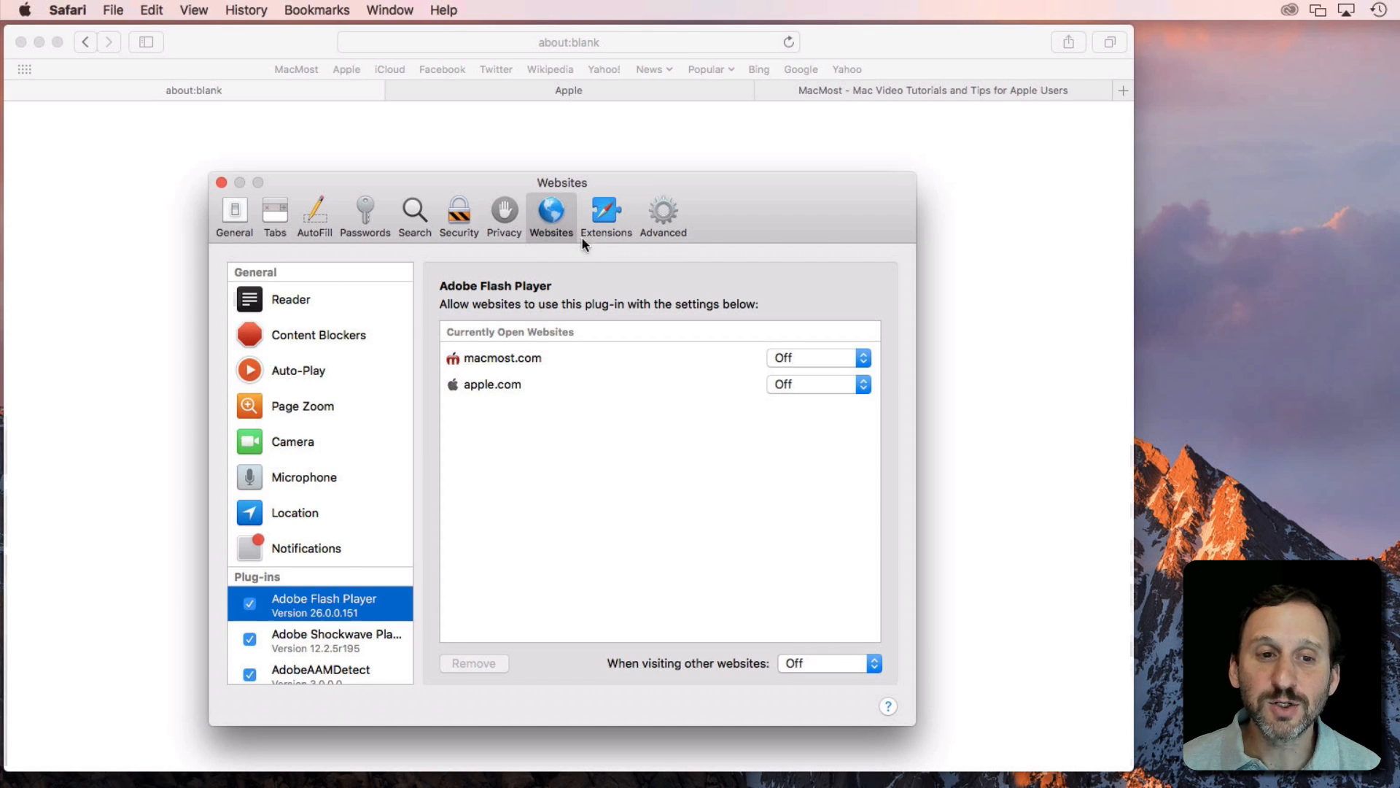
mouse_move(541, 217)
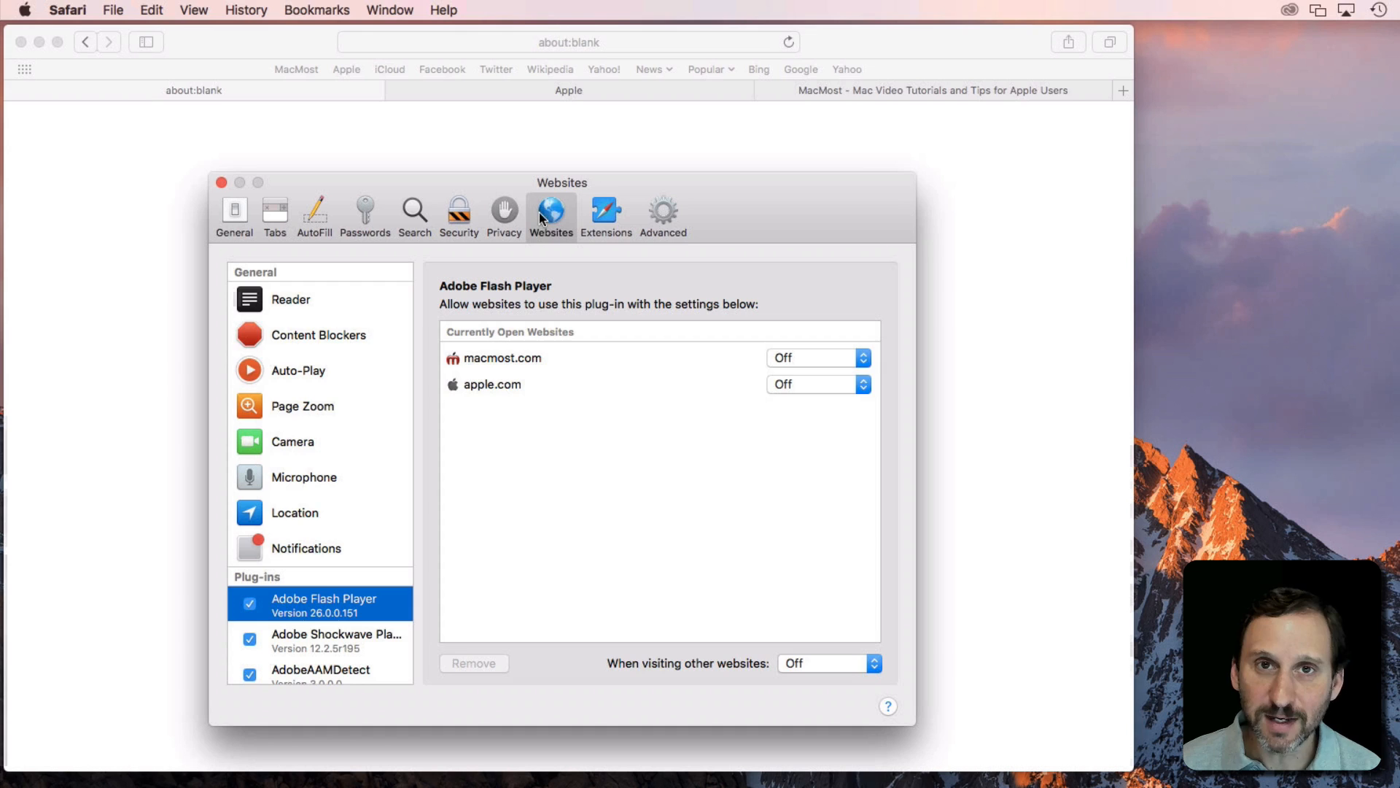
mouse_move(565, 189)
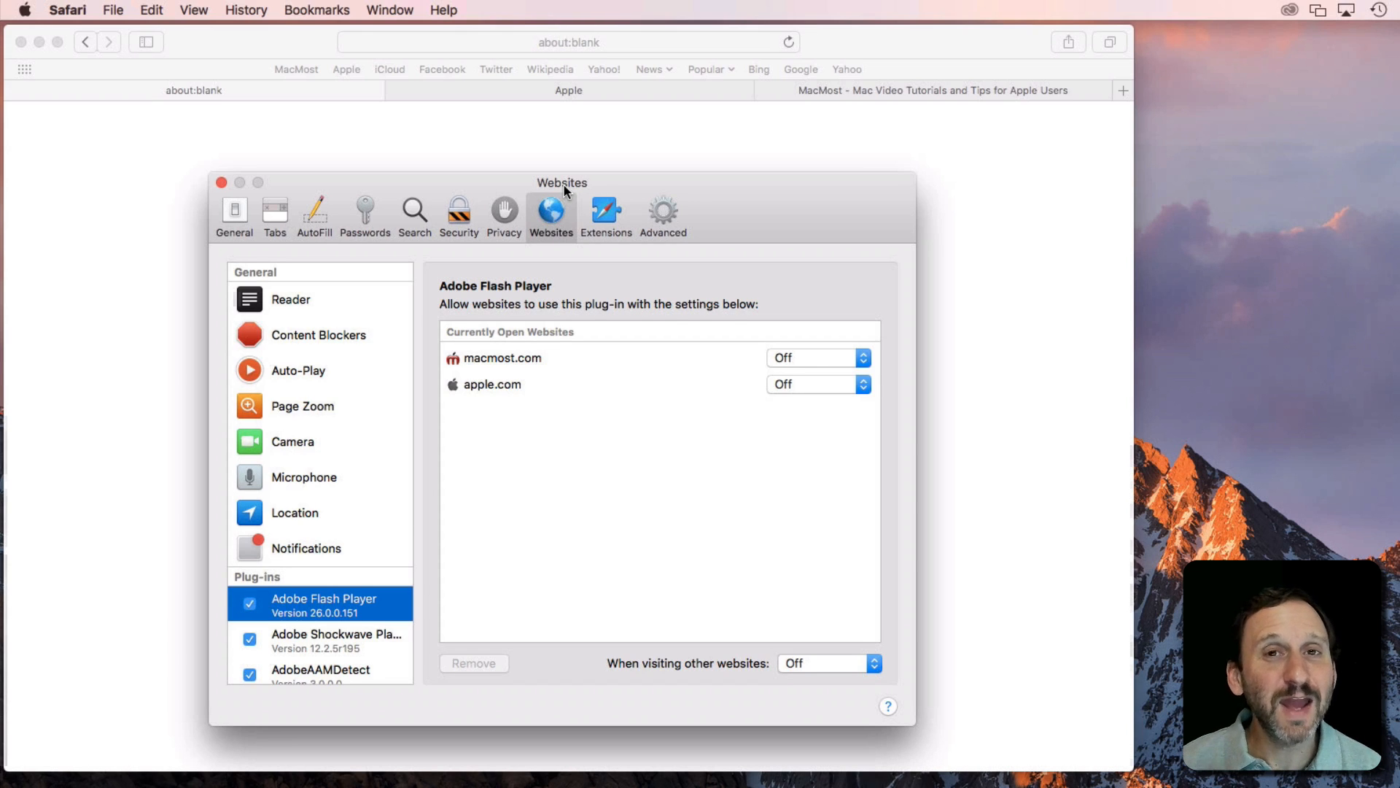
mouse_move(313, 386)
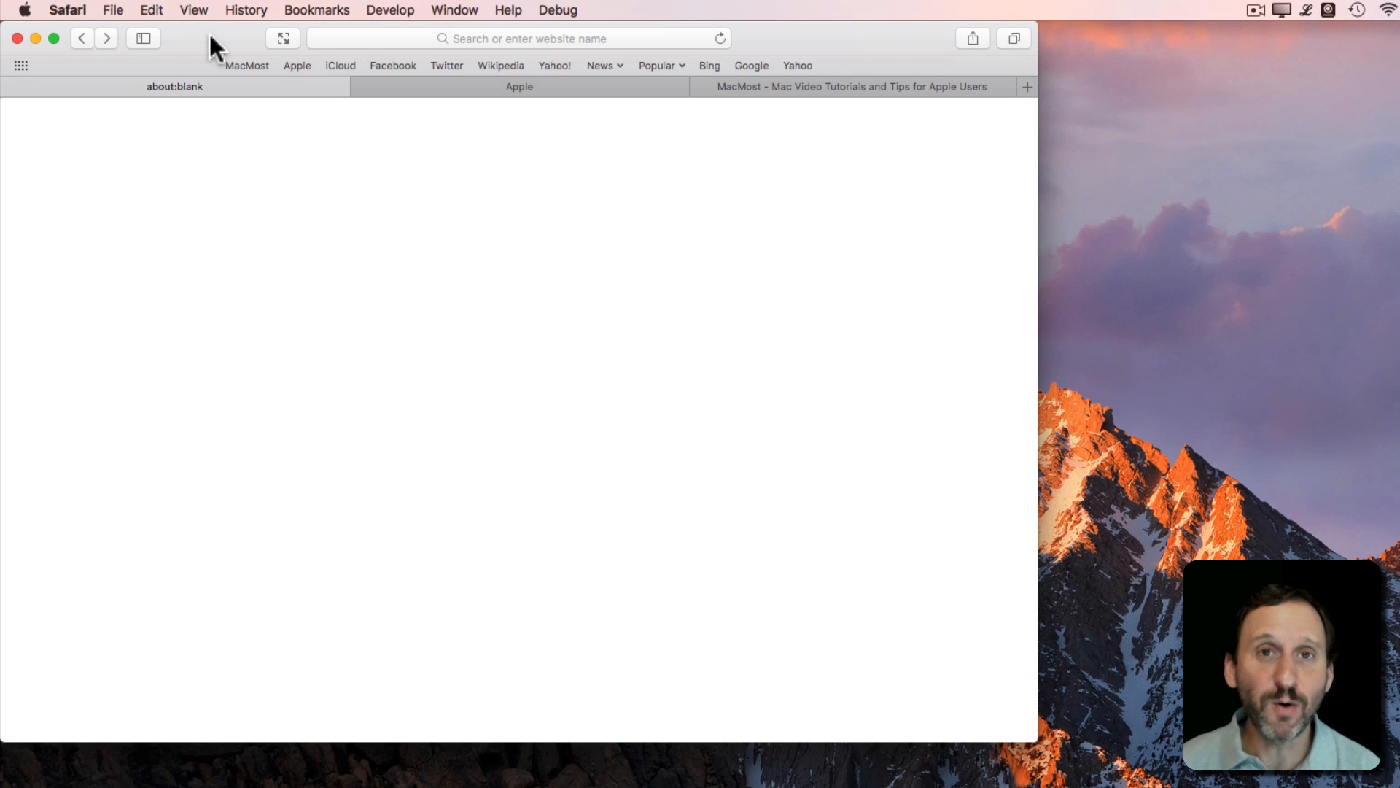
left_click(518, 38)
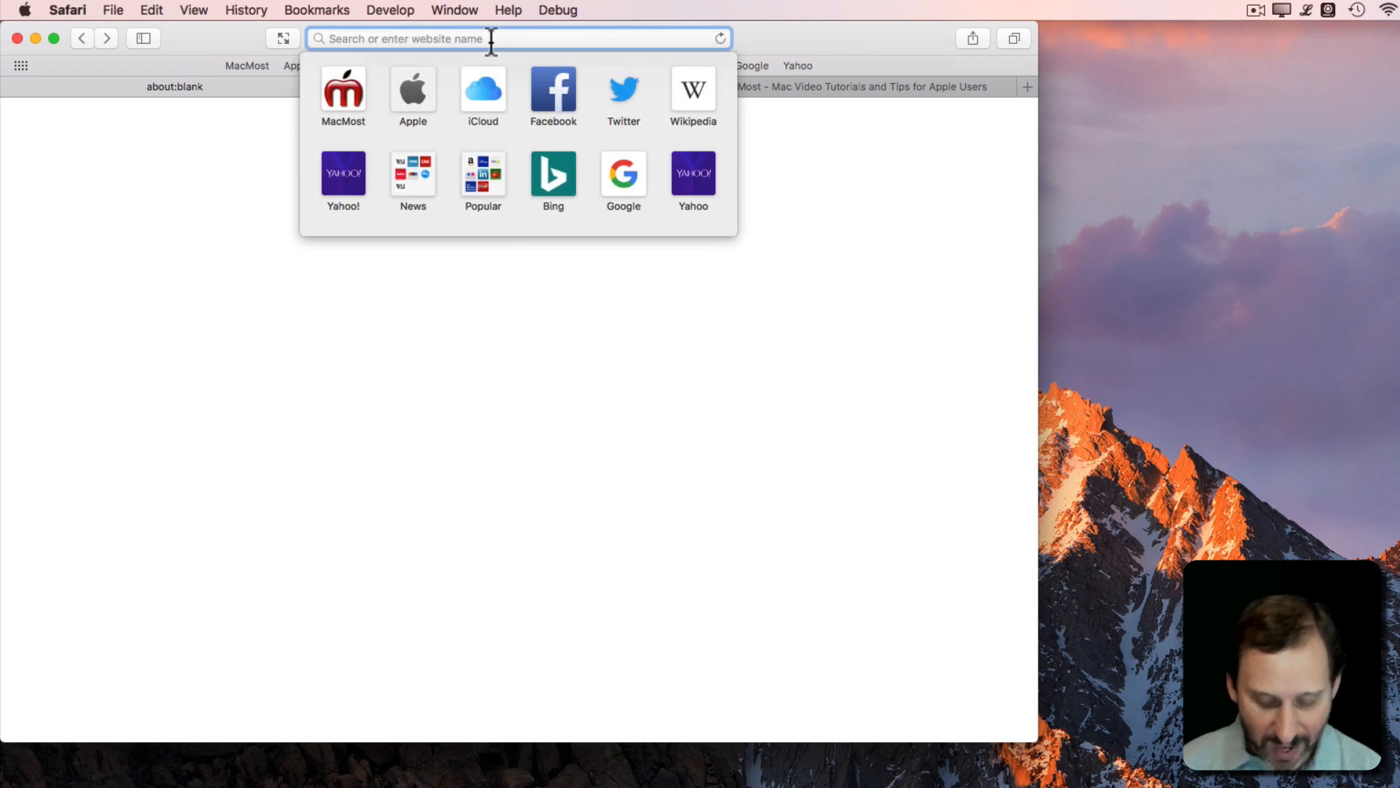
type("http://macmost.net/test/autoplay.html")
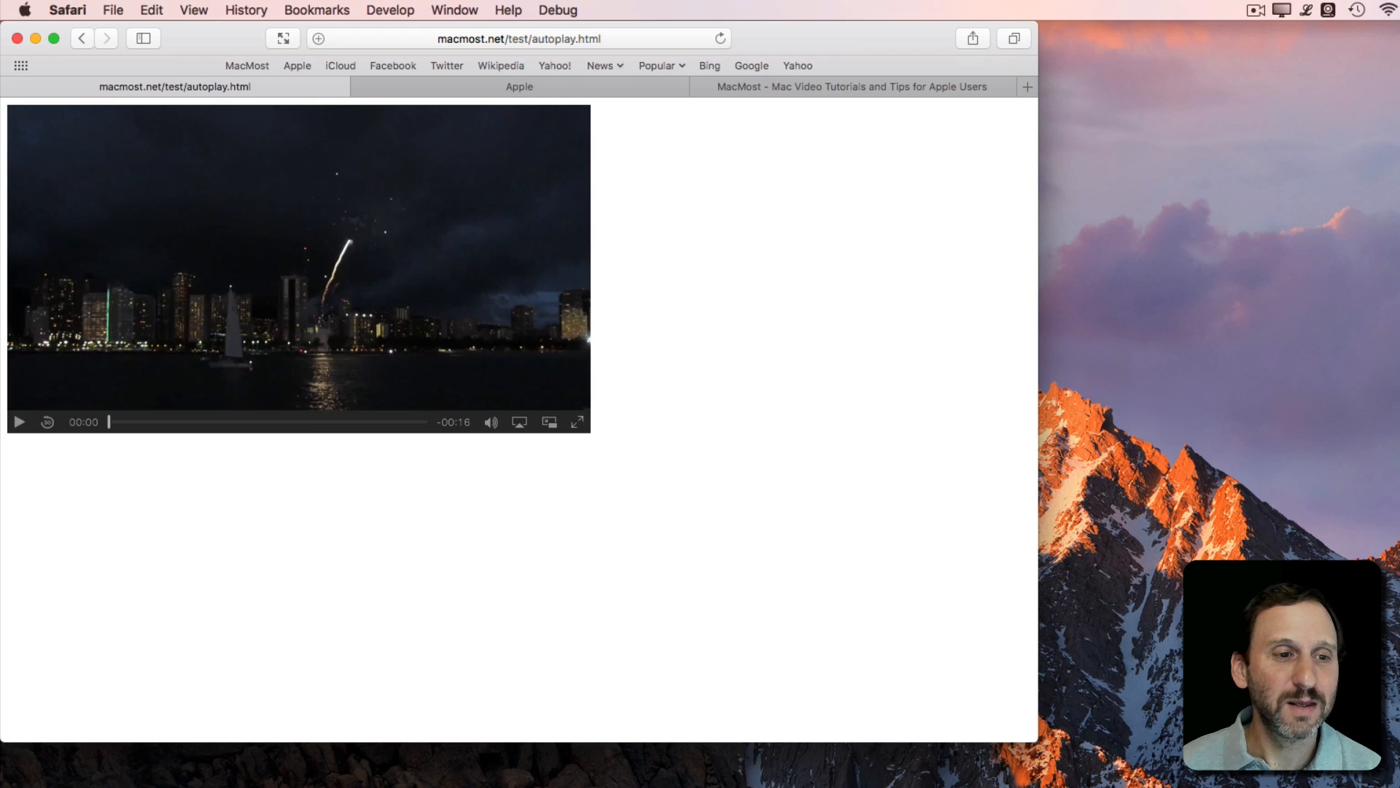
left_click(21, 422)
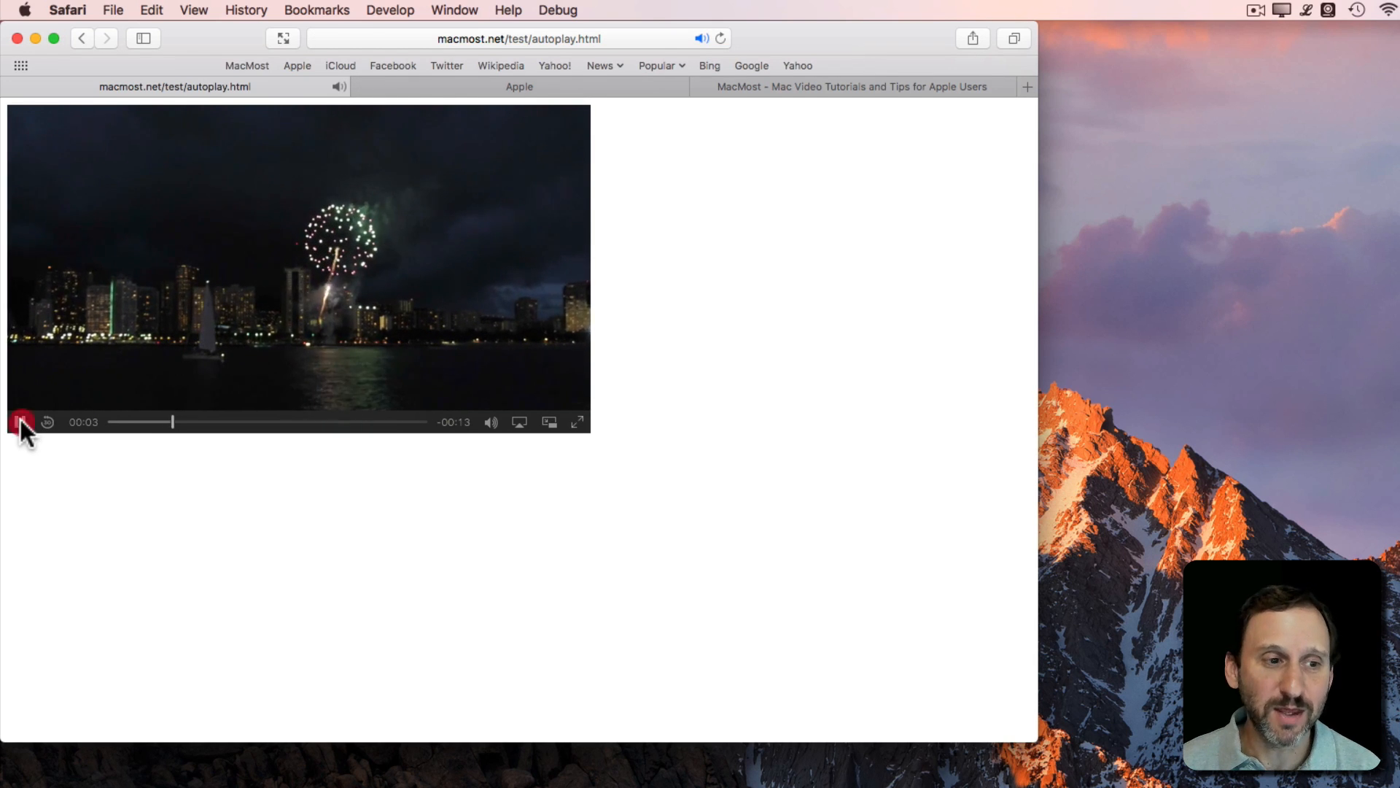
left_click(16, 423)
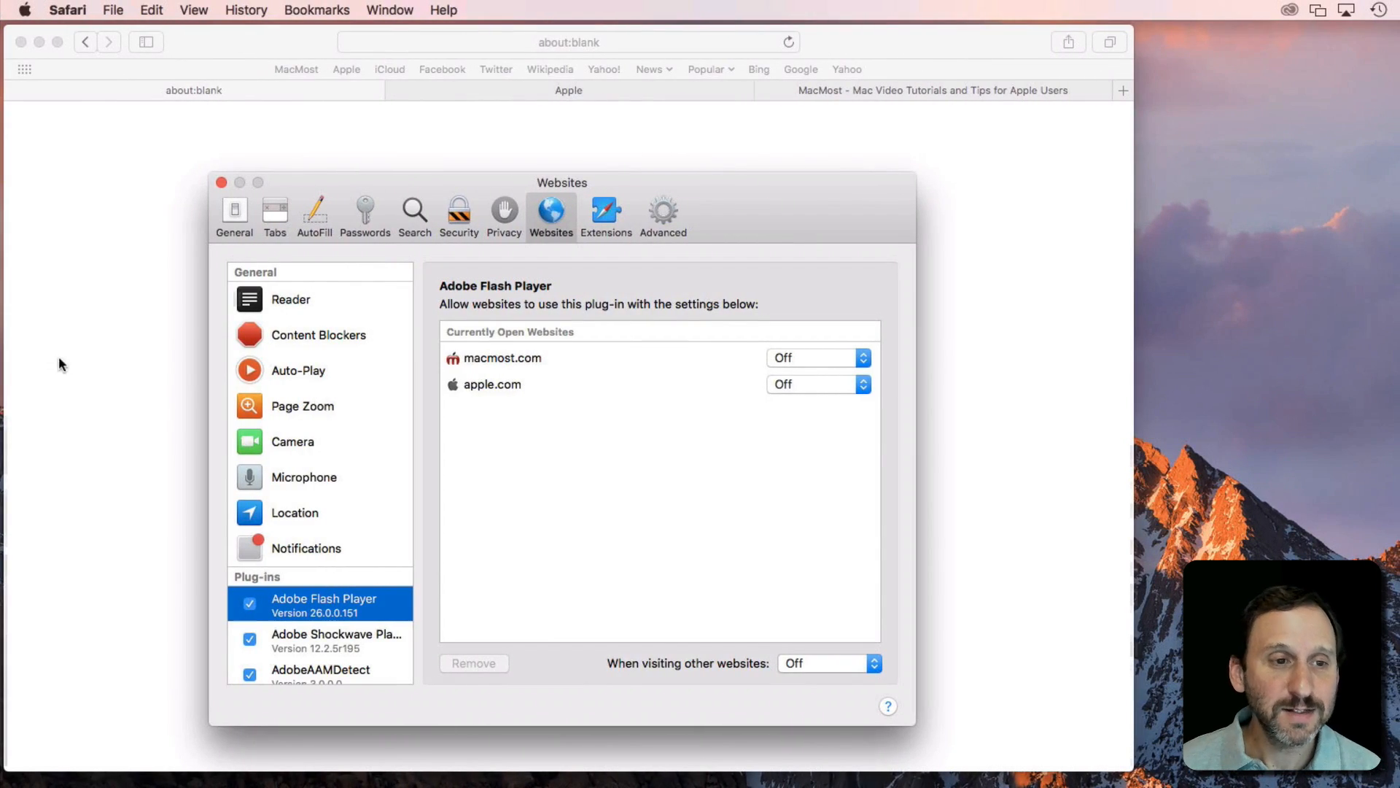
Reopen the autoplay test page and set macmost.net to Allow All Auto-Play in Websites settings.
left_click(221, 182)
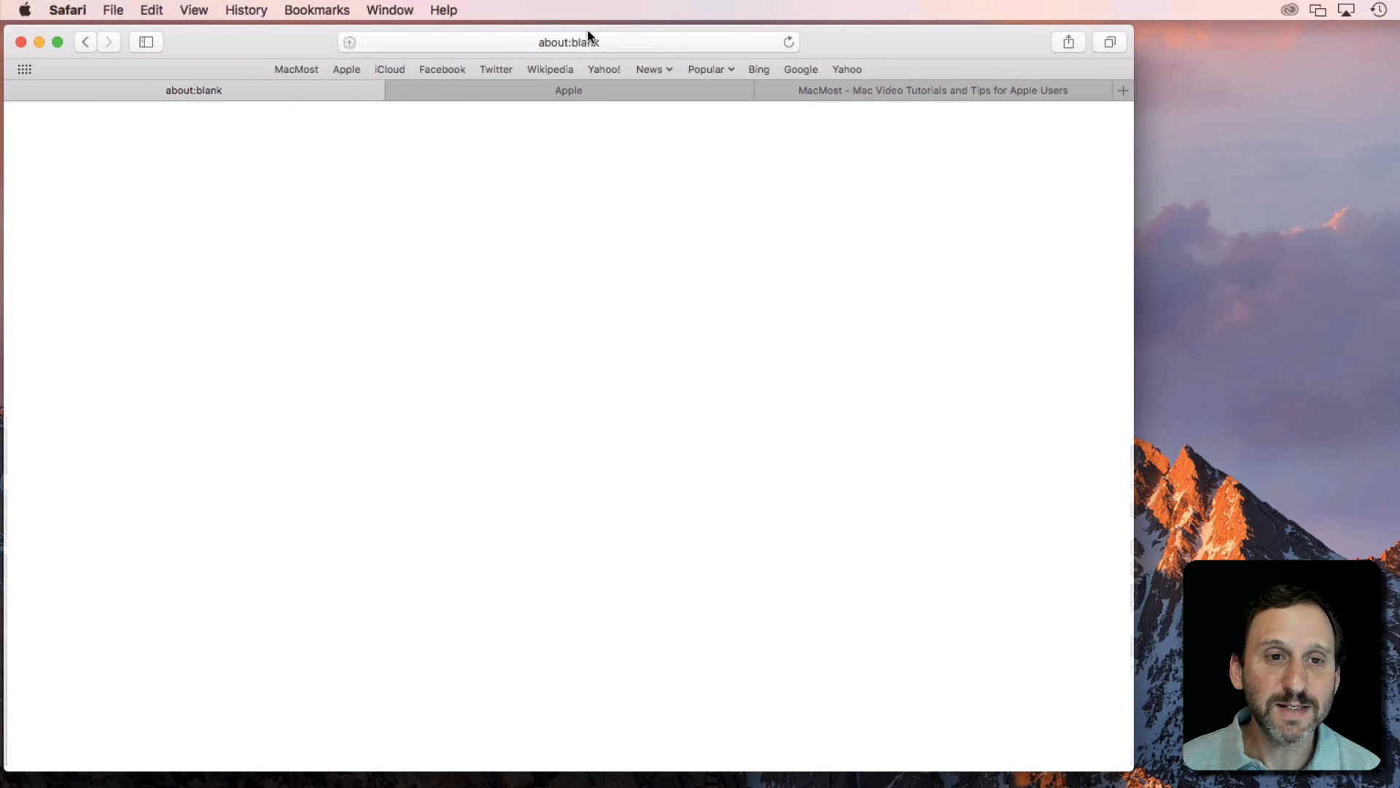
type("macmost.net")
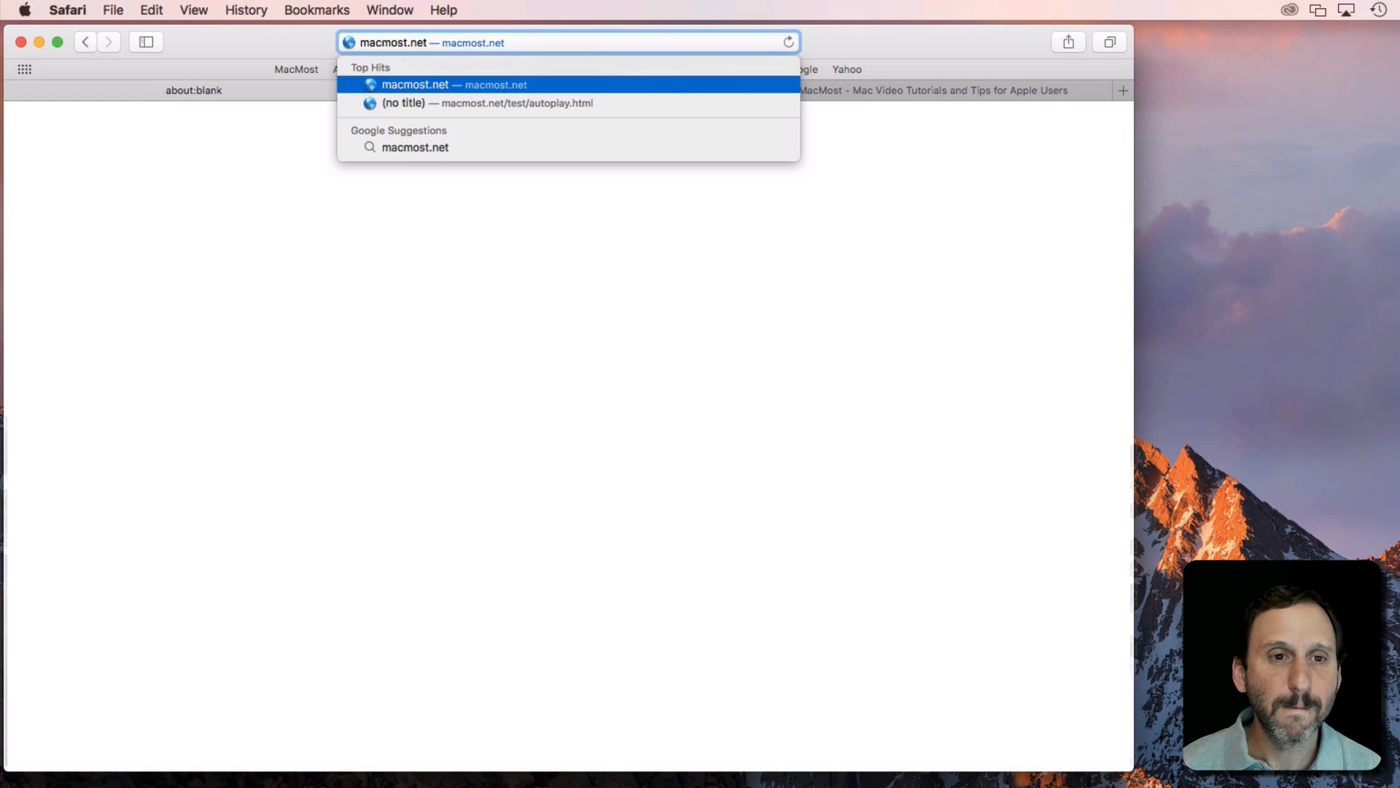
left_click(424, 84)
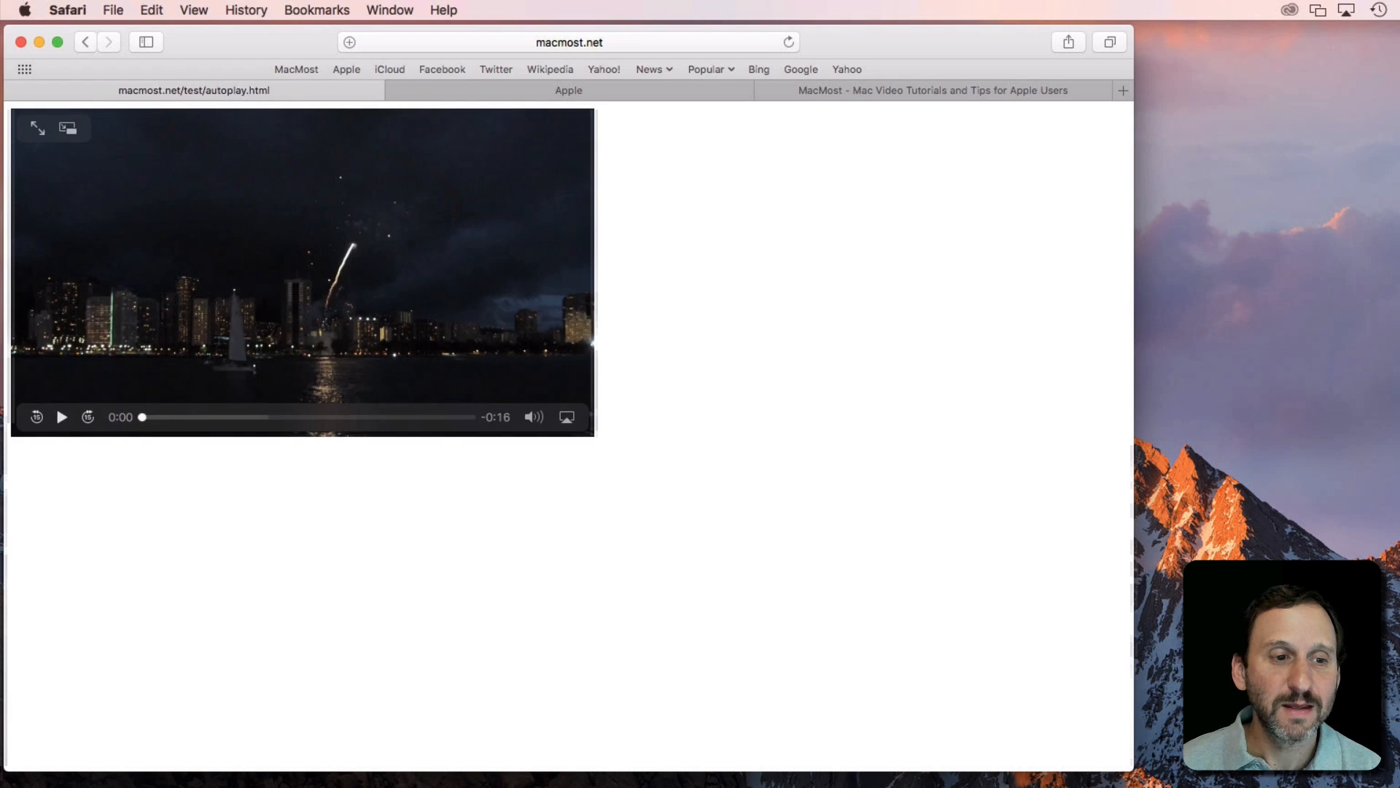
mouse_move(262, 415)
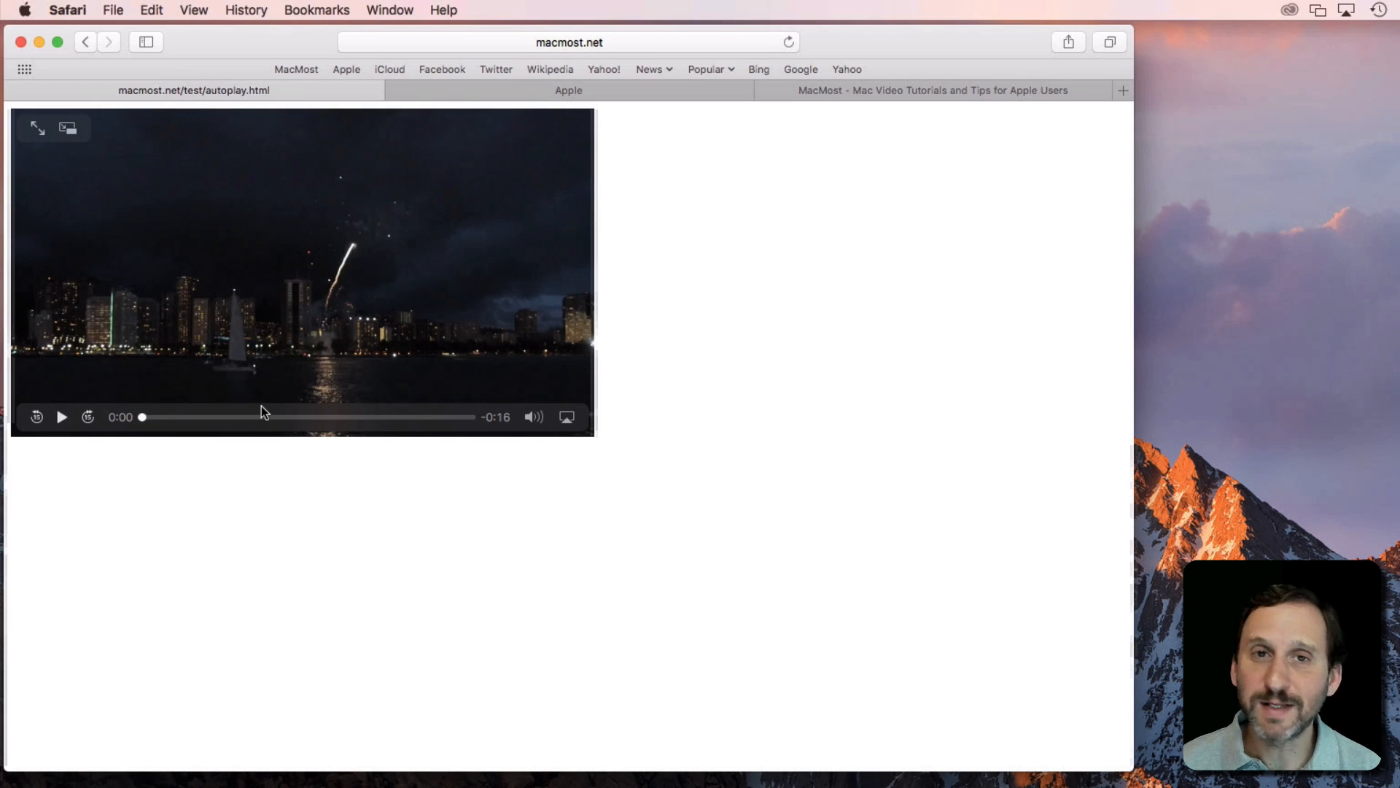
left_click(70, 10)
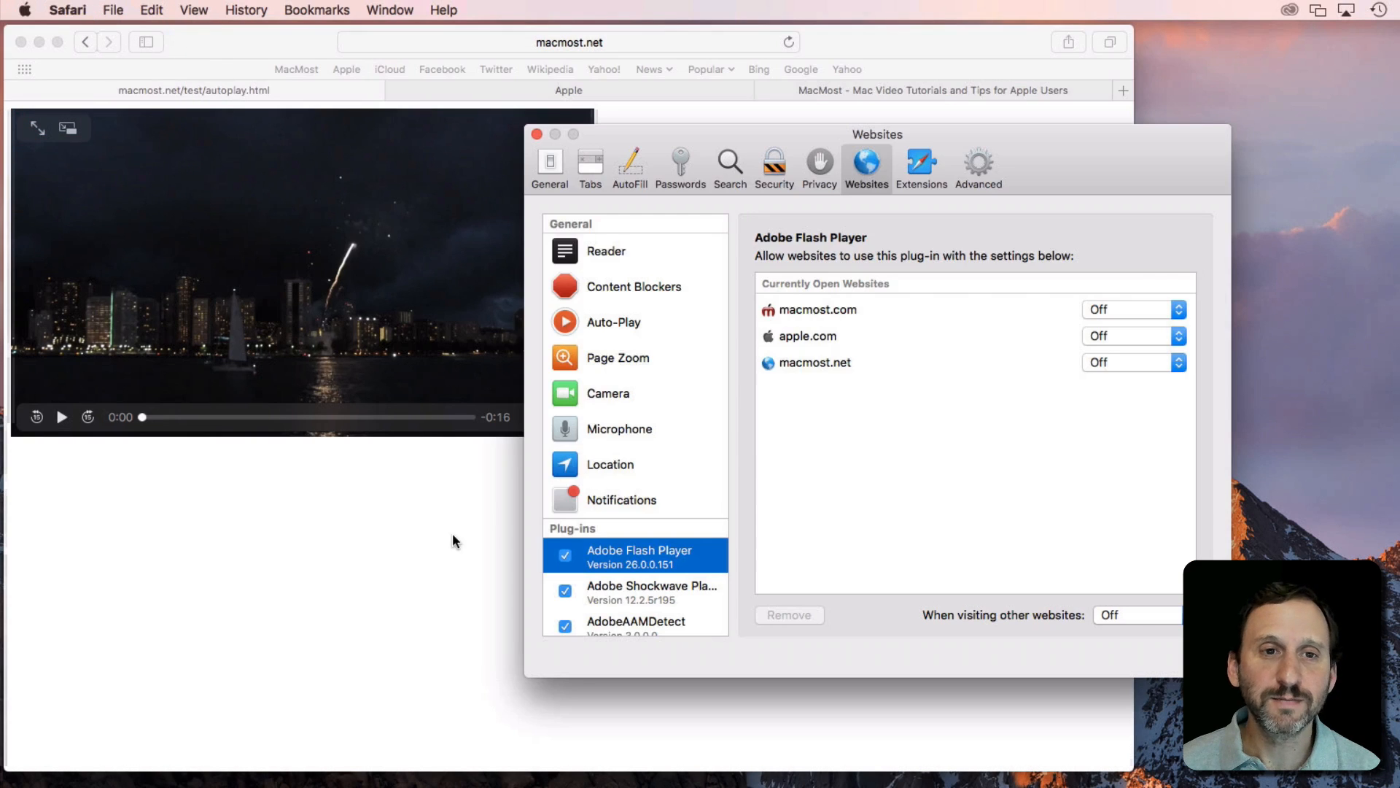
mouse_move(615, 303)
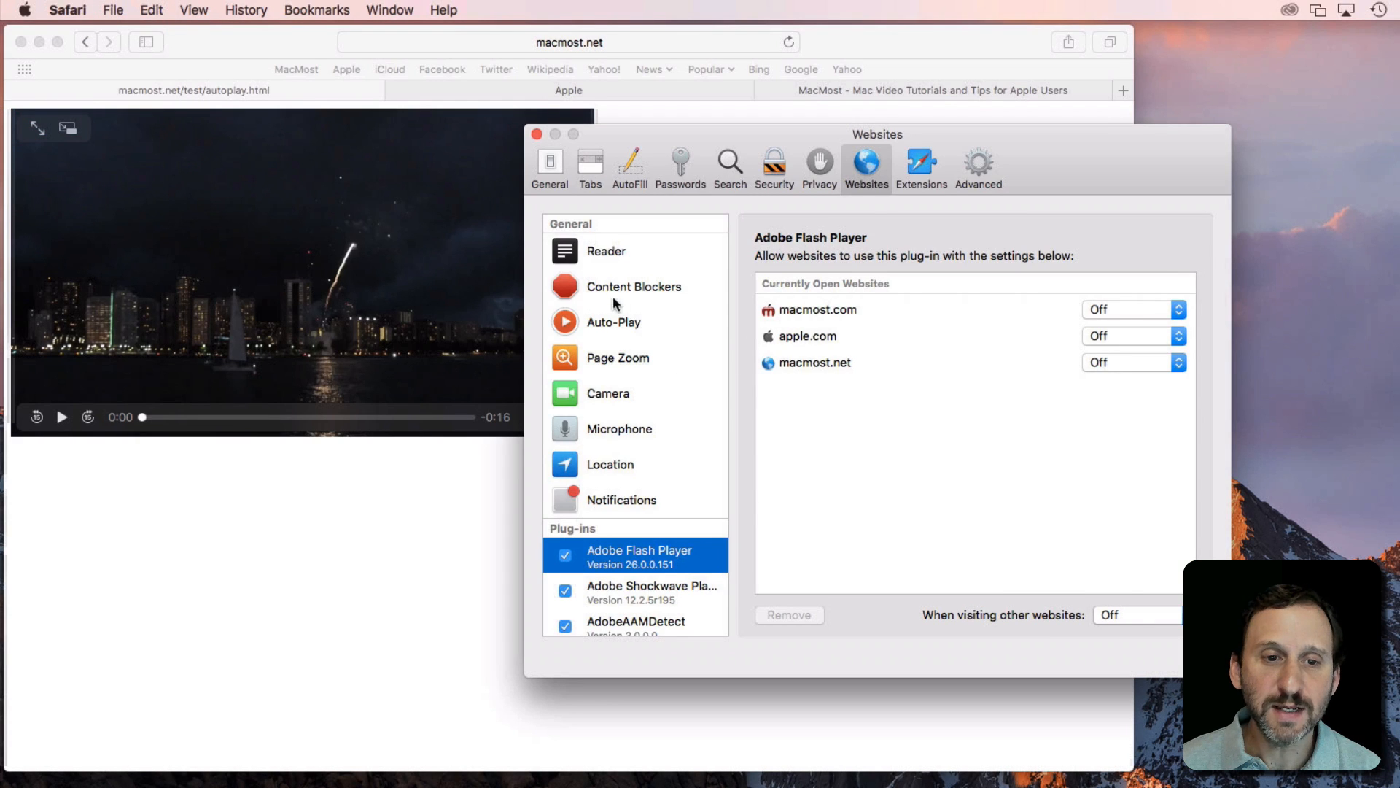
left_click(612, 321)
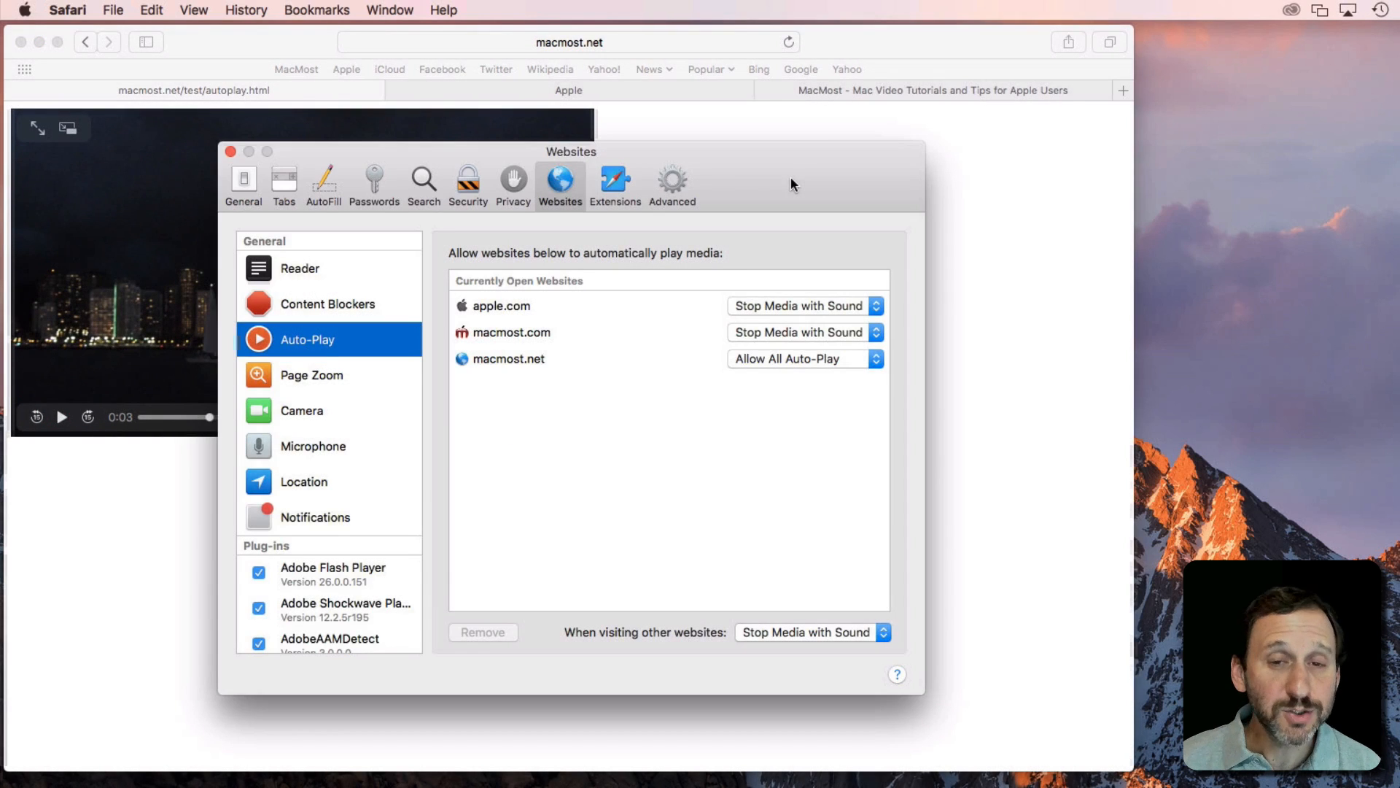
mouse_move(843, 44)
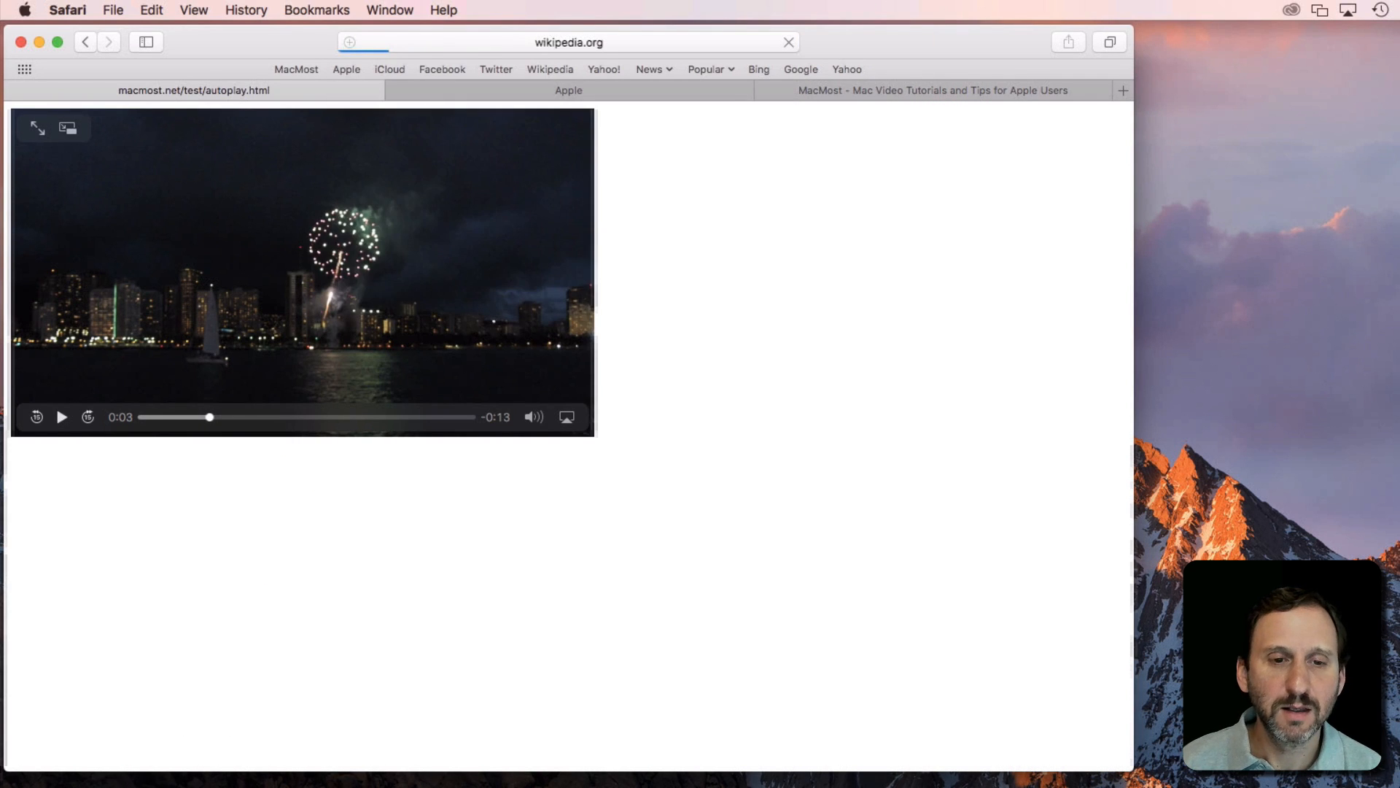
Search Wikipedia for 'war of 1812', view the article in Reader, and bring up the per-website settings.
left_click(194, 90)
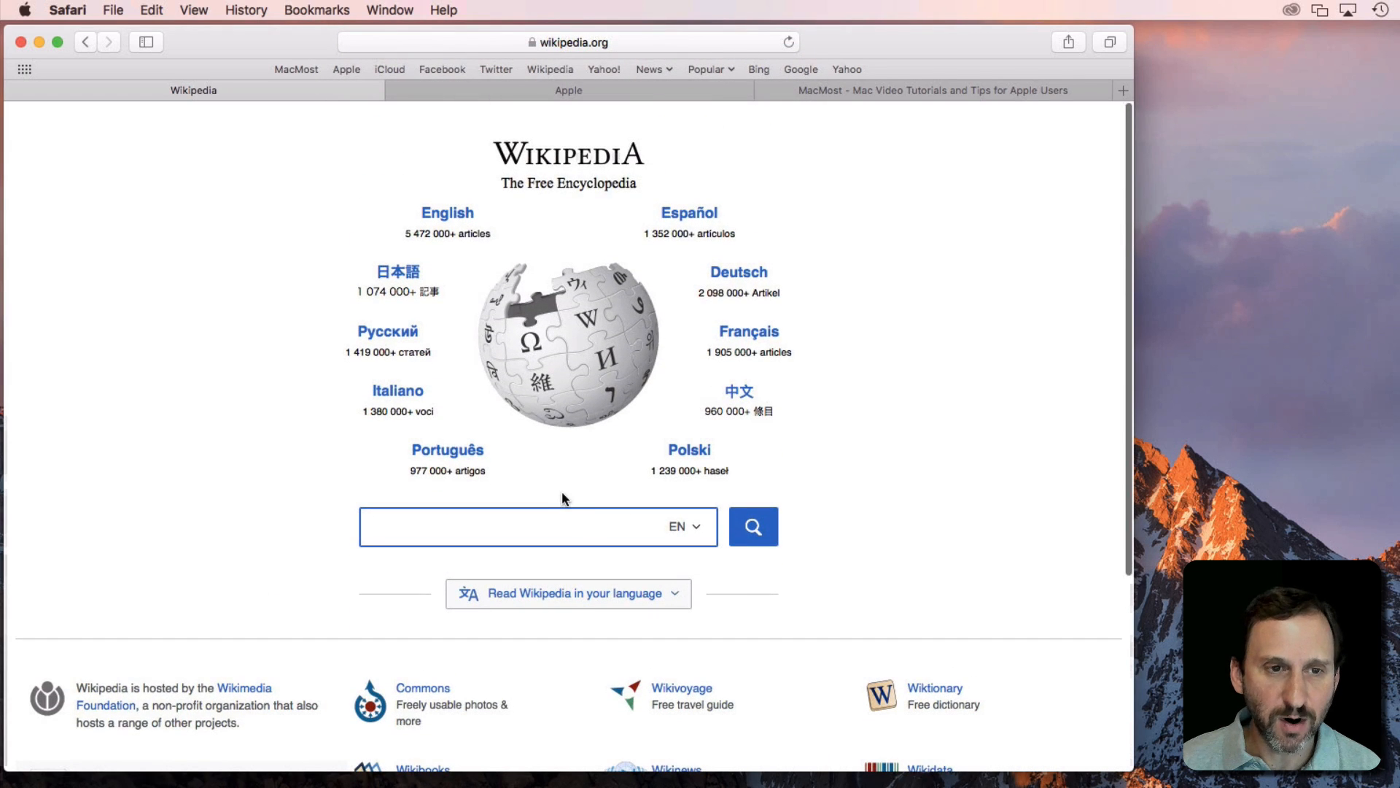
type("war of 1")
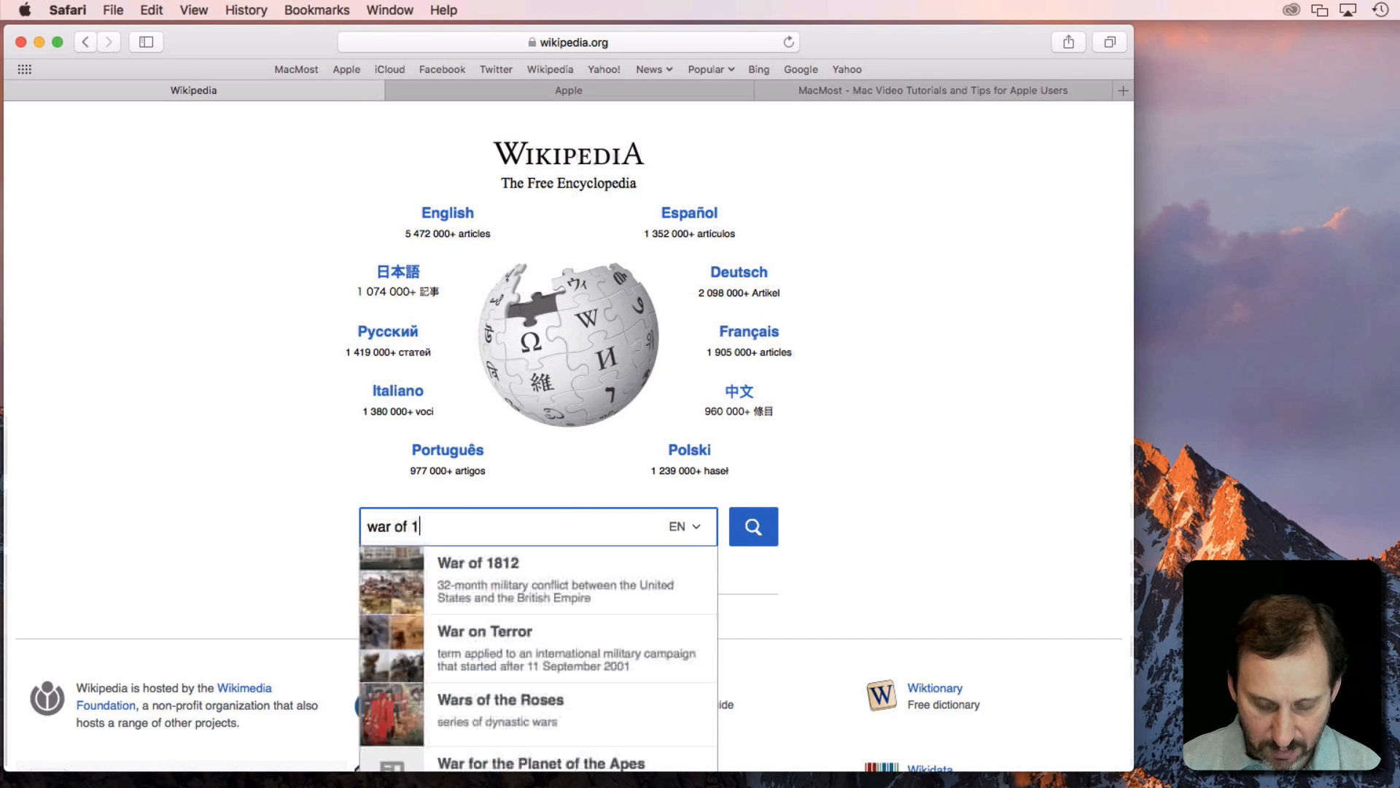
left_click(473, 563)
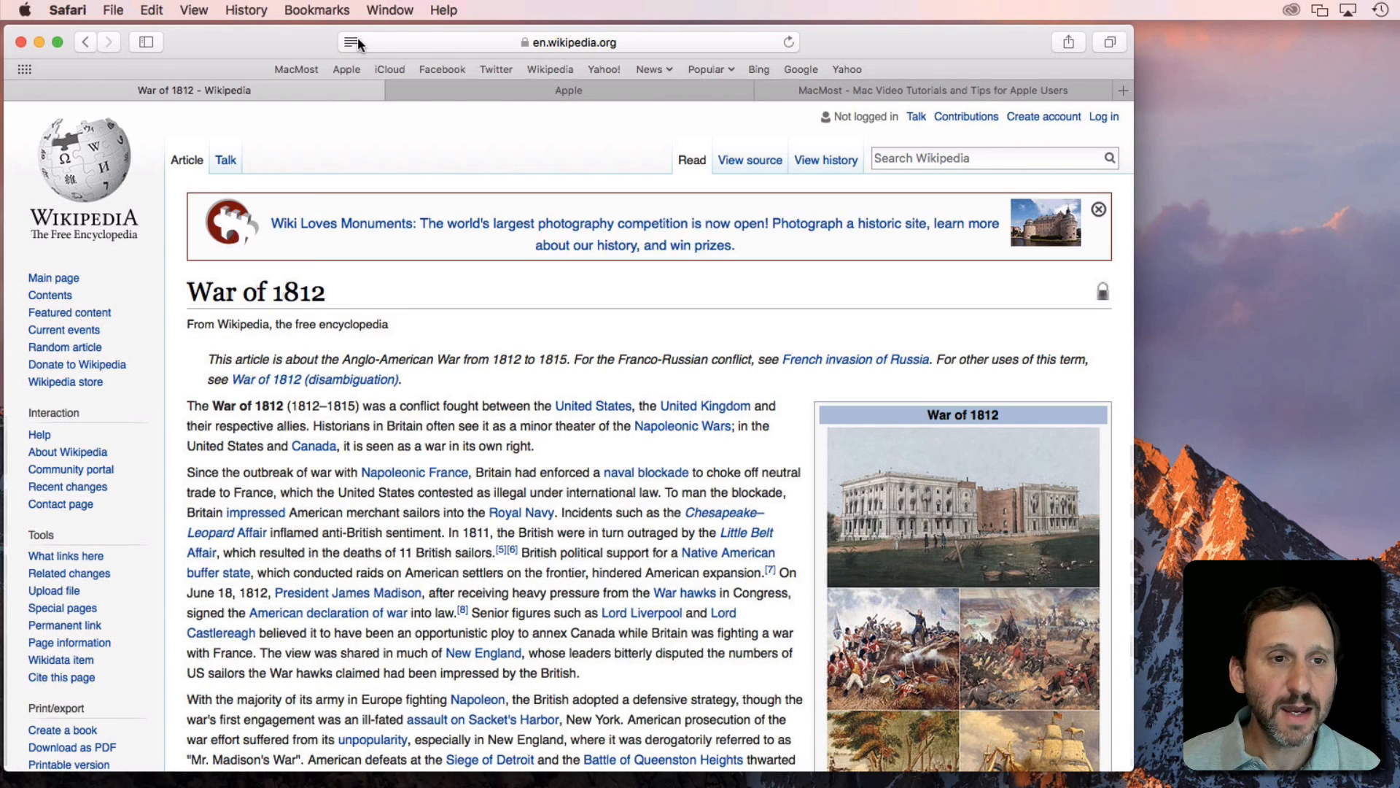
left_click(352, 40)
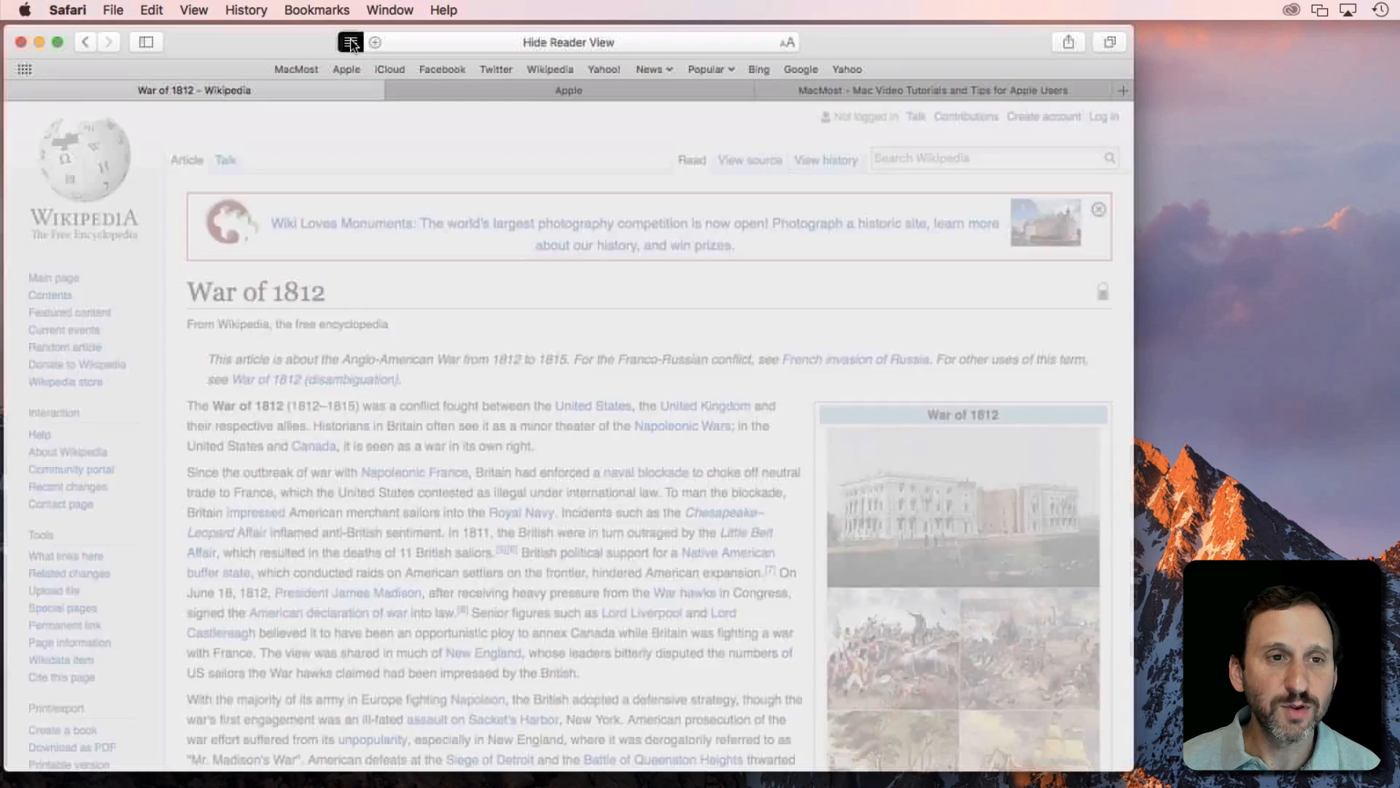
left_click(353, 41)
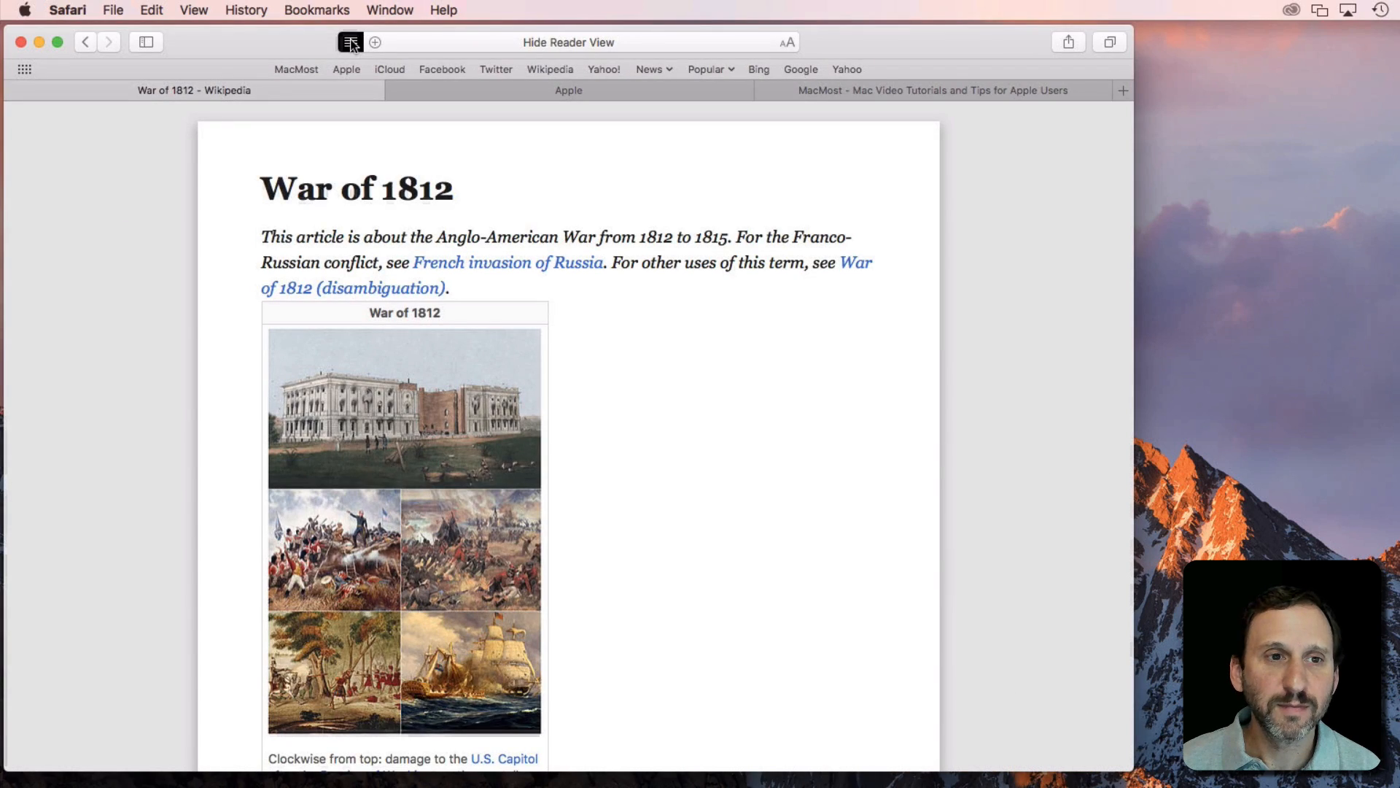
left_click(347, 40)
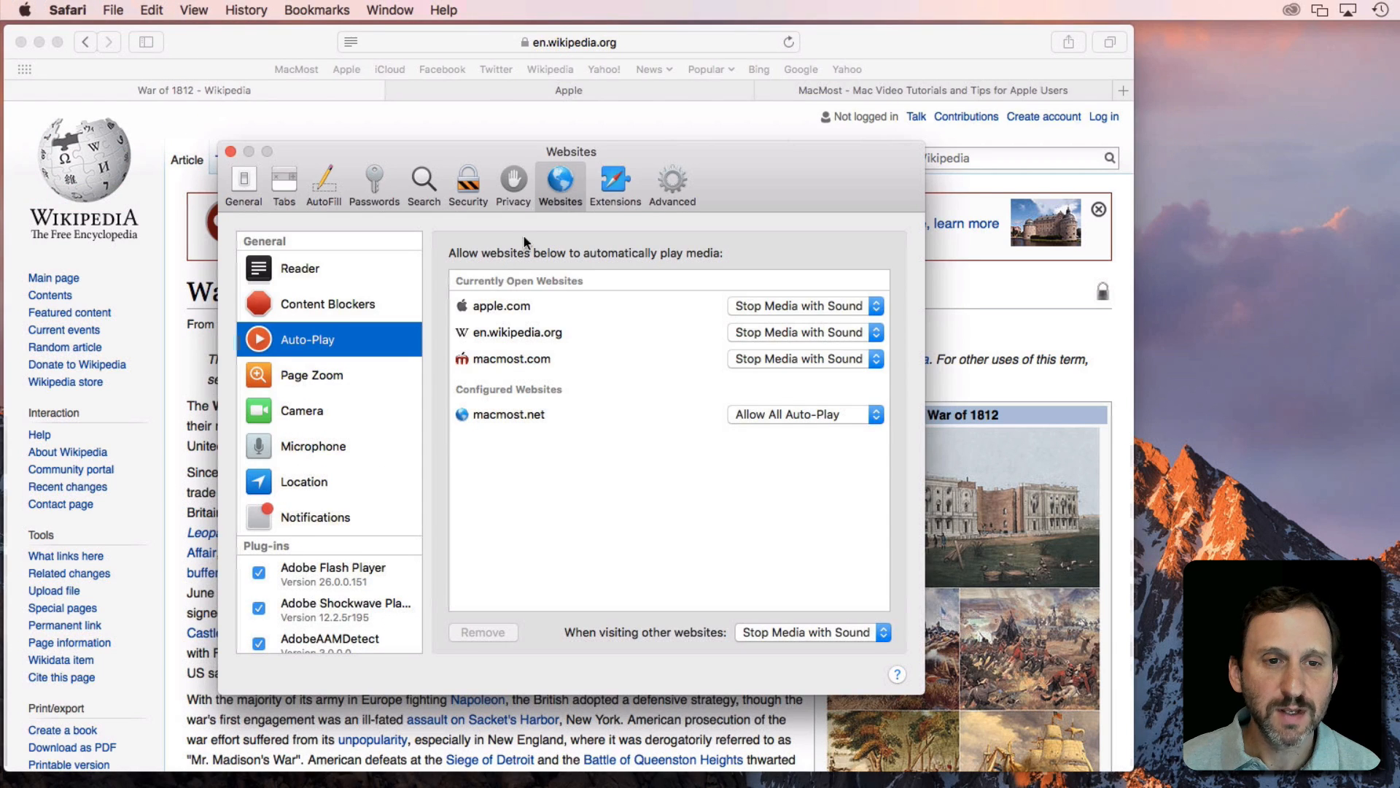
mouse_move(310, 426)
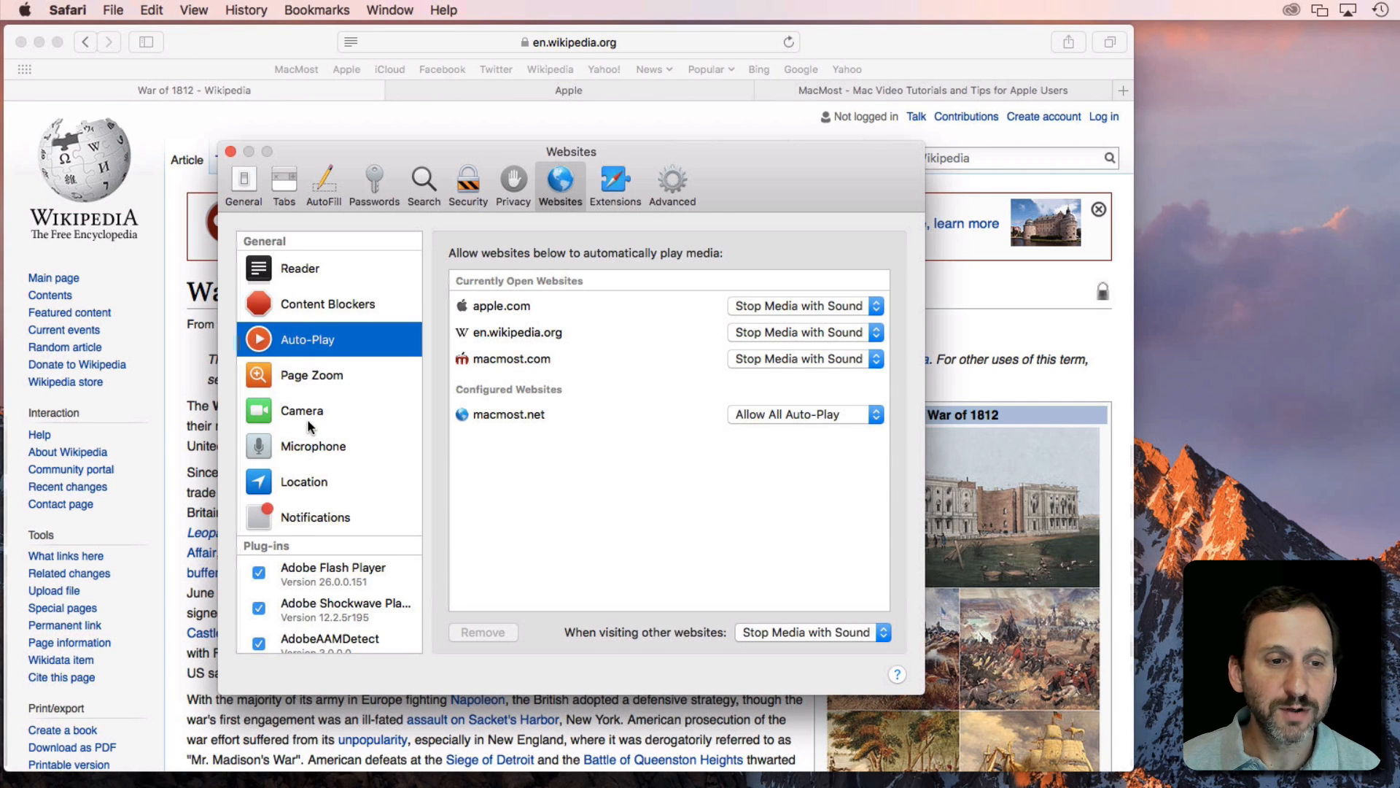
Turn Reader on automatically for en.wikipedia.org, then open the iPad article, which loads in Reader view.
left_click(300, 269)
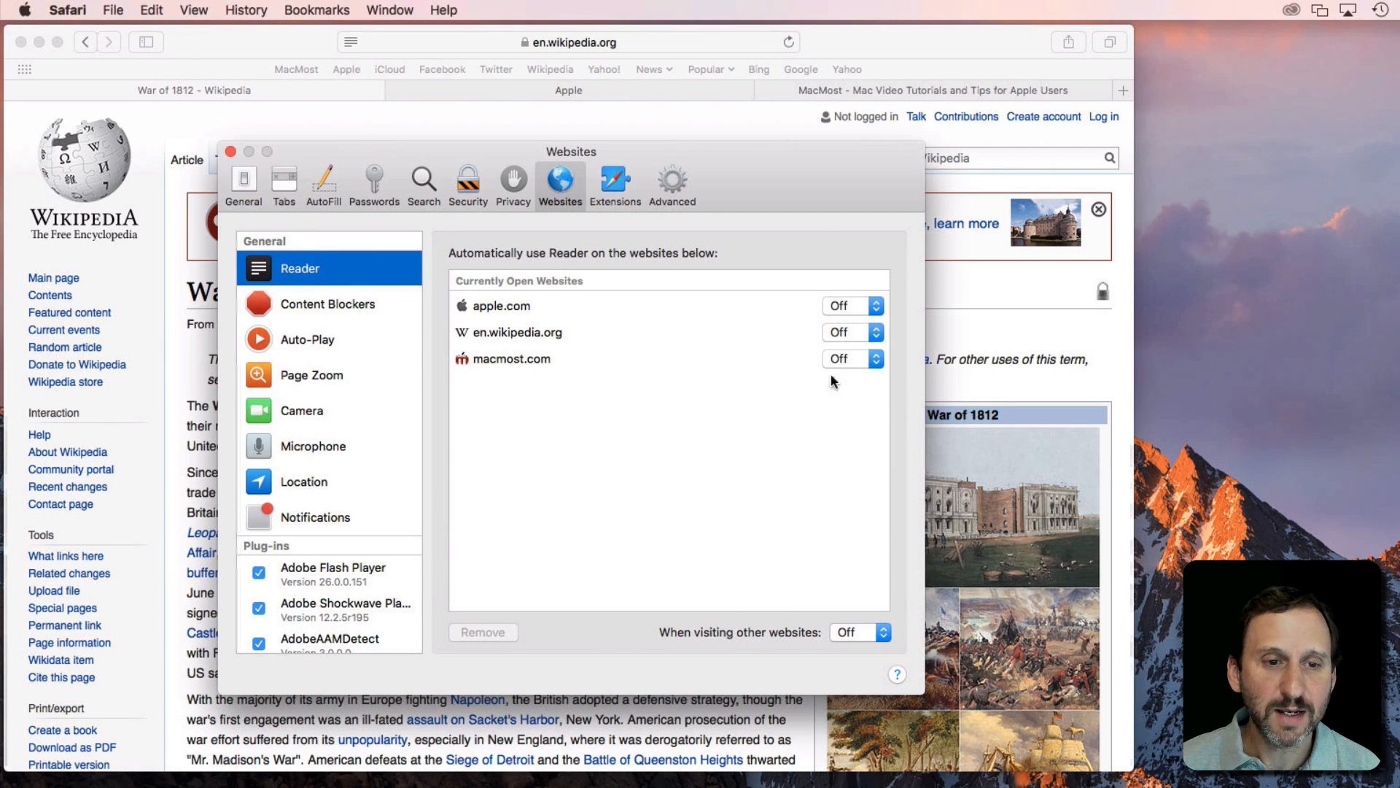
left_click(852, 333)
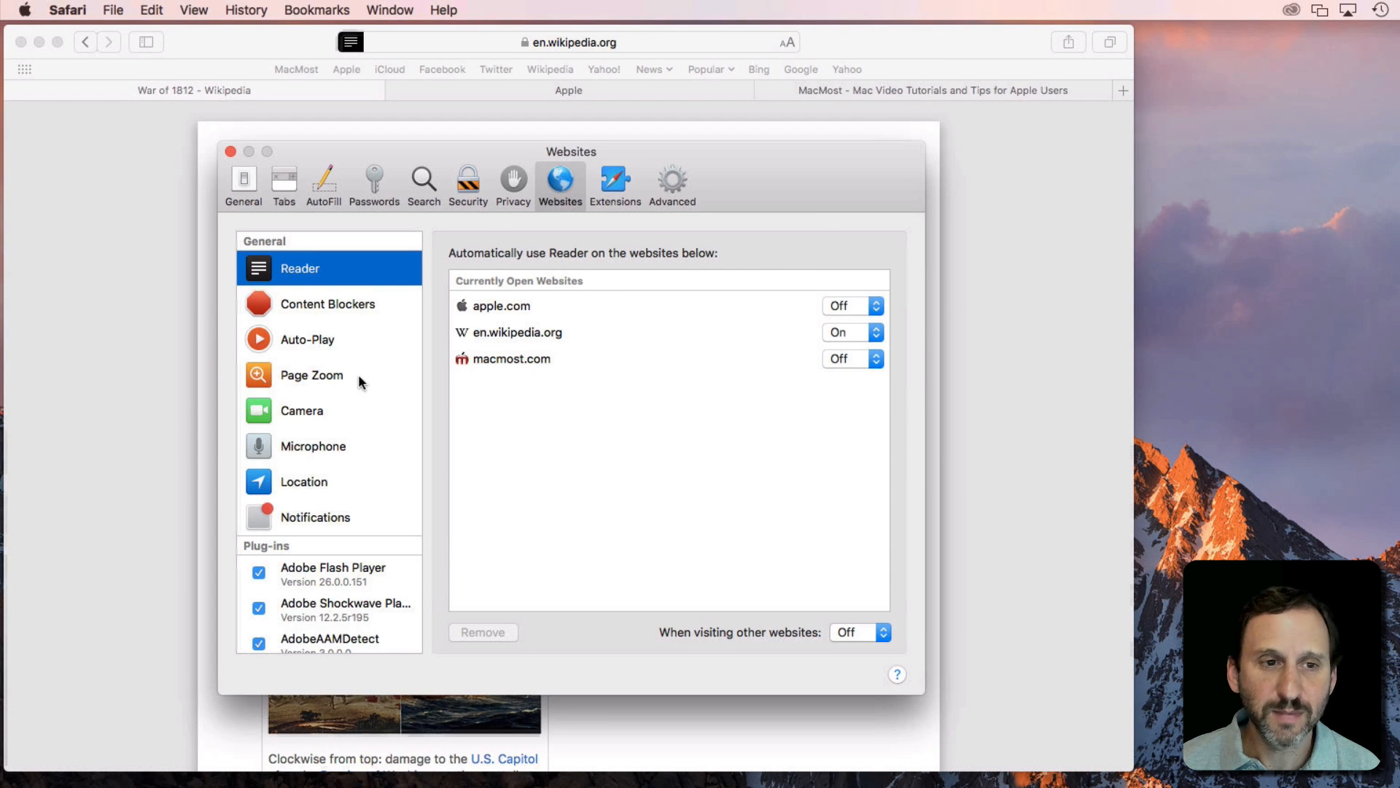
left_click(228, 152)
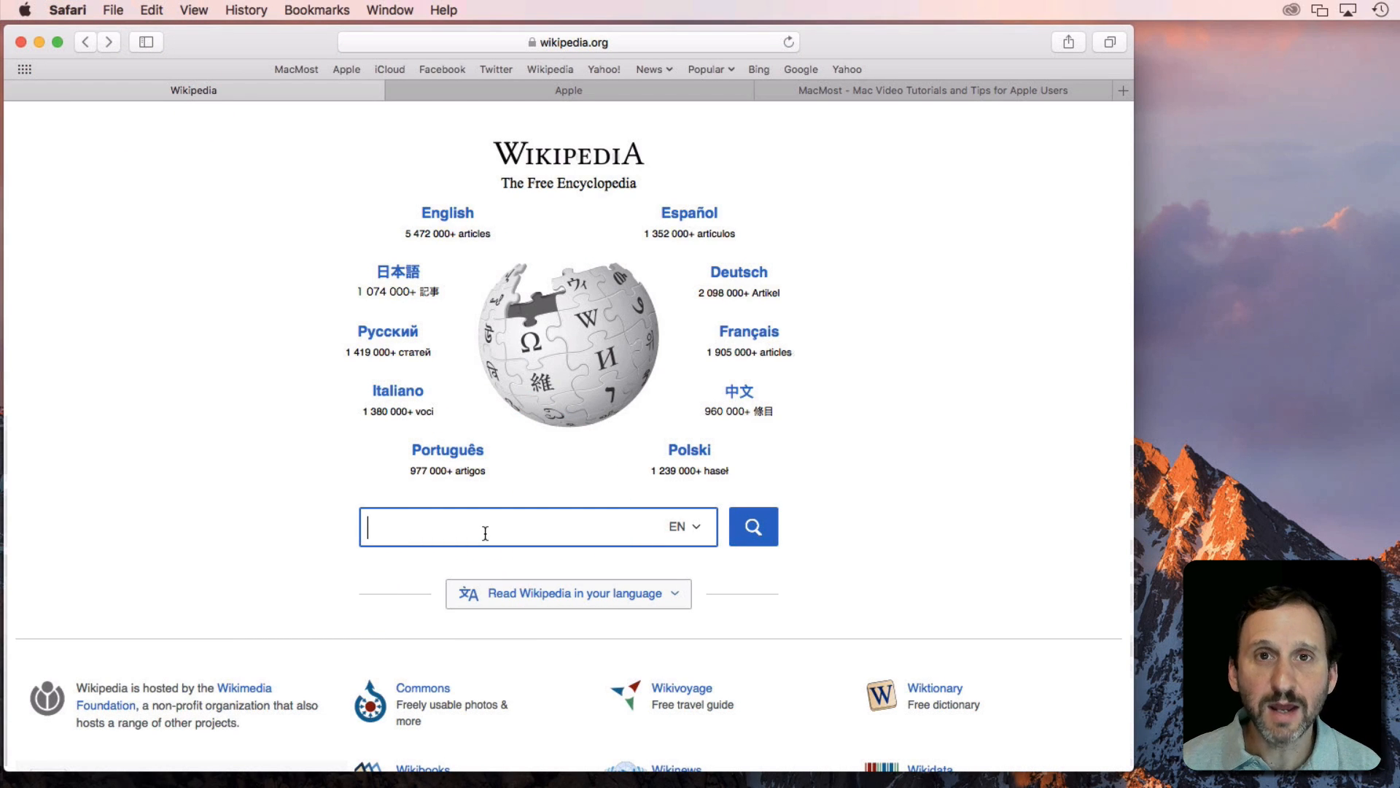
type("ipad")
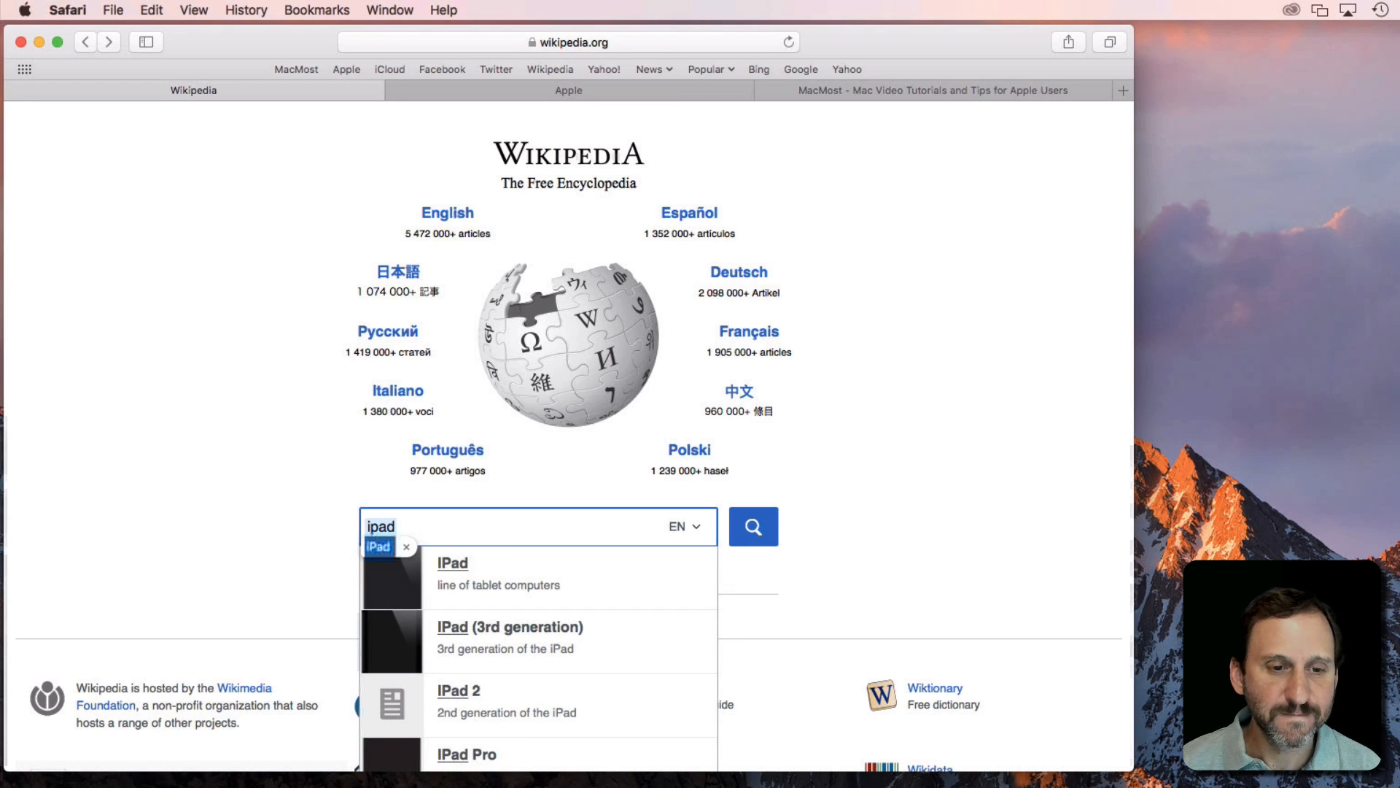
left_click(452, 563)
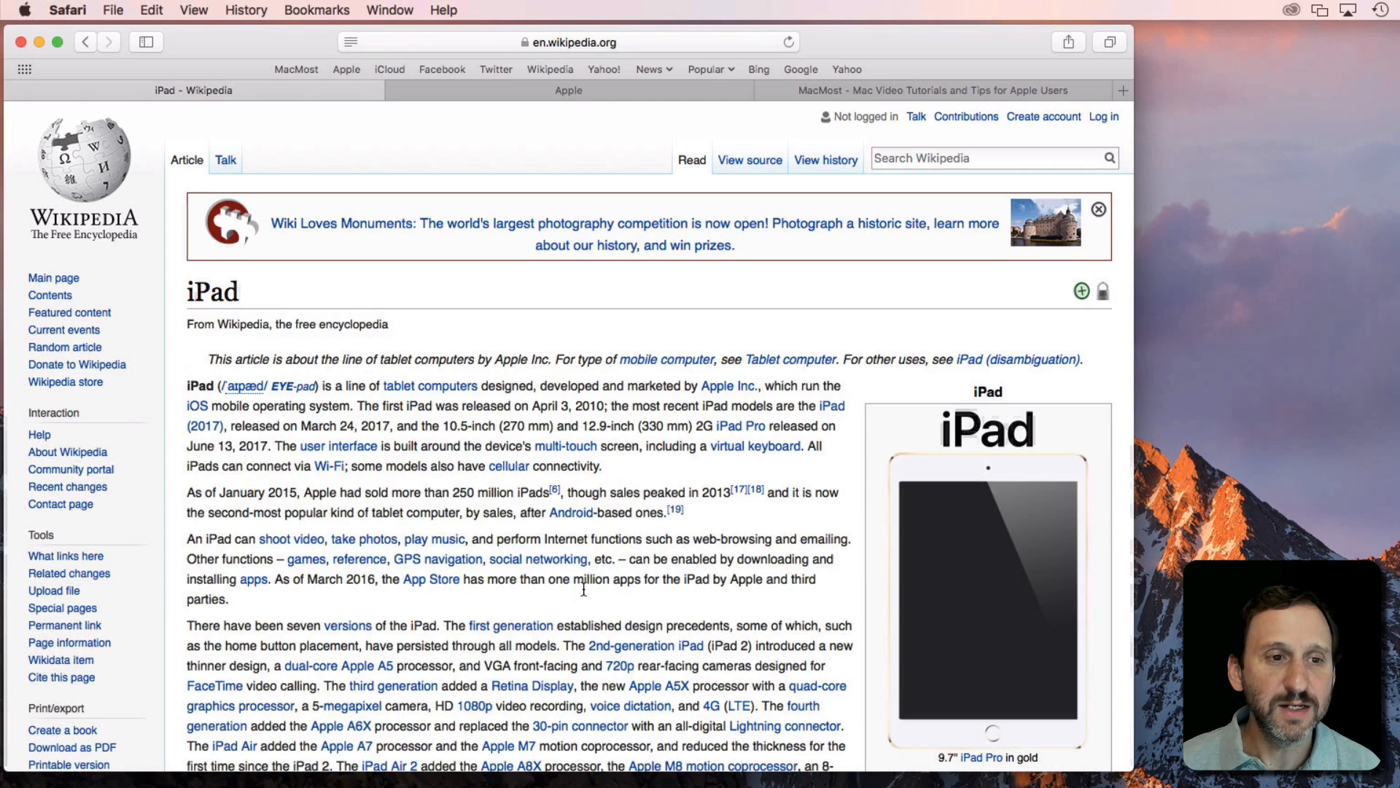
left_click(350, 41)
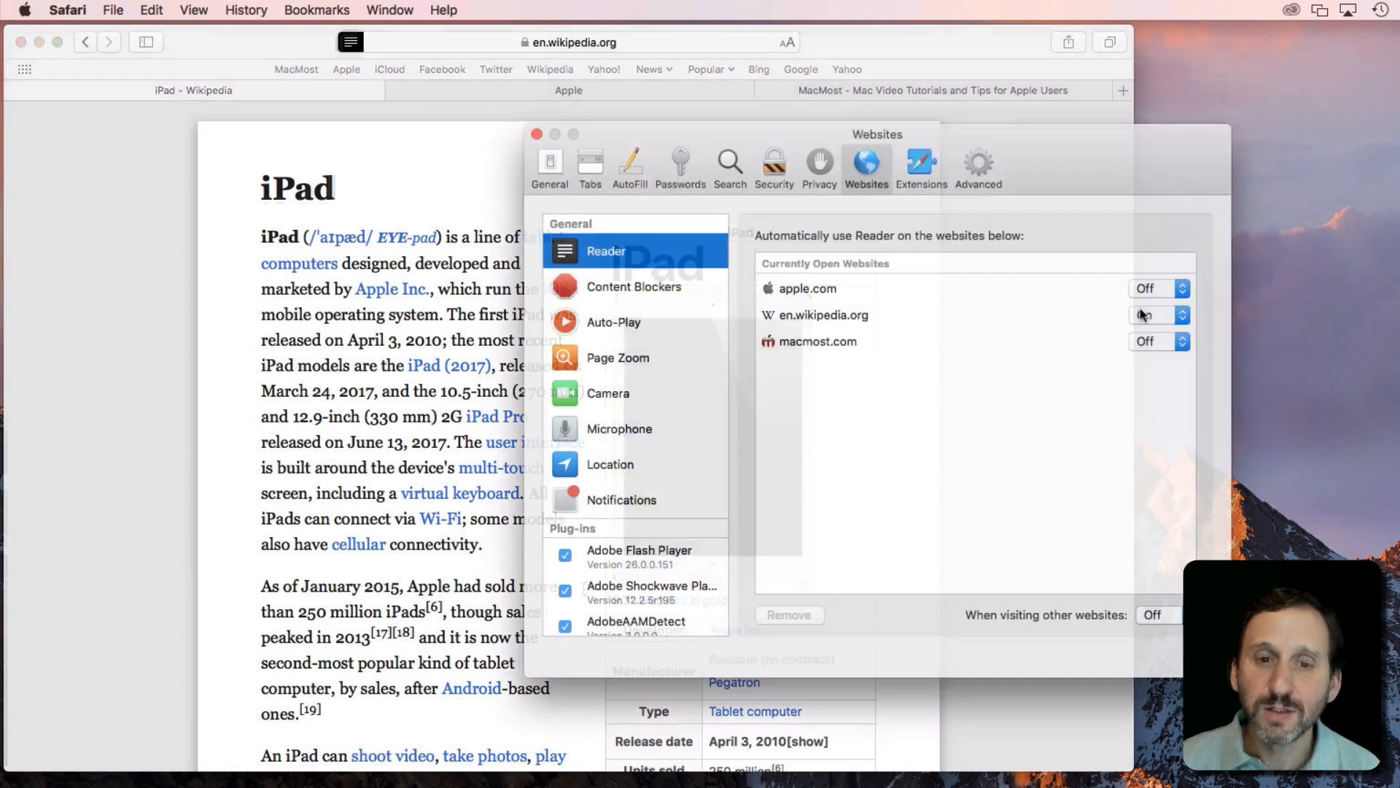
Set en.wikipedia.org to Reader off and 125% page zoom, then close settings and the iPad tab.
left_click(1157, 315)
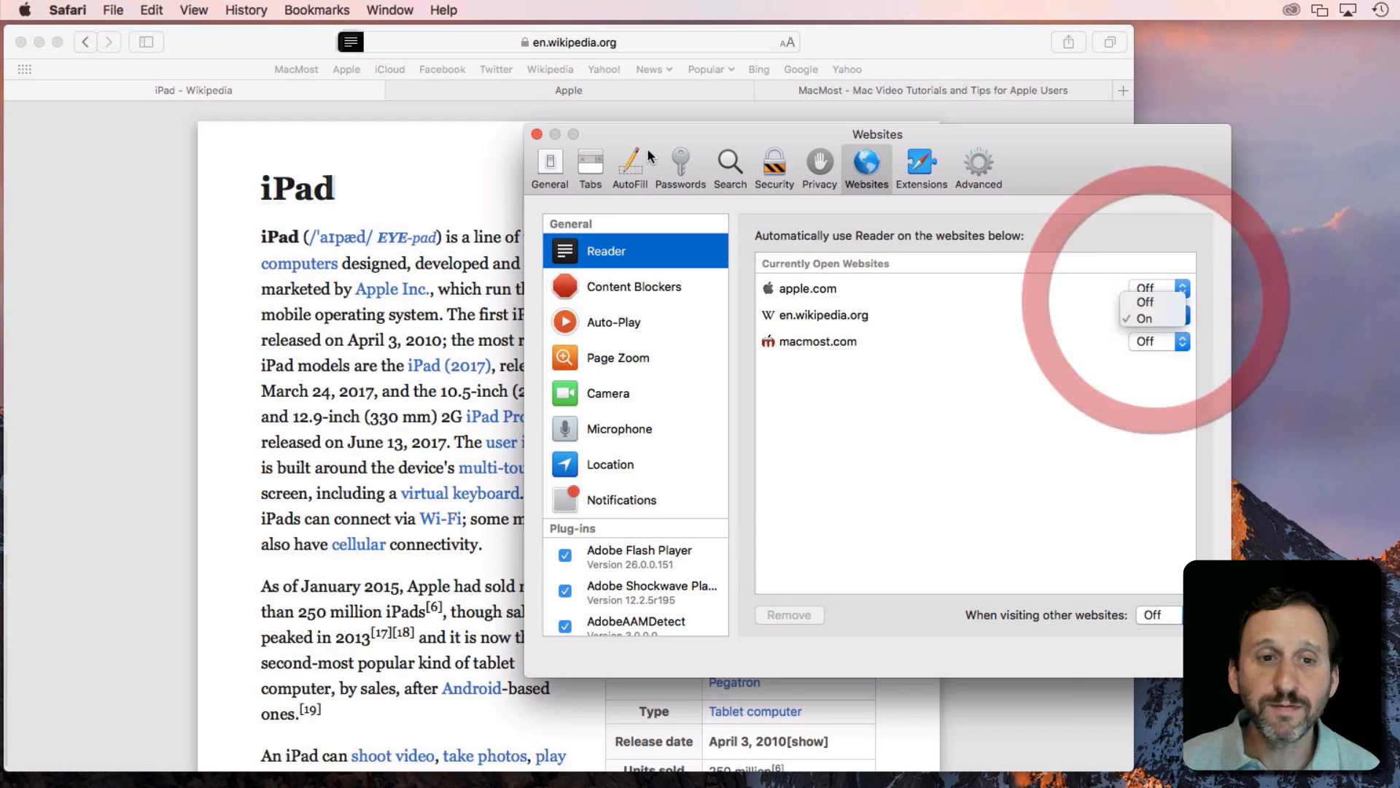
left_click(1143, 302)
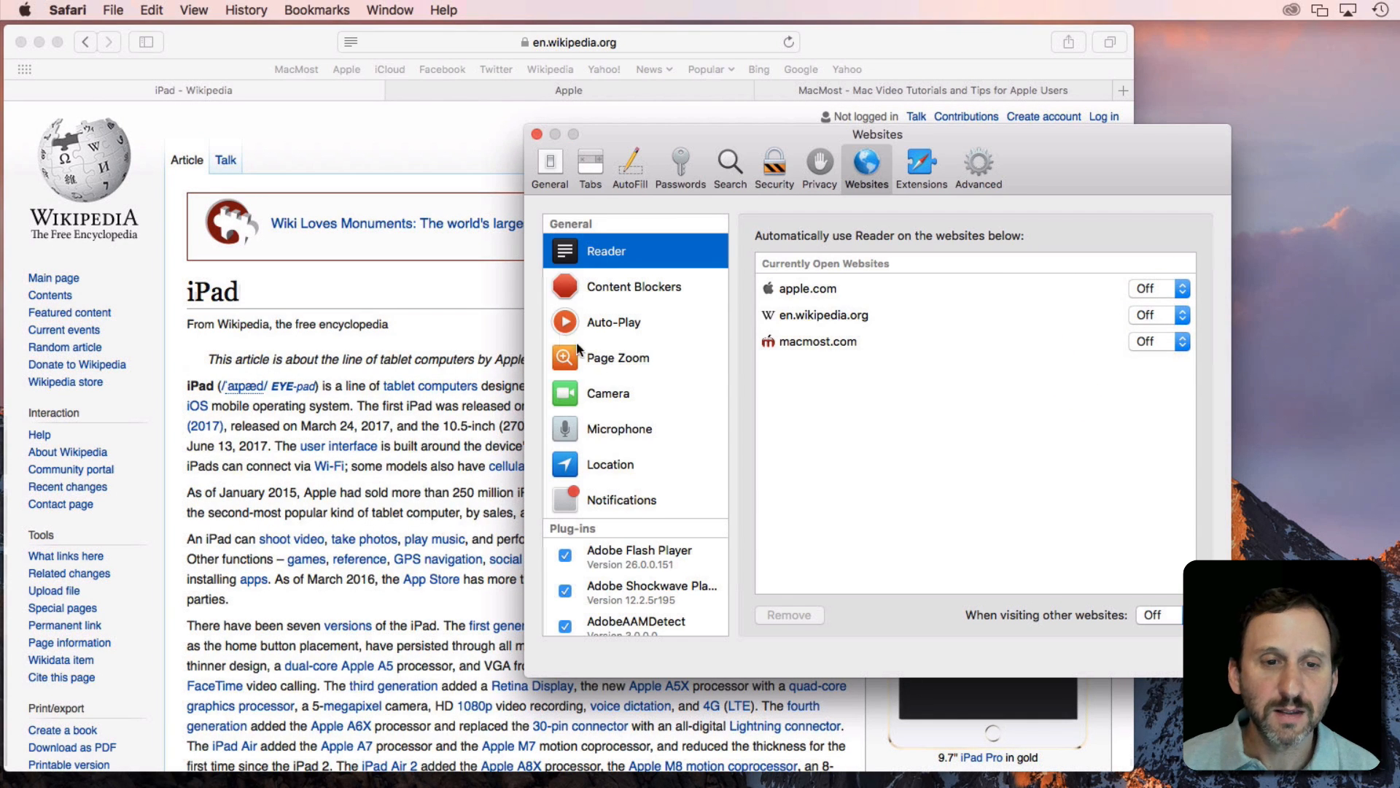
left_click(618, 357)
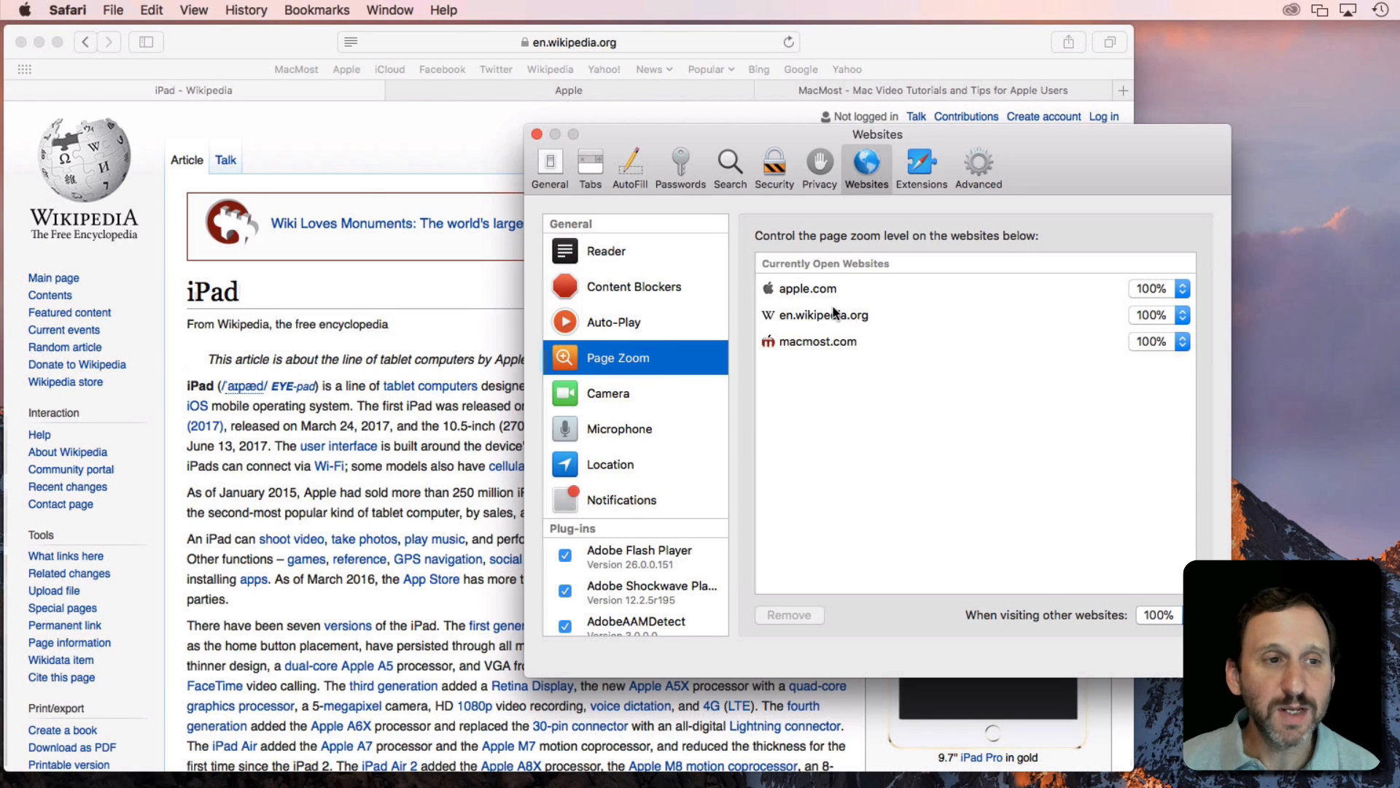
left_click(1161, 315)
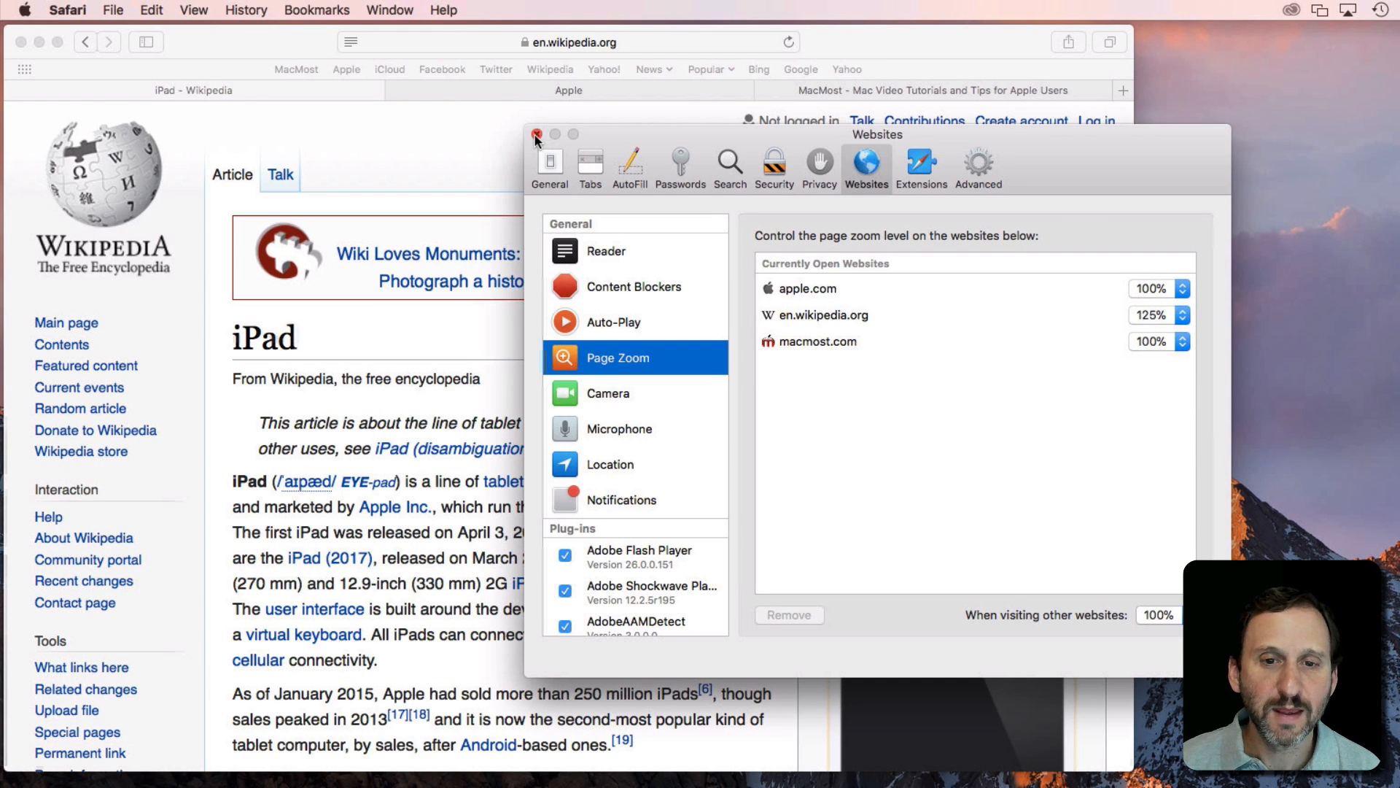
left_click(536, 132)
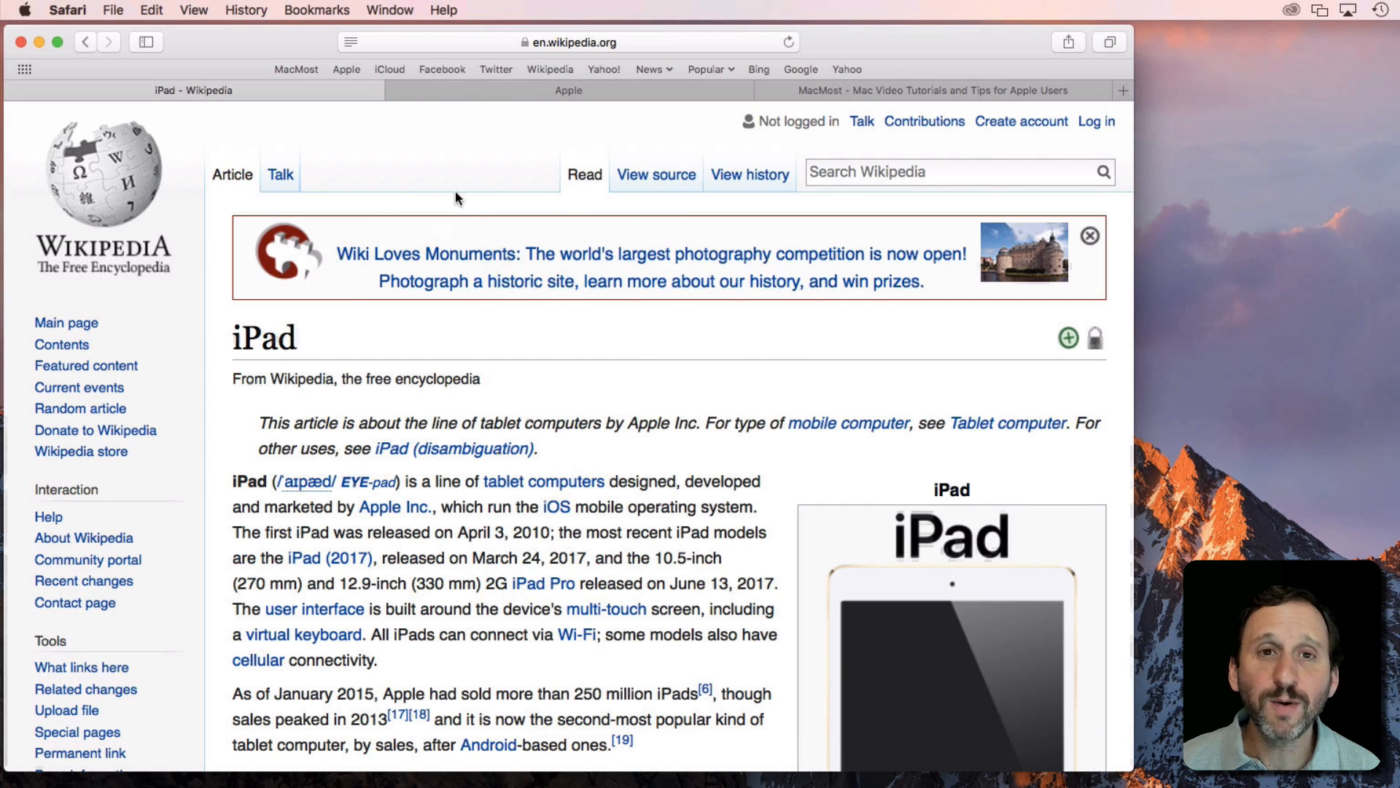
left_click(461, 90)
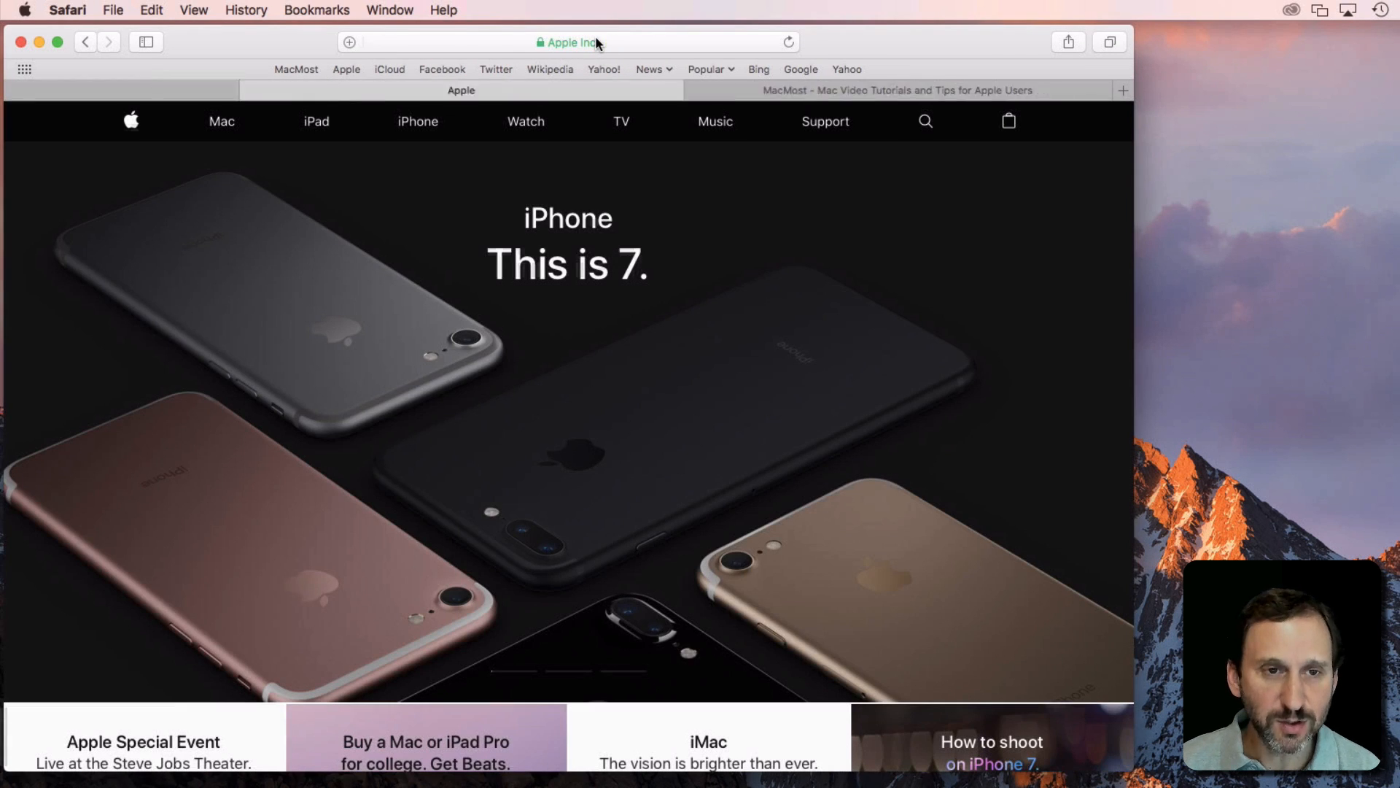
From a new tab, search Wikipedia for 'apple' and load the Apple Inc. article.
left_click(1123, 91)
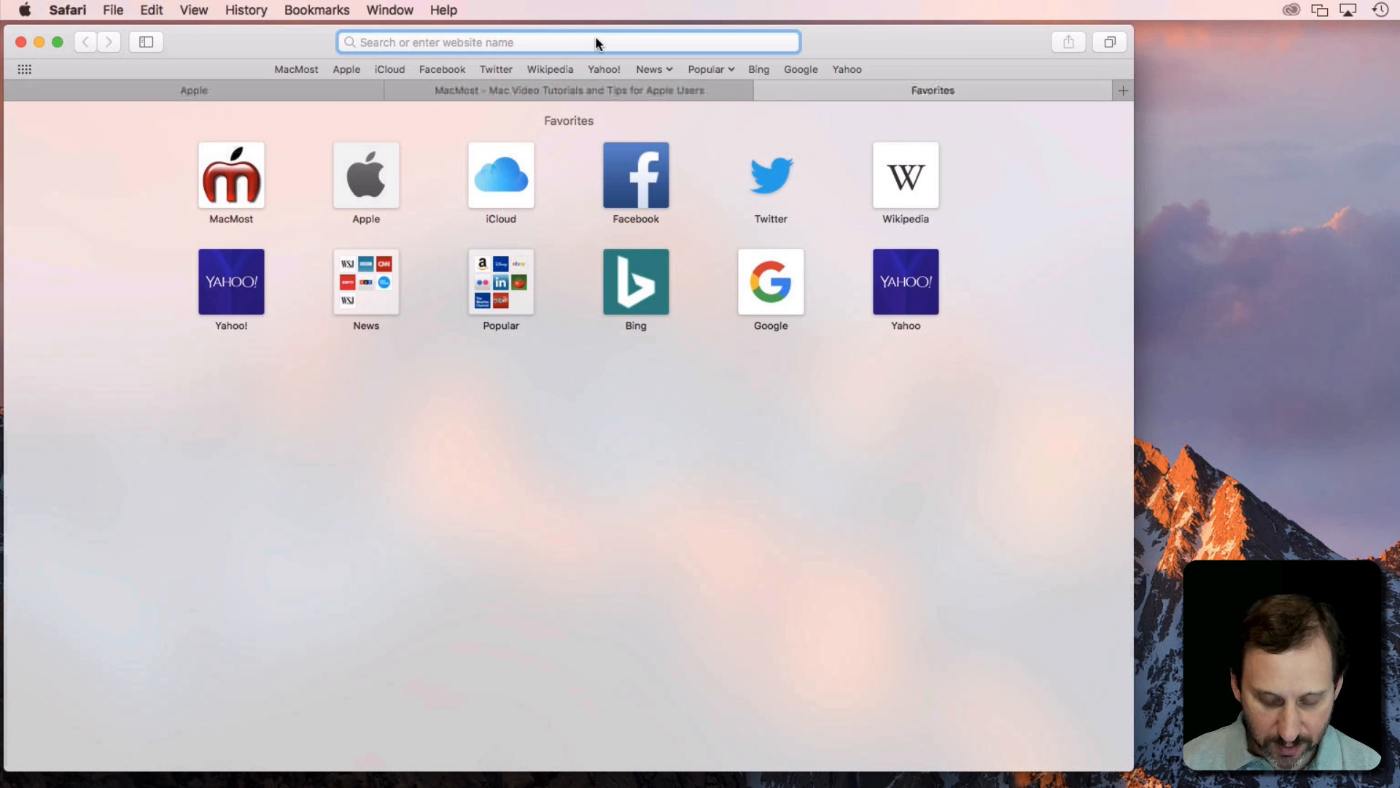
left_click(905, 175)
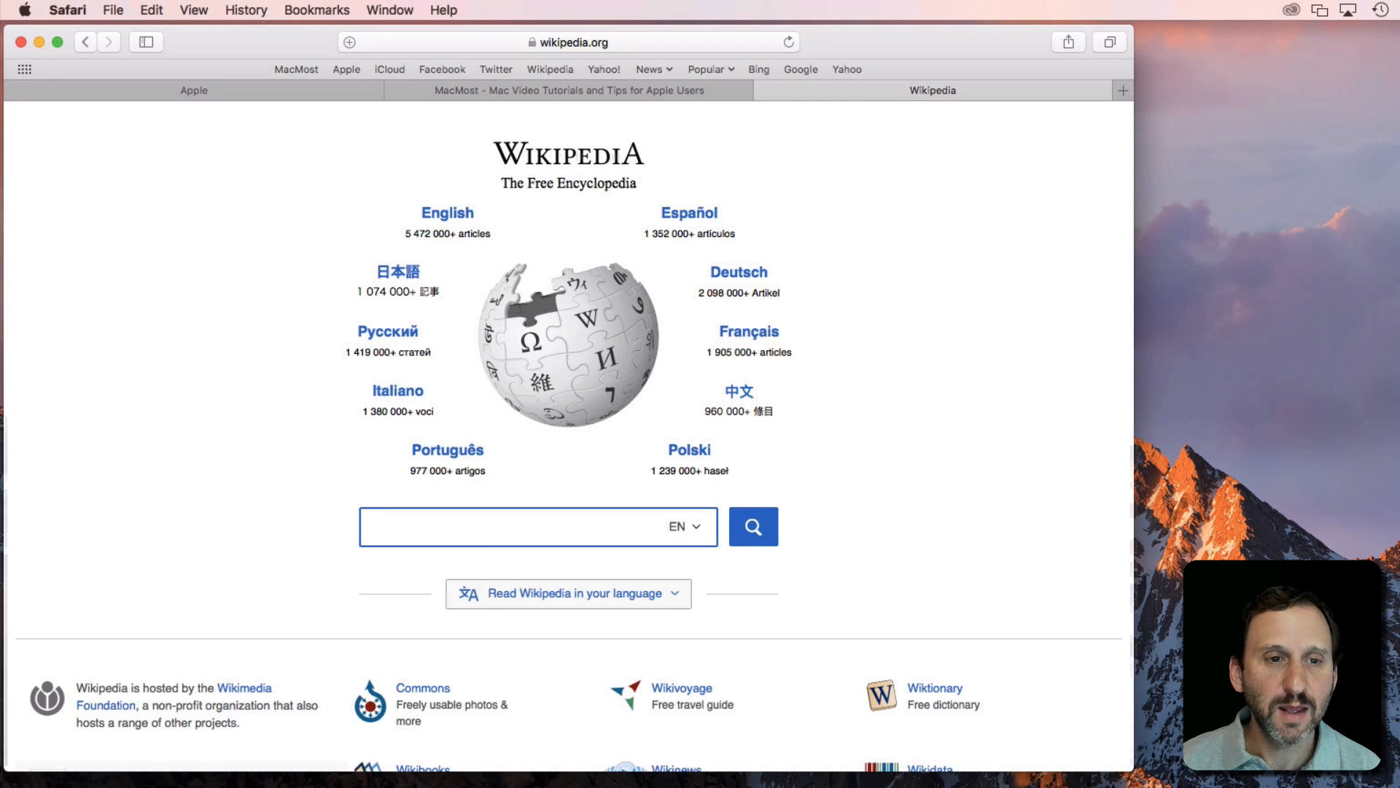
mouse_move(482, 622)
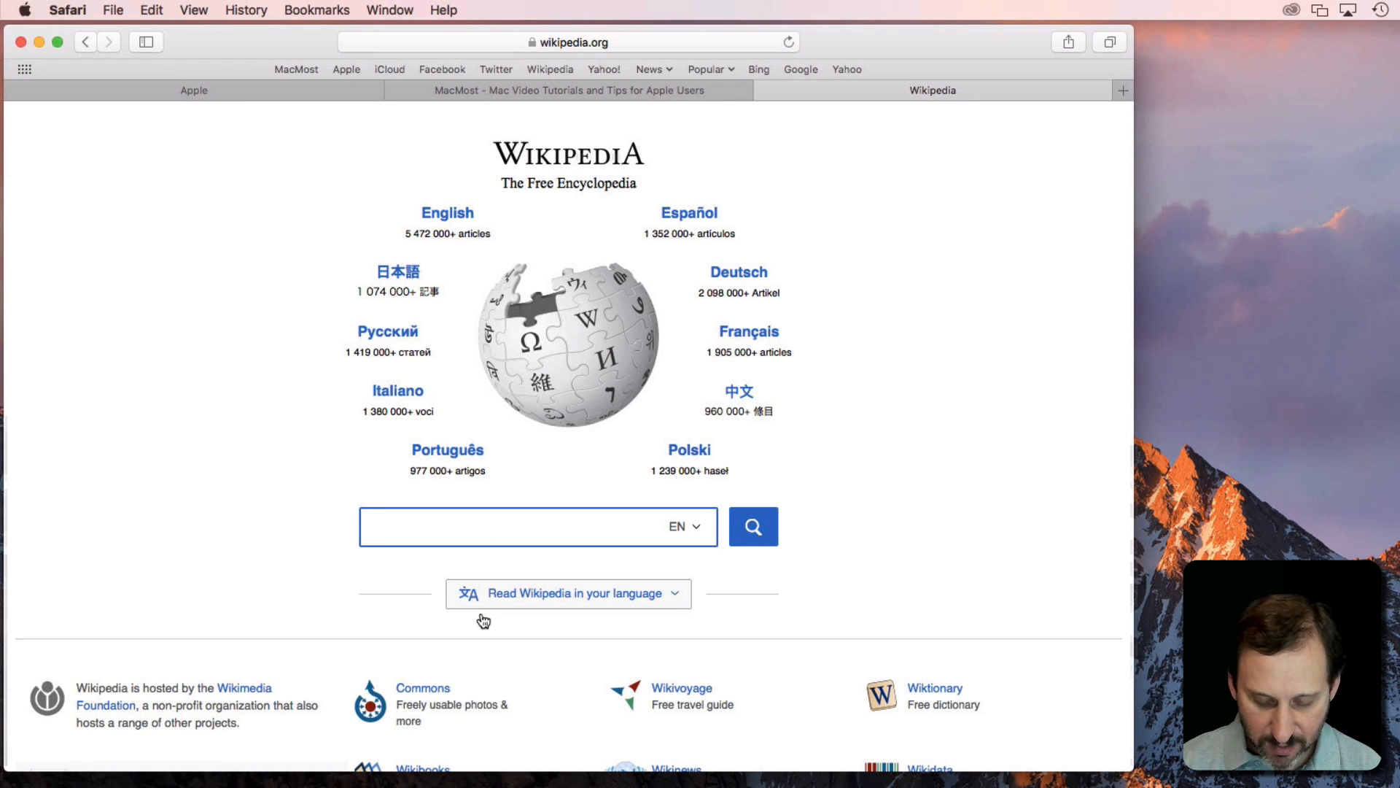
type("apple")
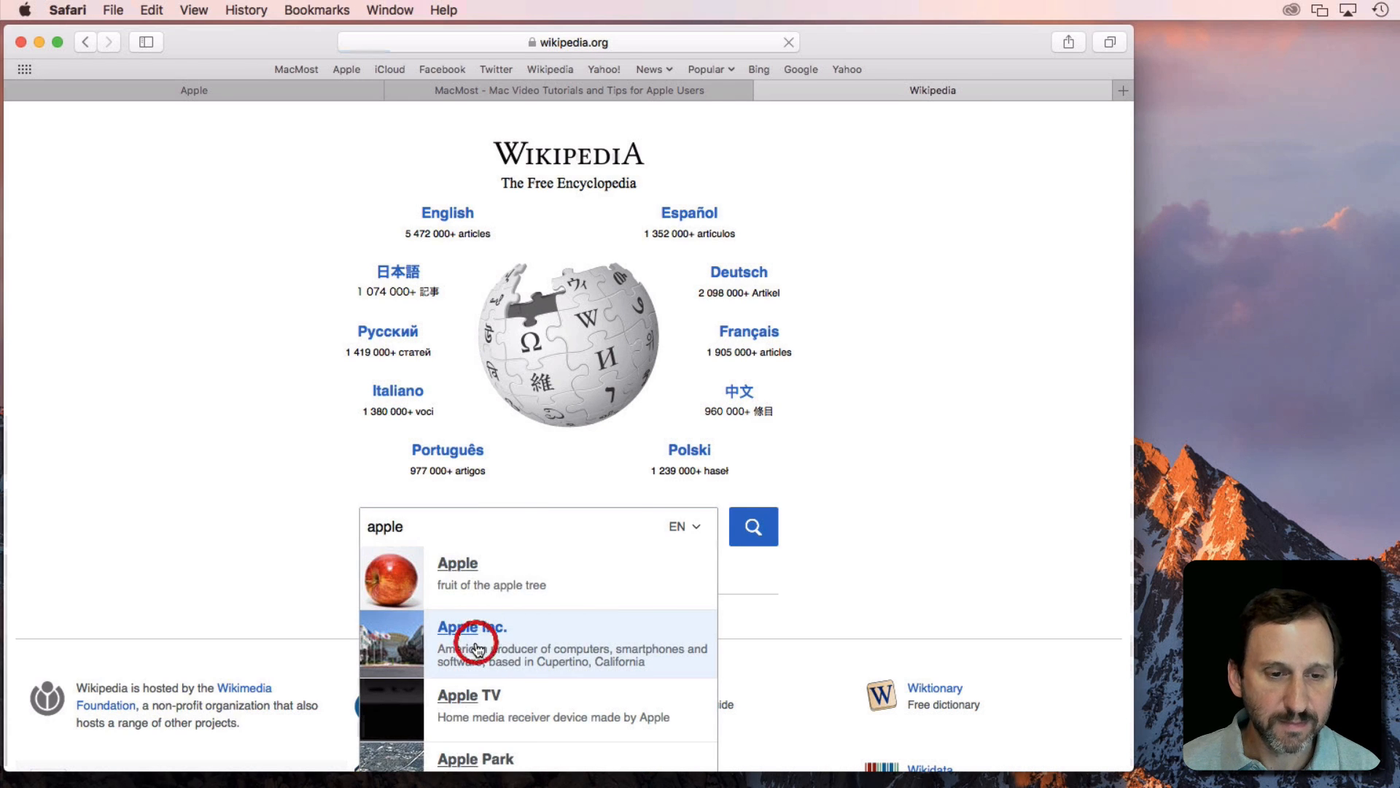
left_click(473, 627)
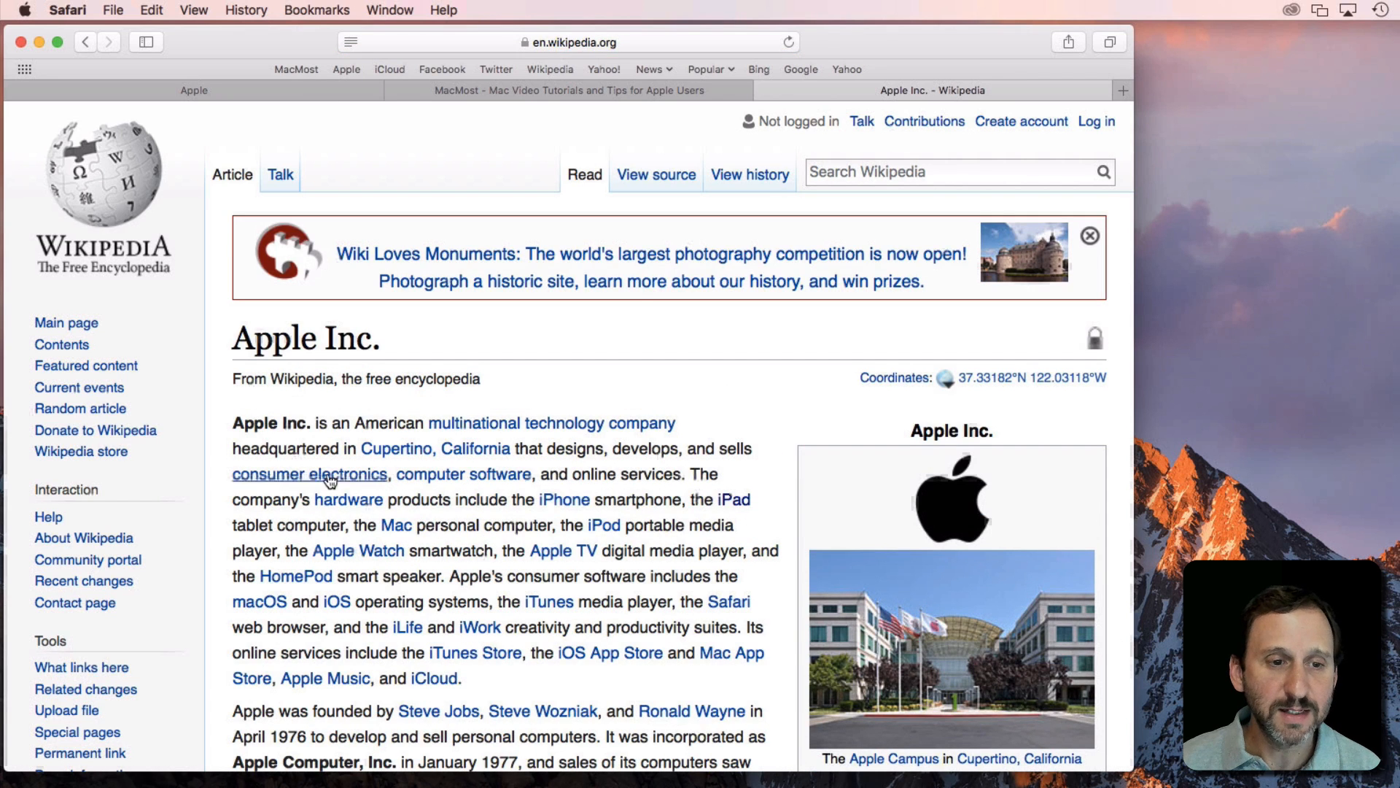
mouse_move(419, 218)
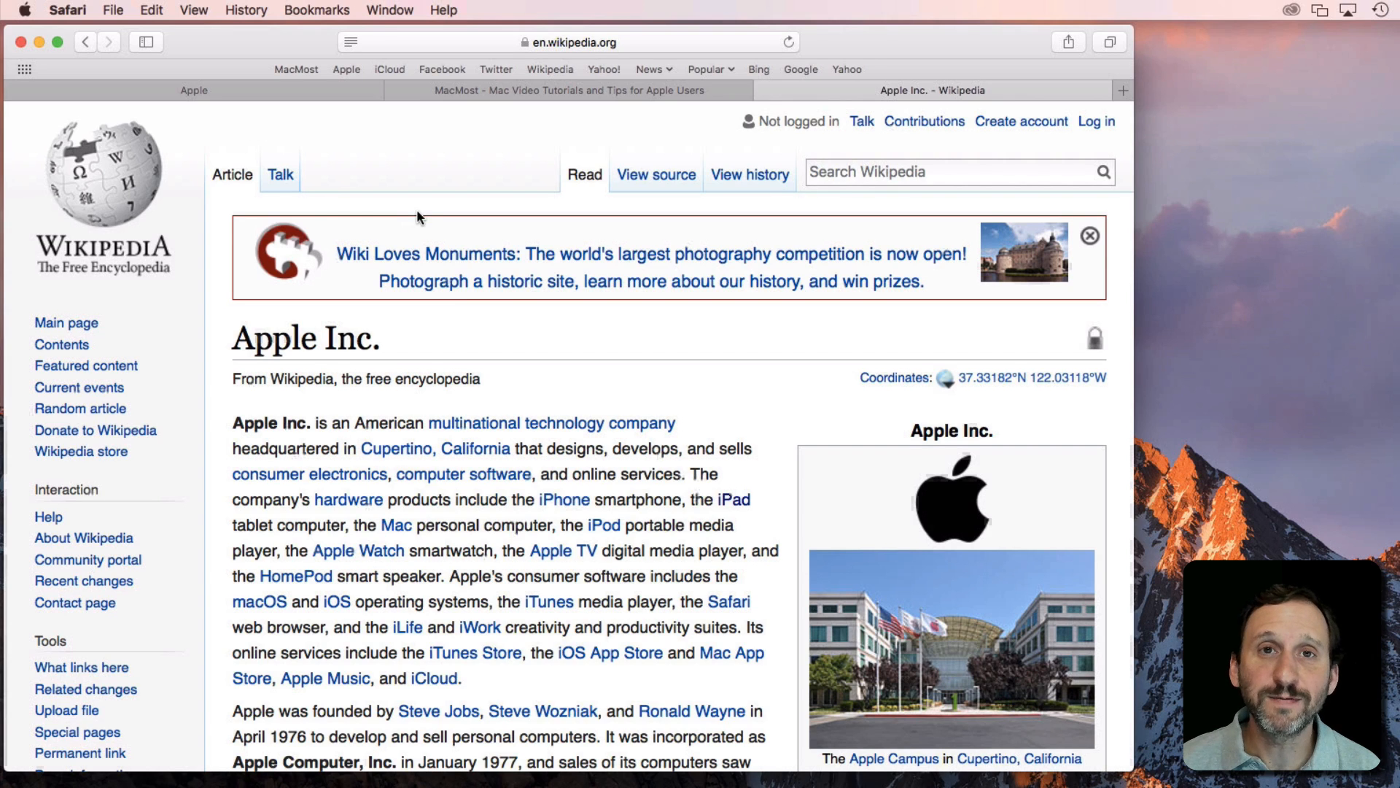